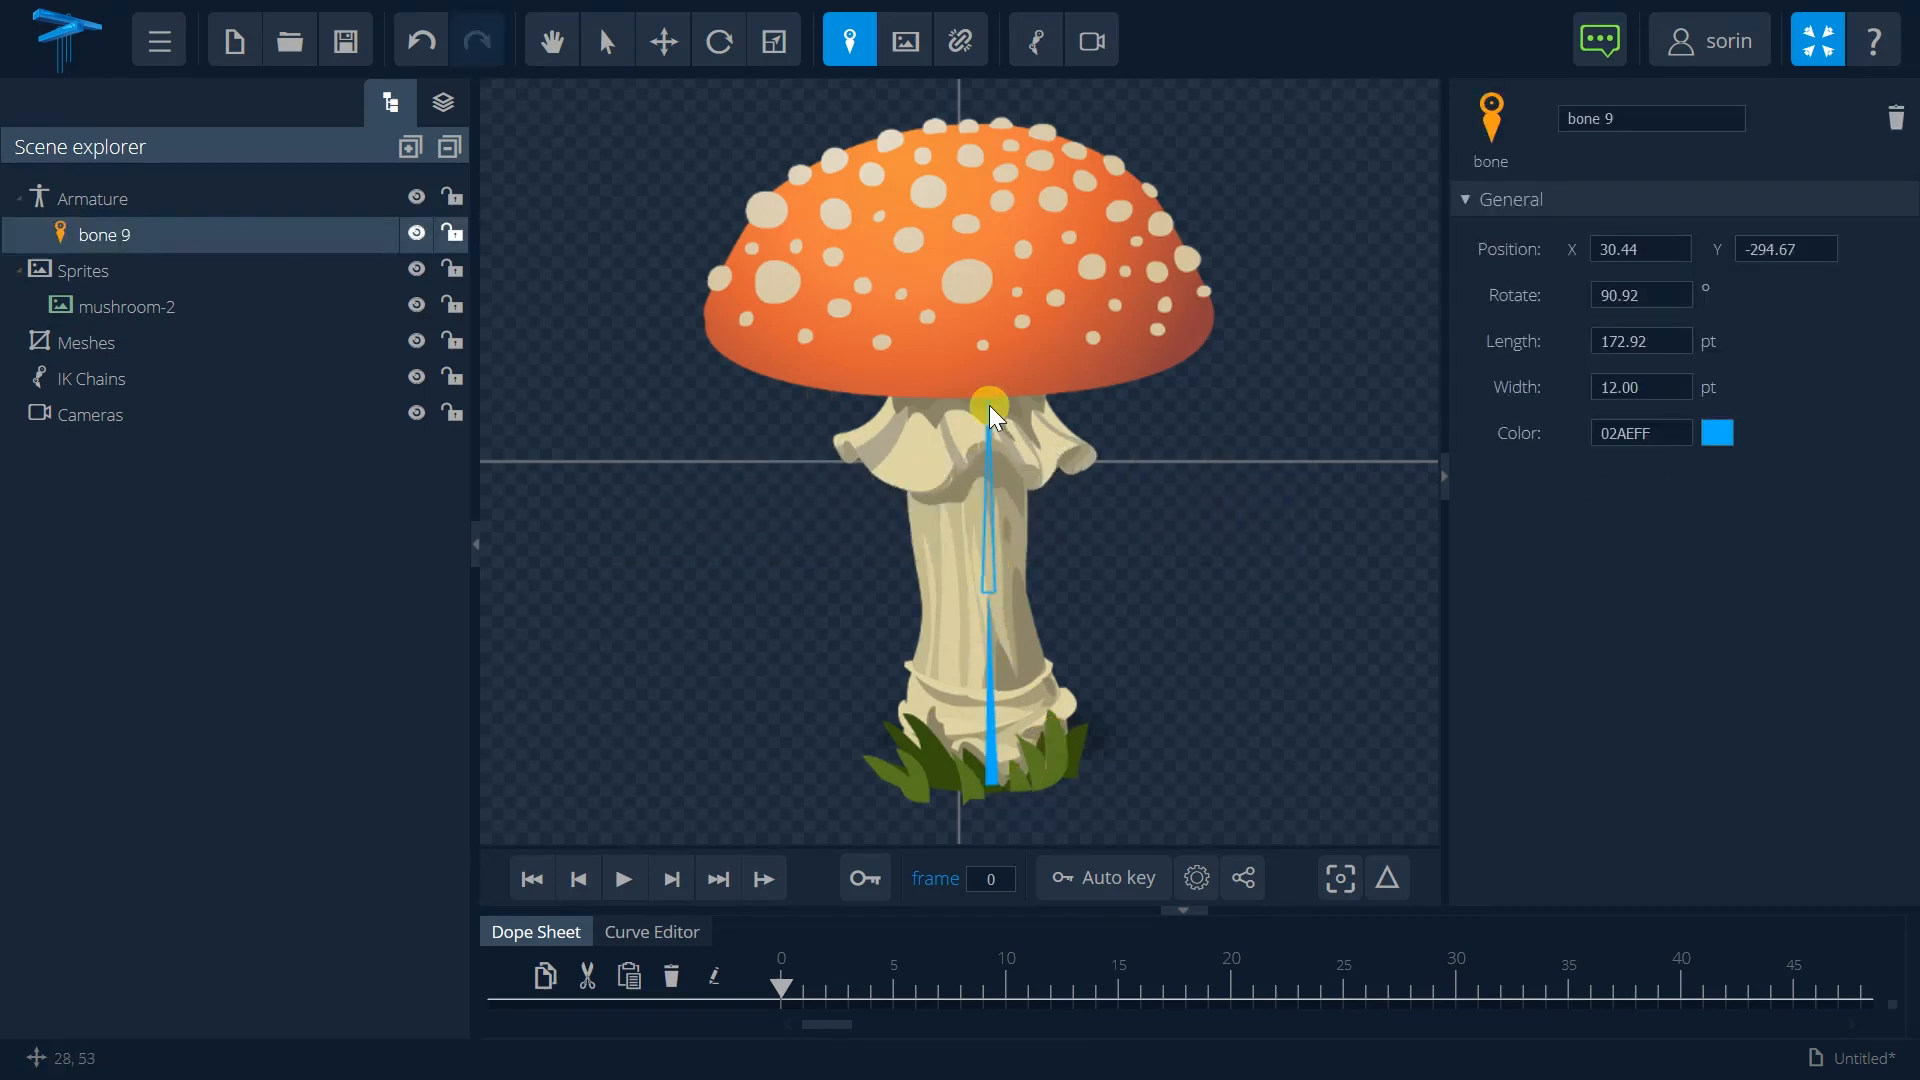
# Step: Draw stem bone 10, then bones from its tip fanning into the mushroom cap
pyautogui.moveTo(989, 407); pyautogui.dragTo(836, 284)
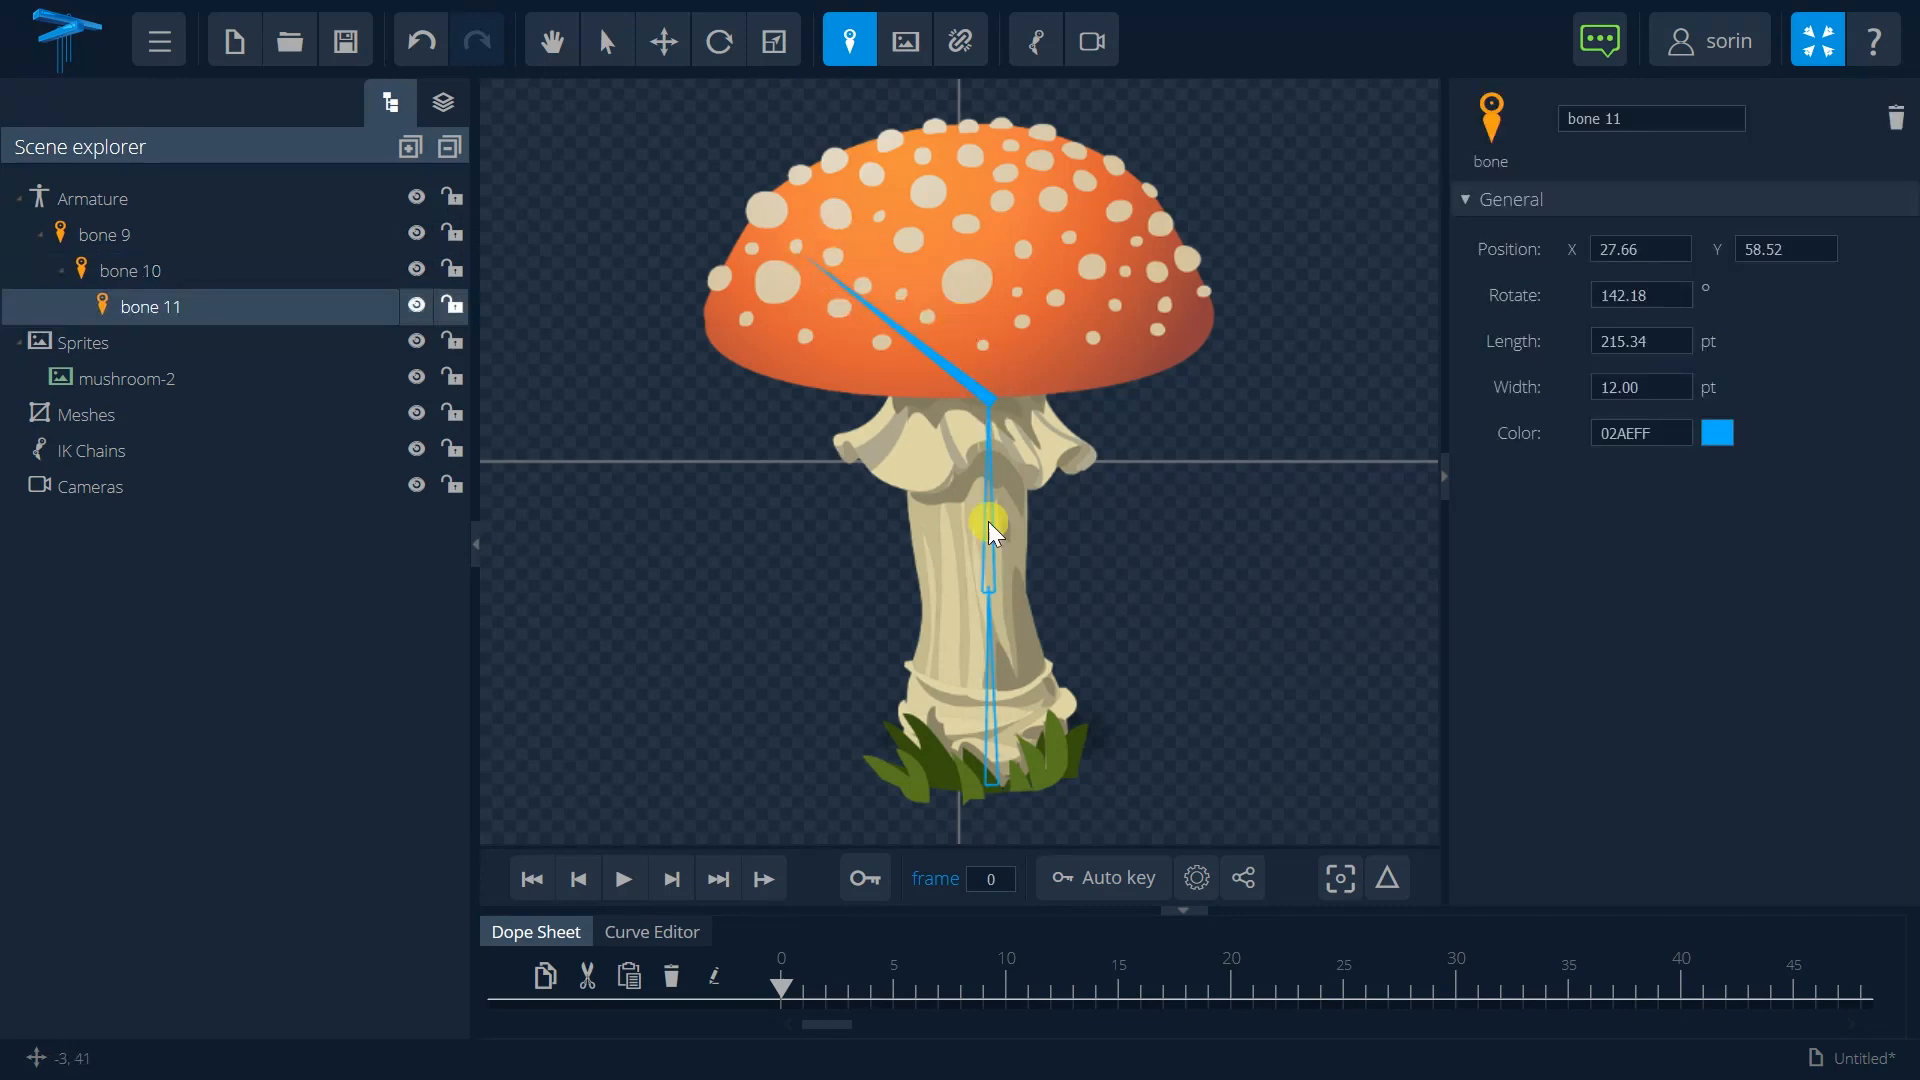
pyautogui.click(131, 269)
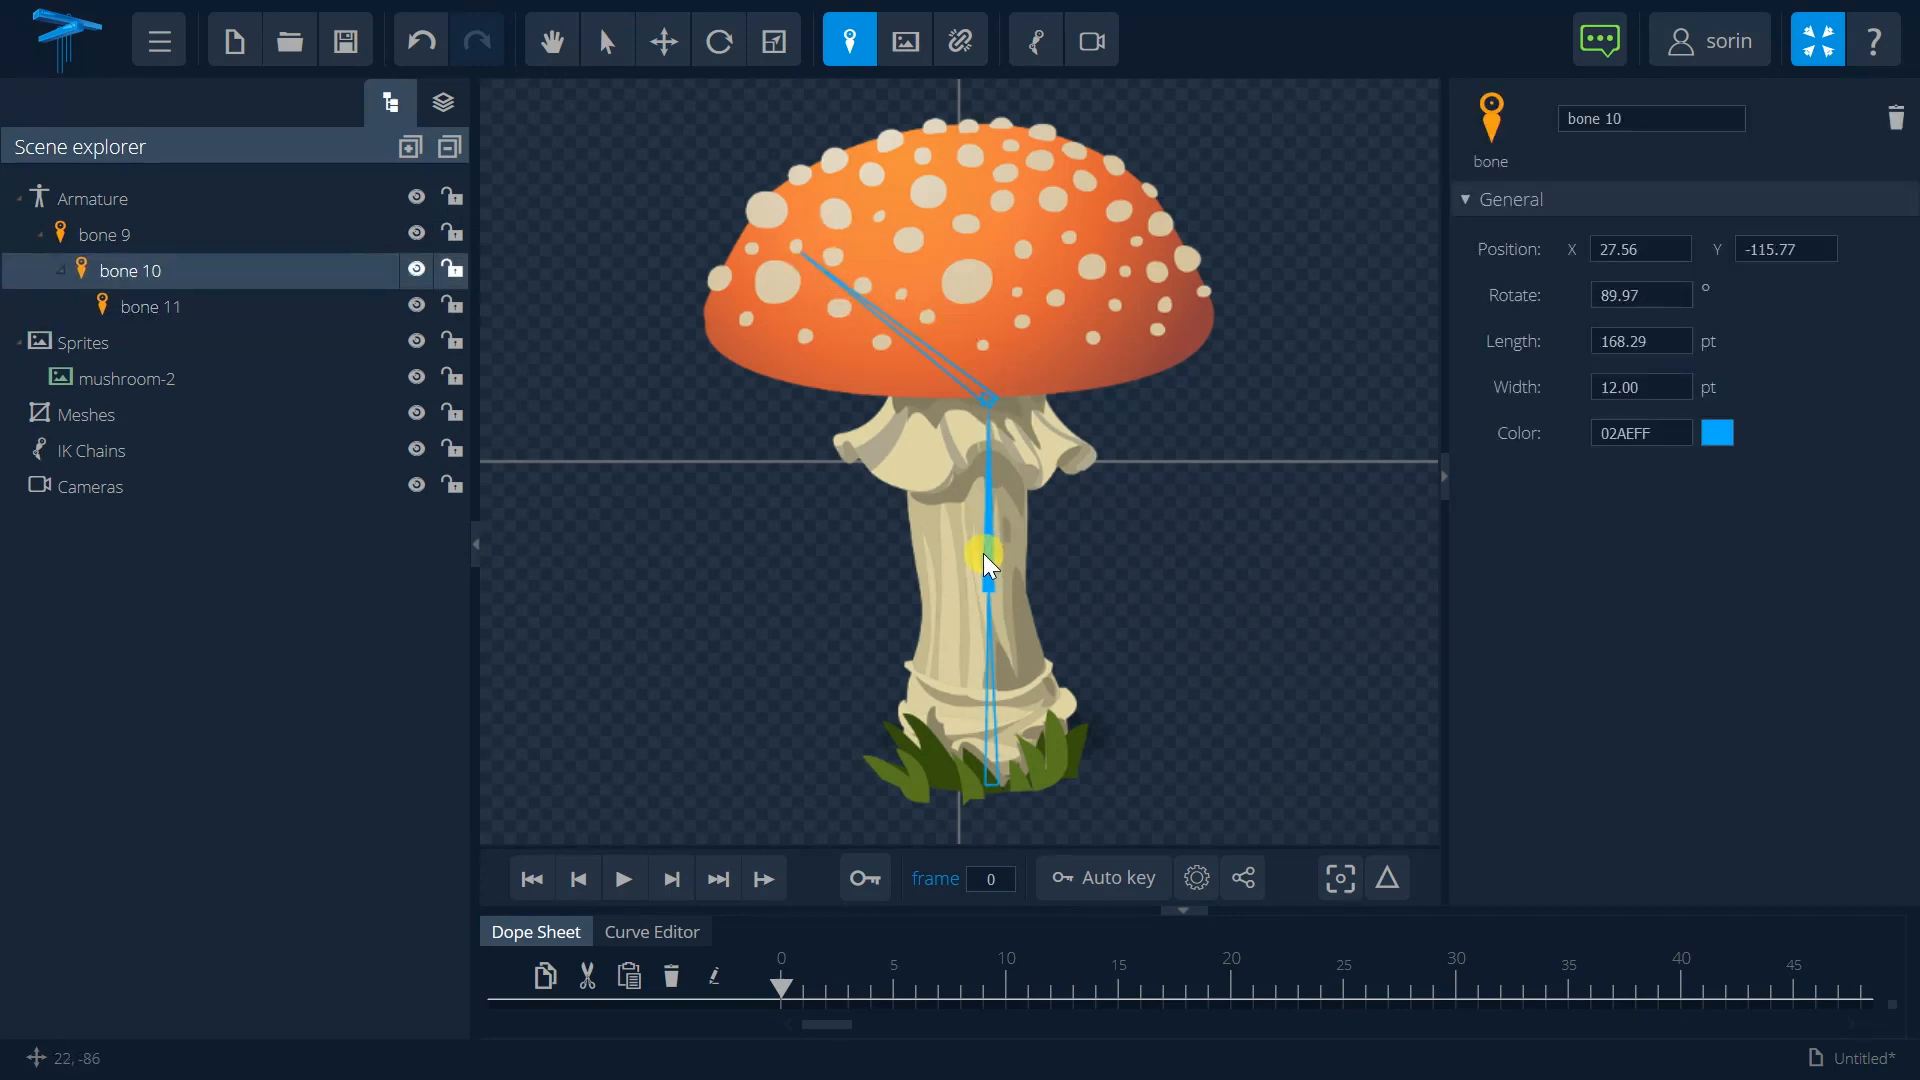
pyautogui.moveTo(989, 551); pyautogui.dragTo(989, 196)
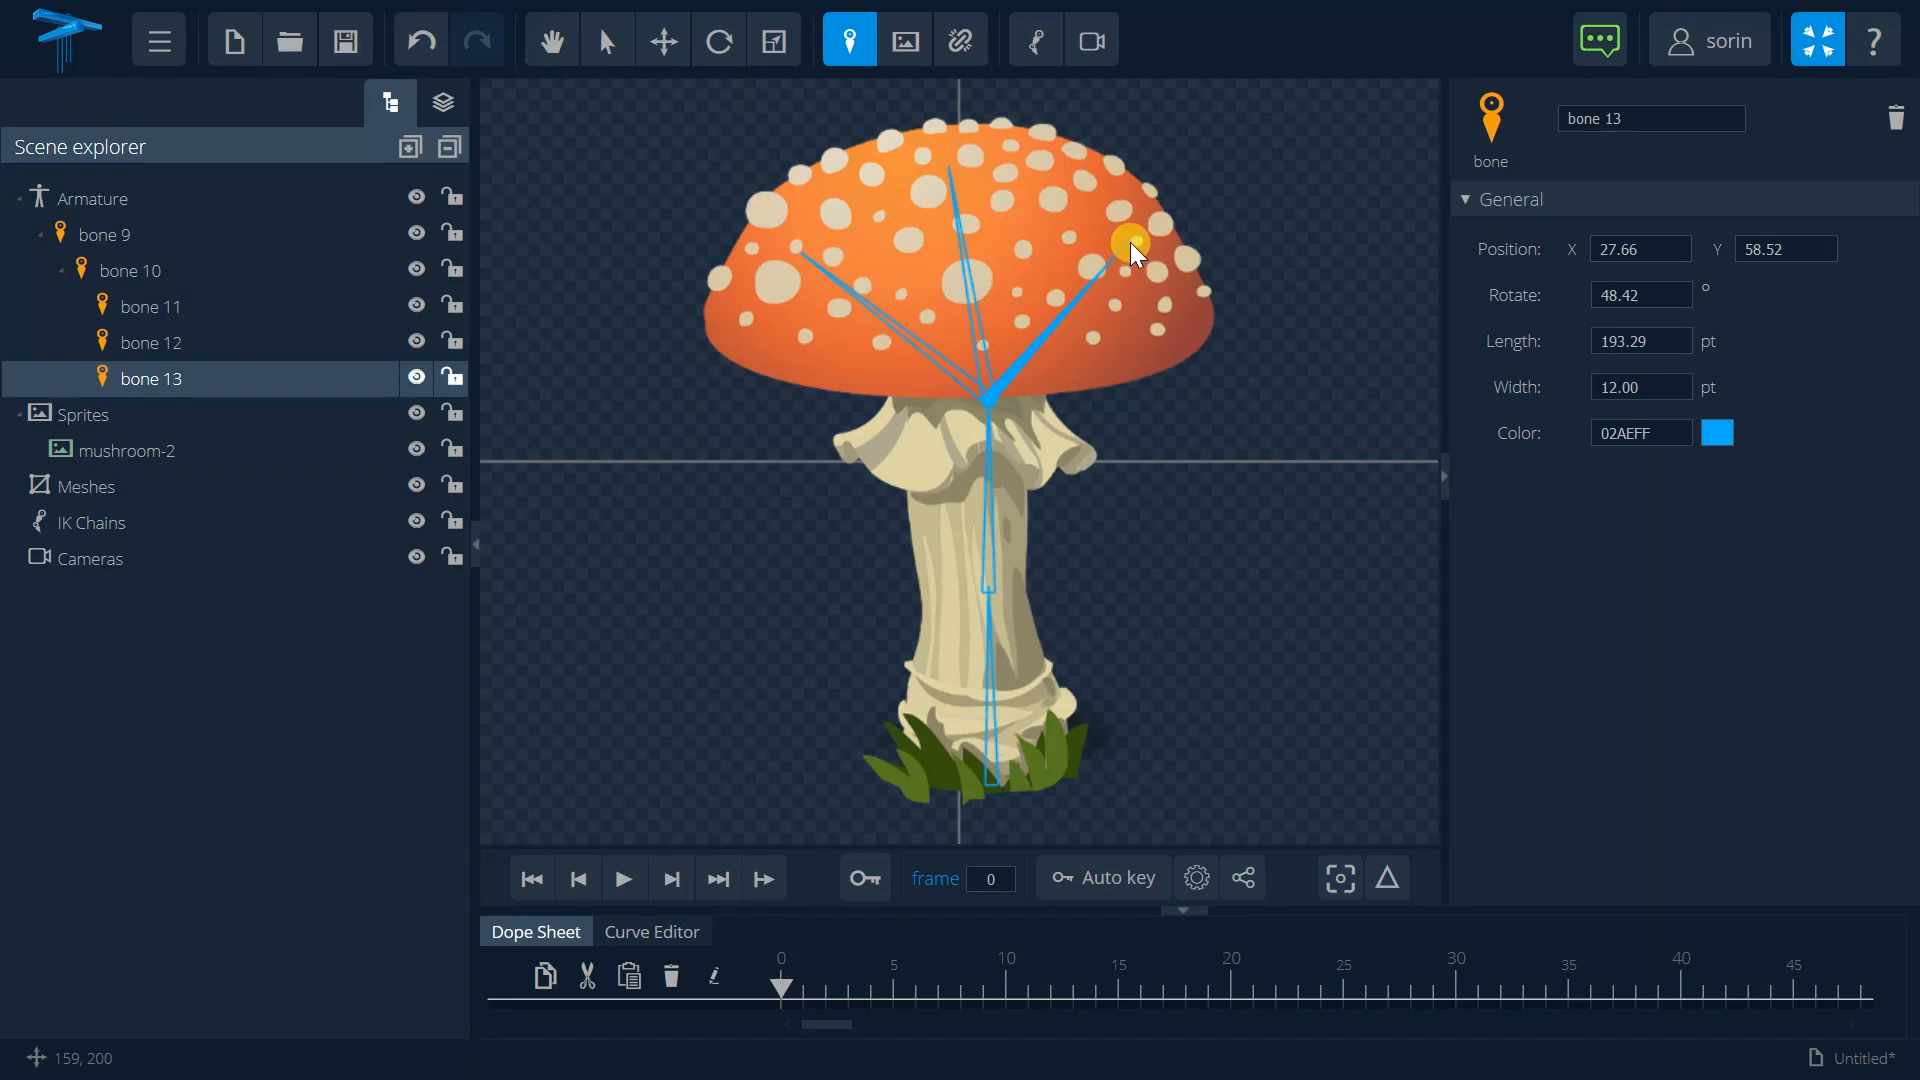
pyautogui.moveTo(606, 40)
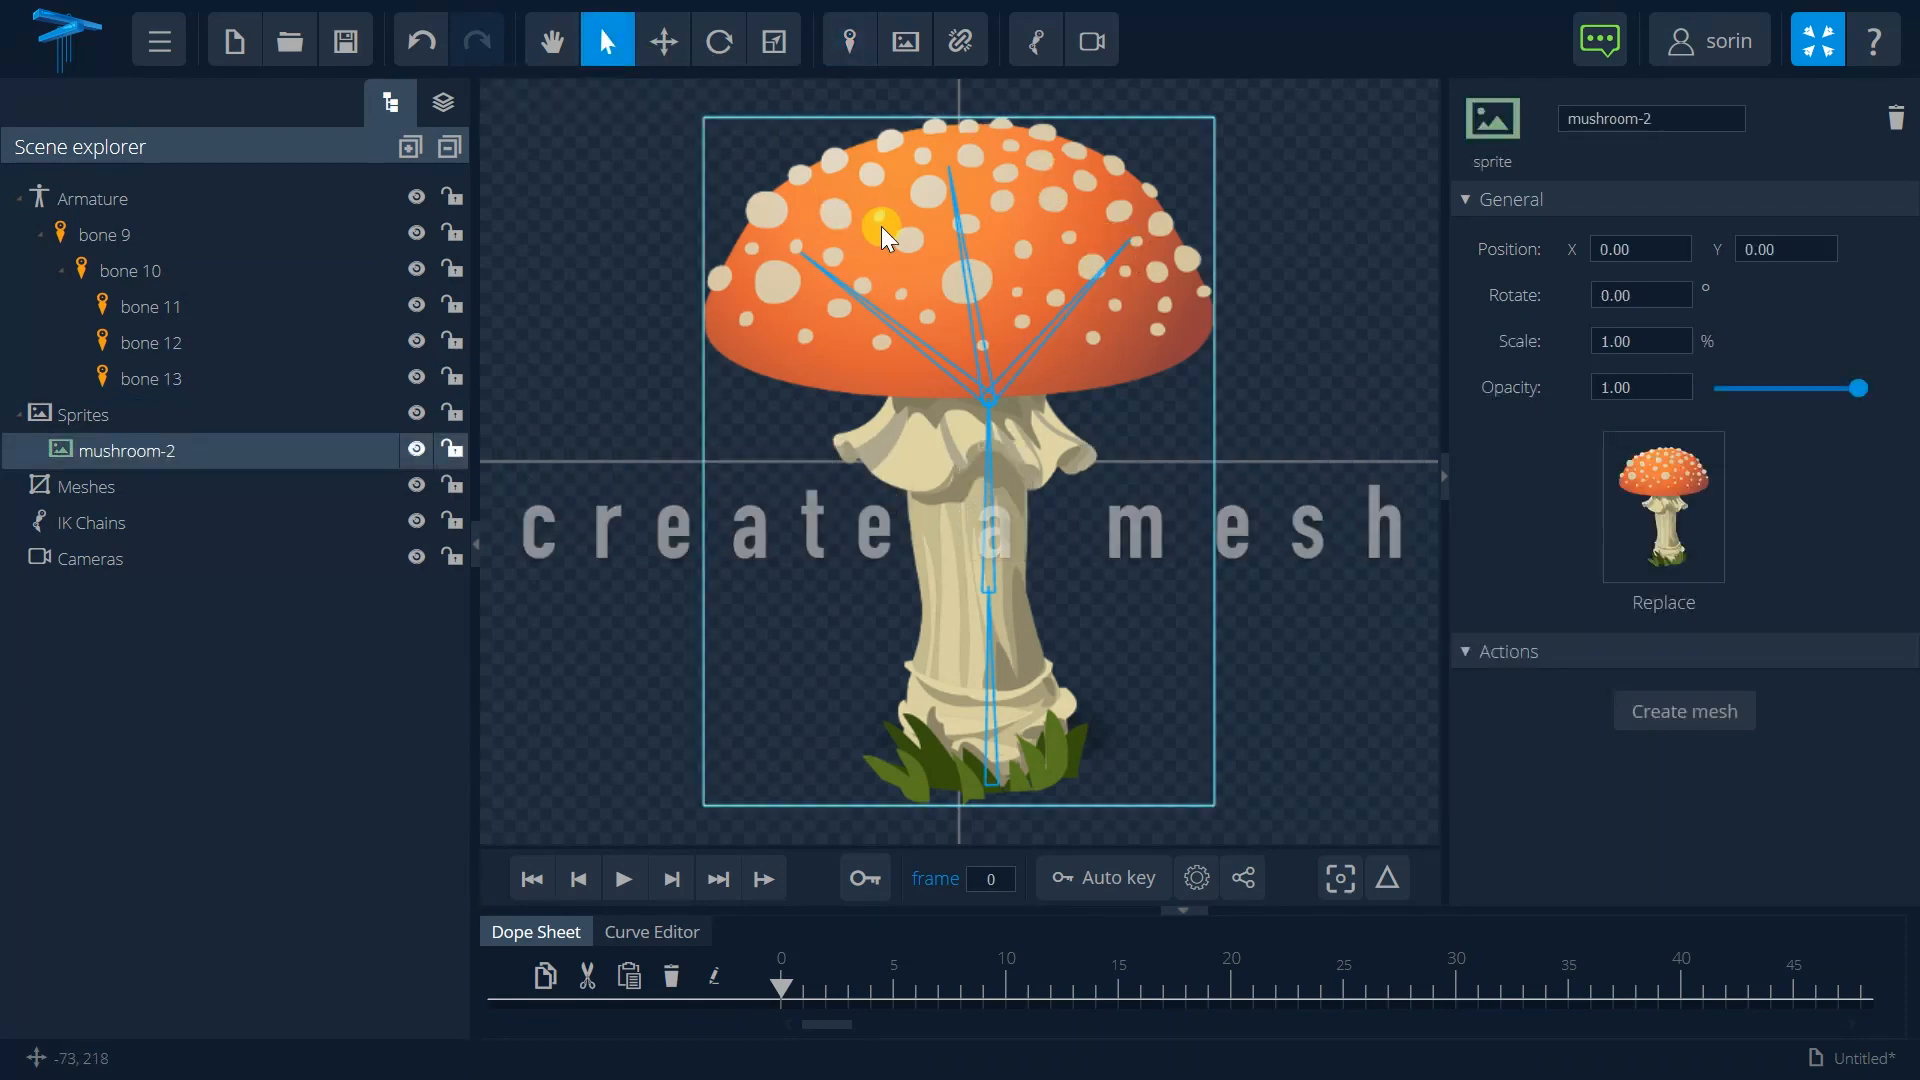
# Step: Create a mesh from mushroom-2 and refine it with Split X and Split Y at 20
pyautogui.click(1684, 710)
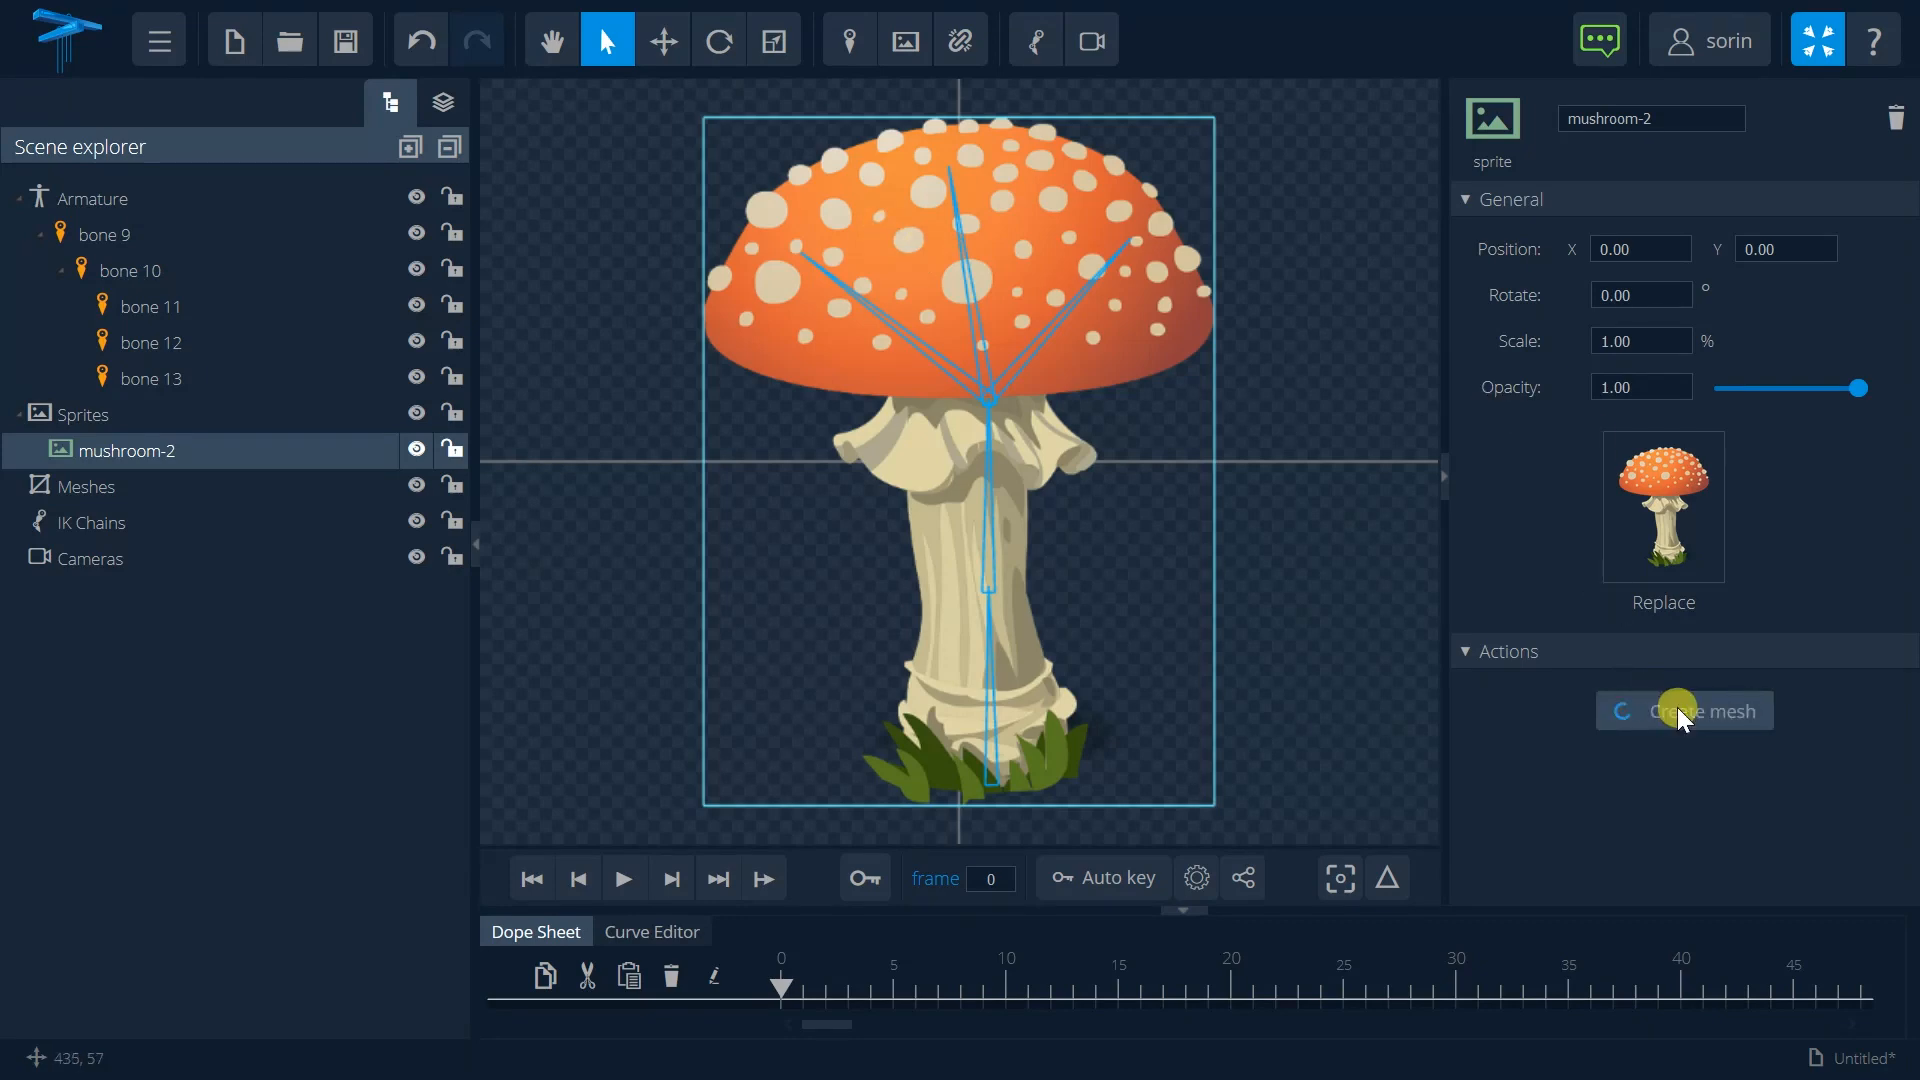
pyautogui.click(1684, 710)
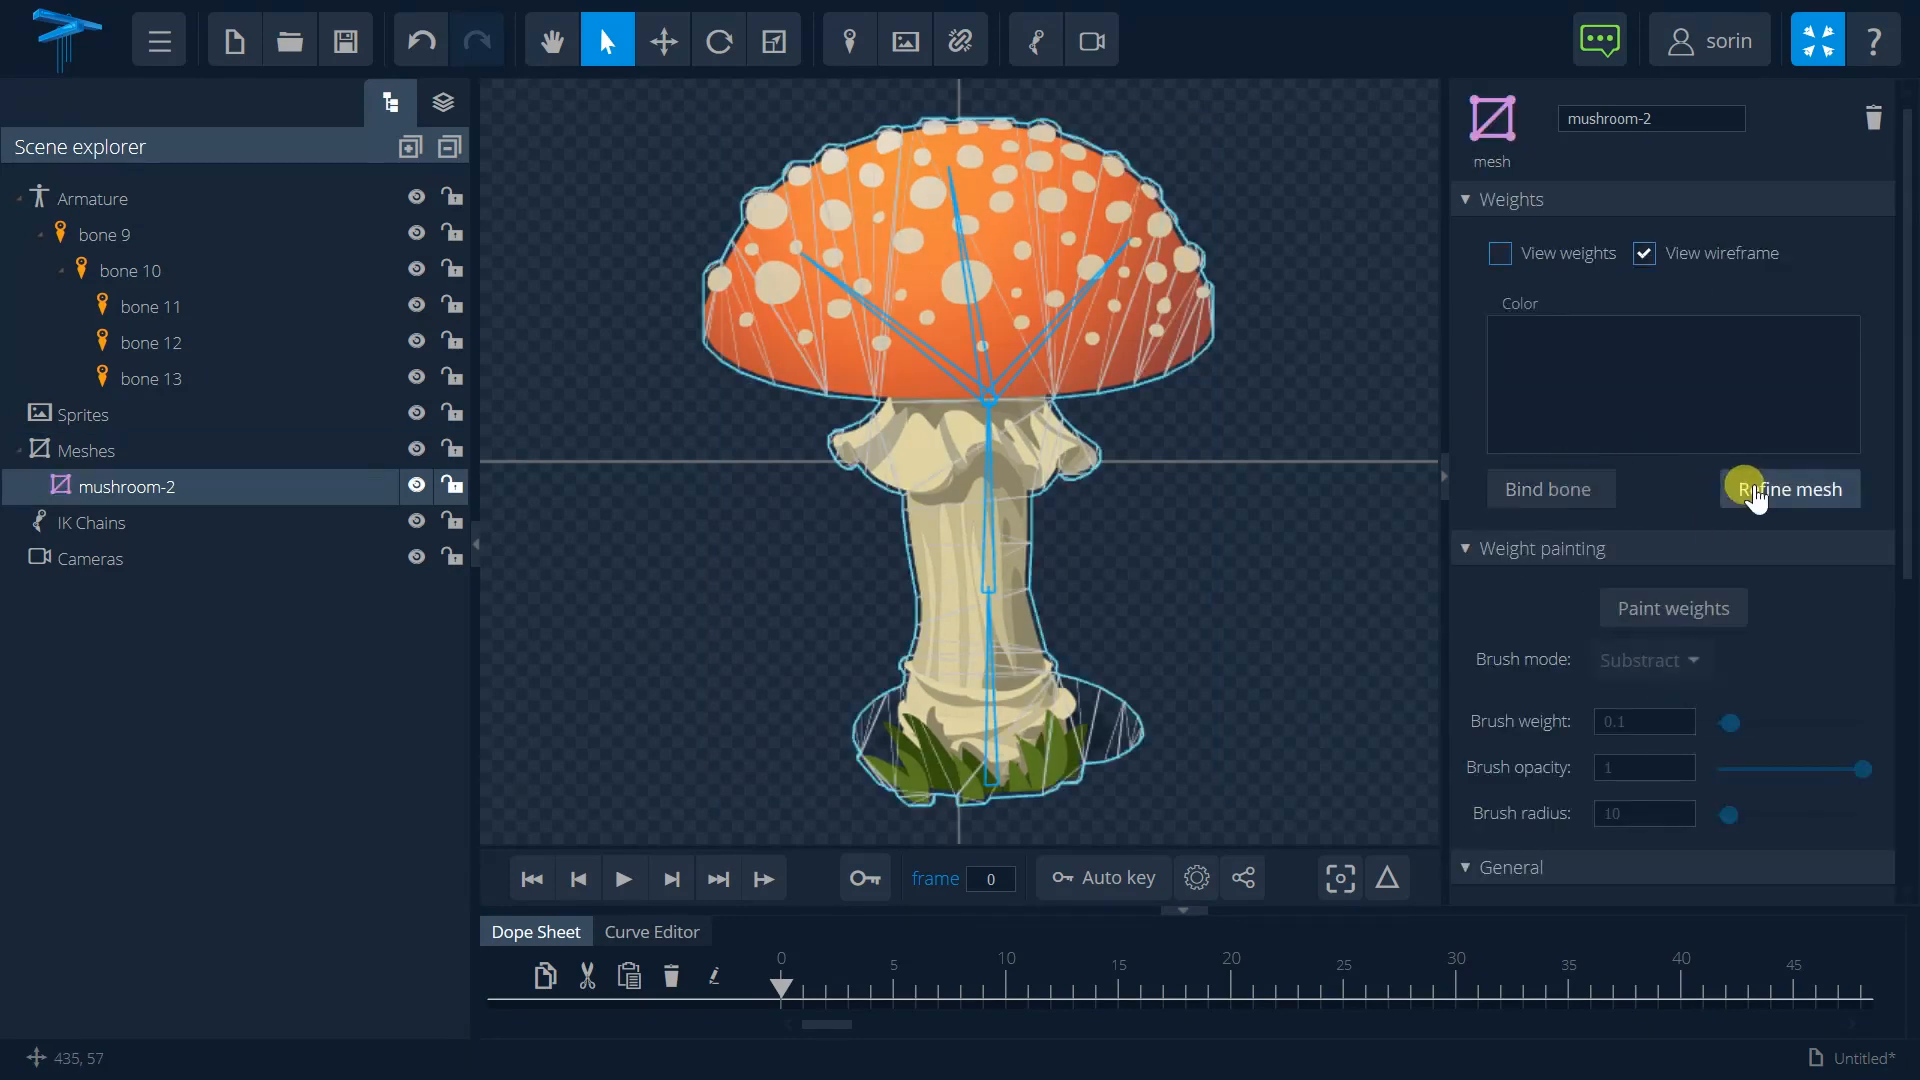
pyautogui.click(1787, 489)
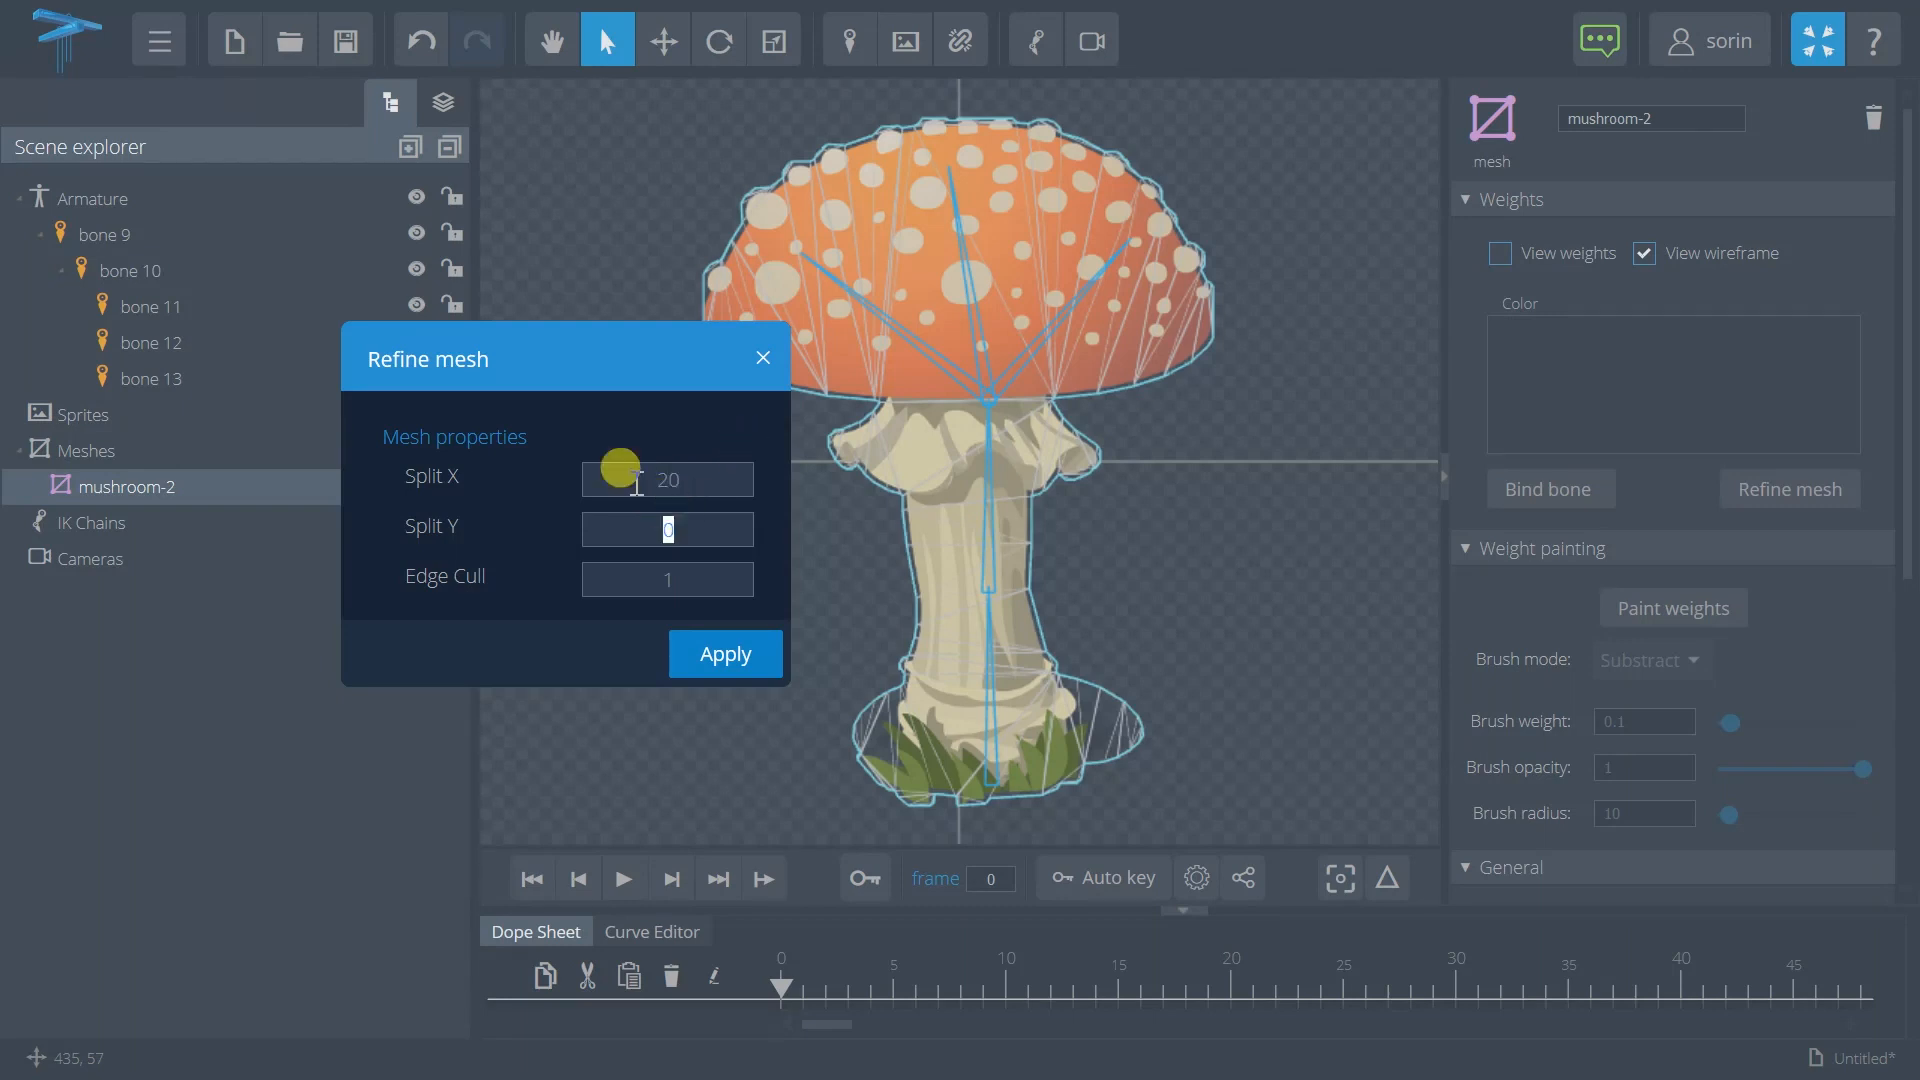
pyautogui.write('20')
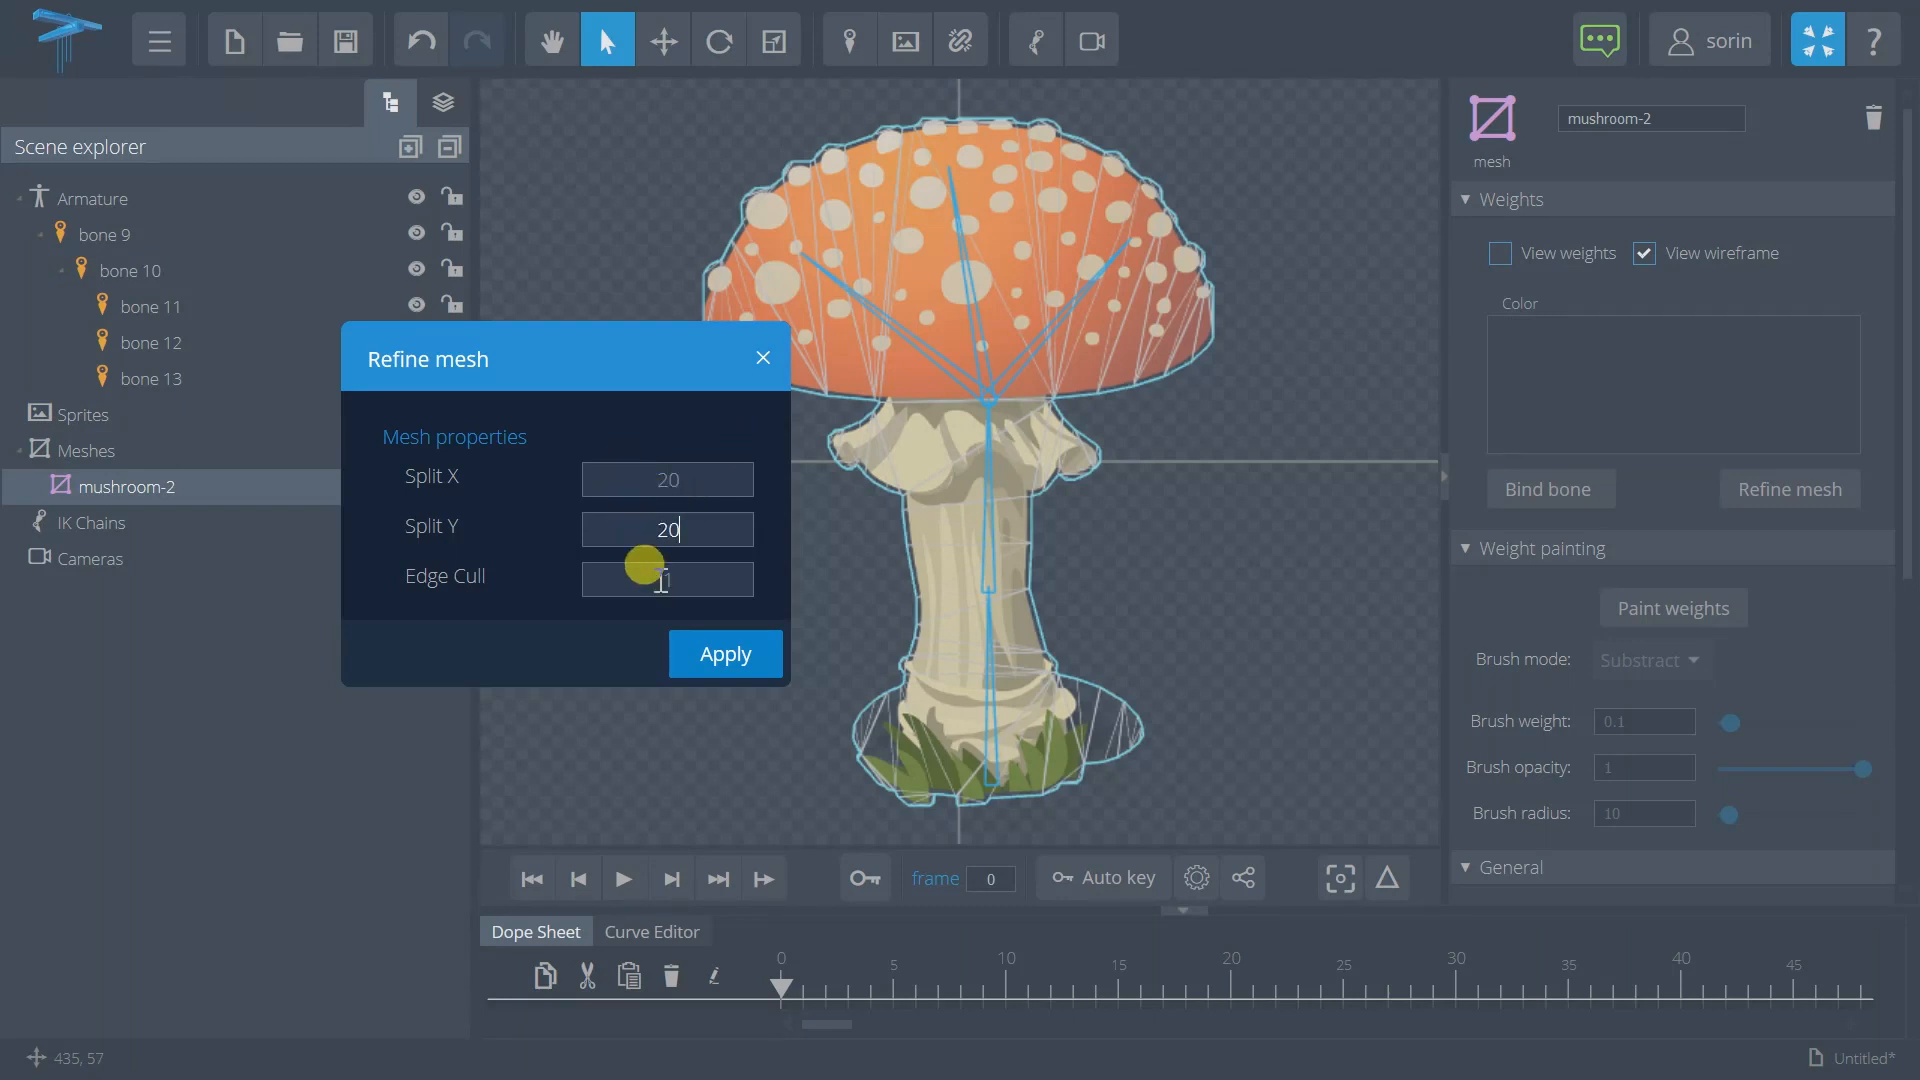
pyautogui.click(724, 653)
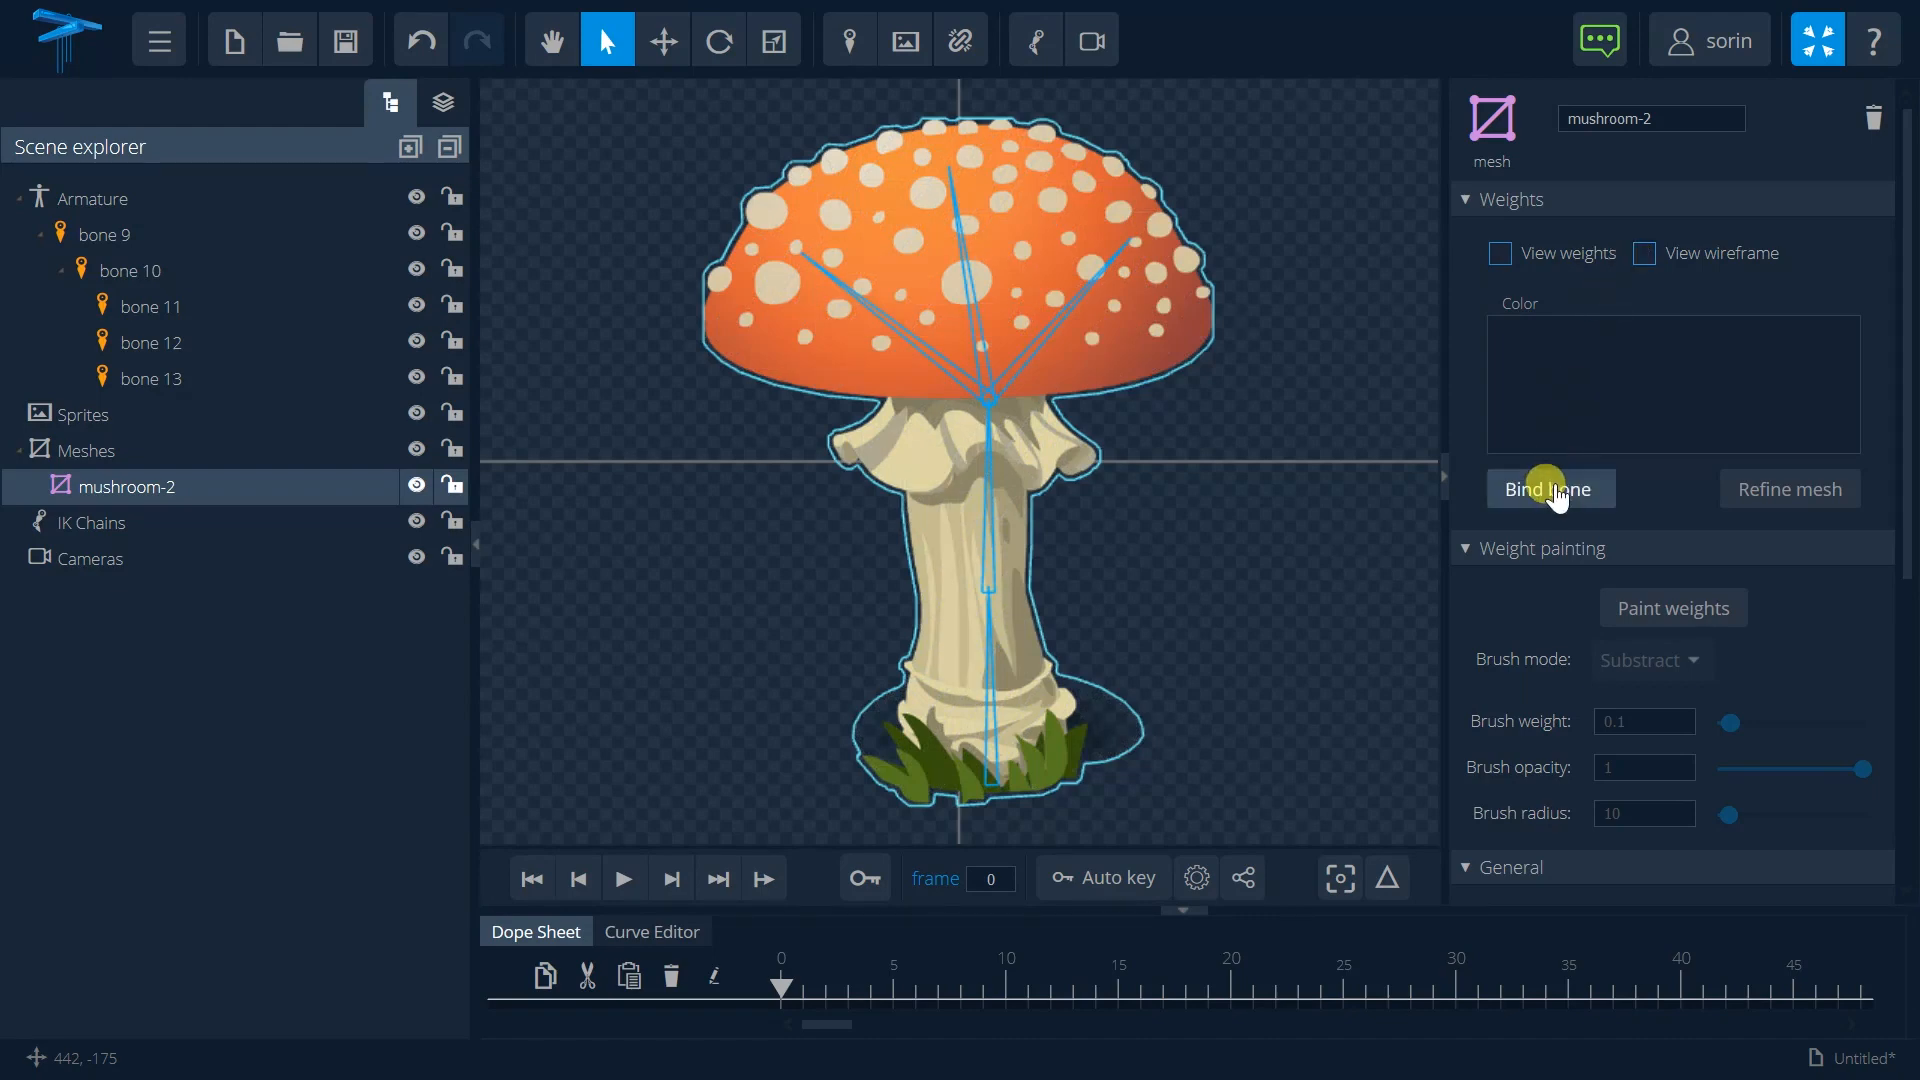
# Step: Bind bones 9 through 13 to the mesh, checking View weights before exiting bind mode
pyautogui.click(1549, 489)
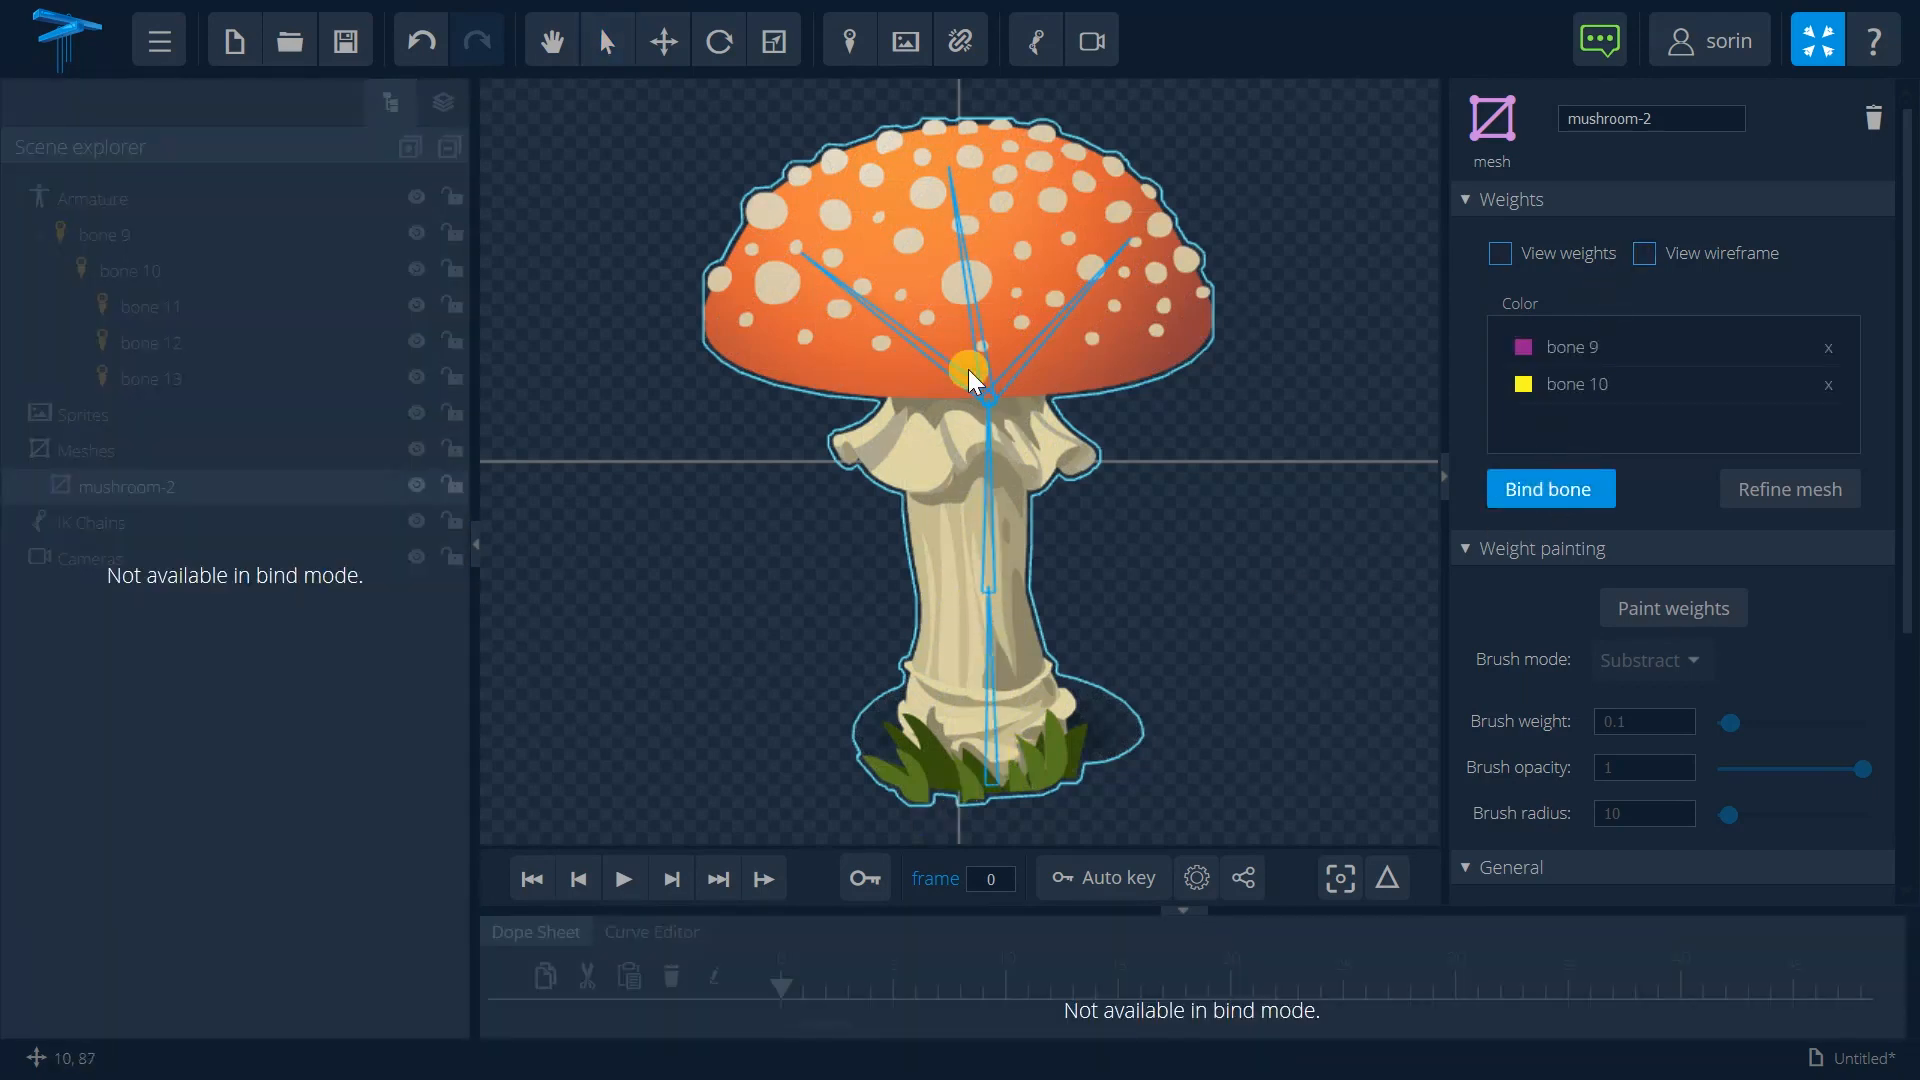
pyautogui.click(1549, 489)
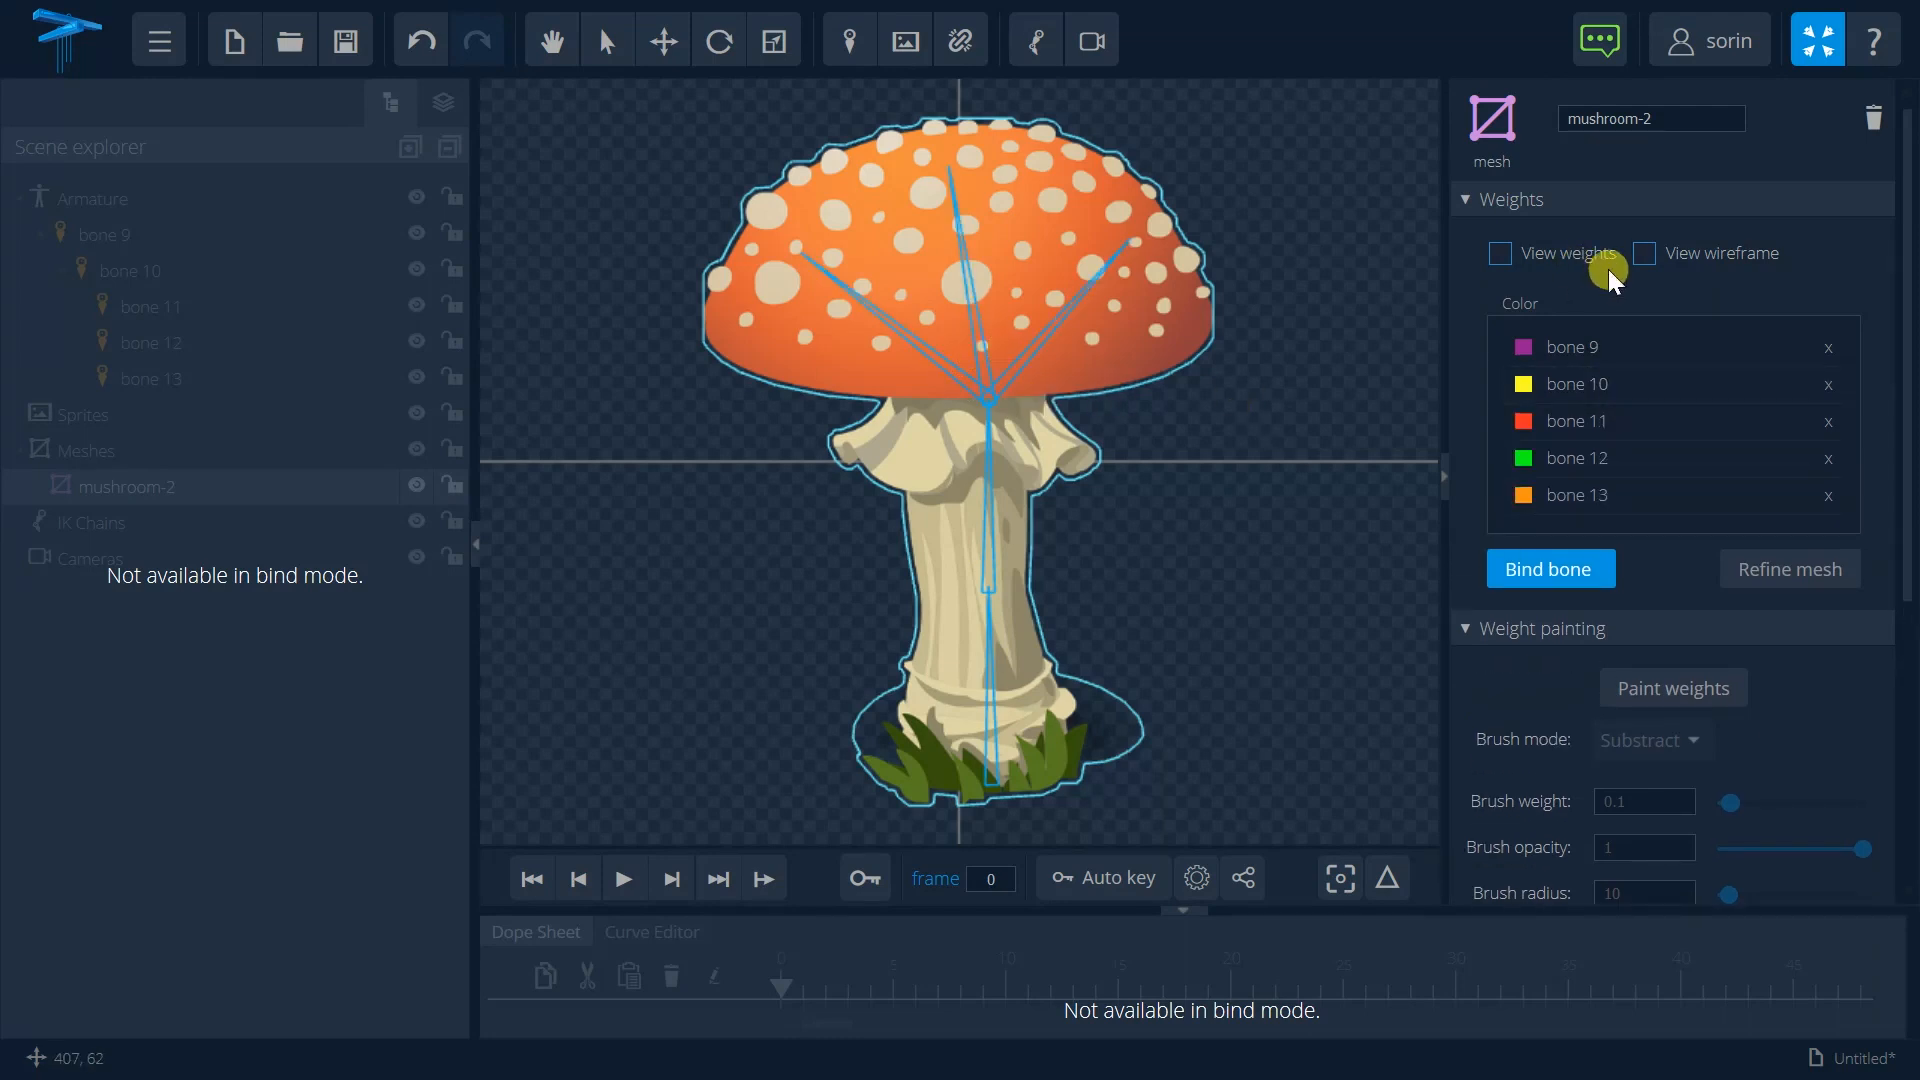
pyautogui.click(1499, 253)
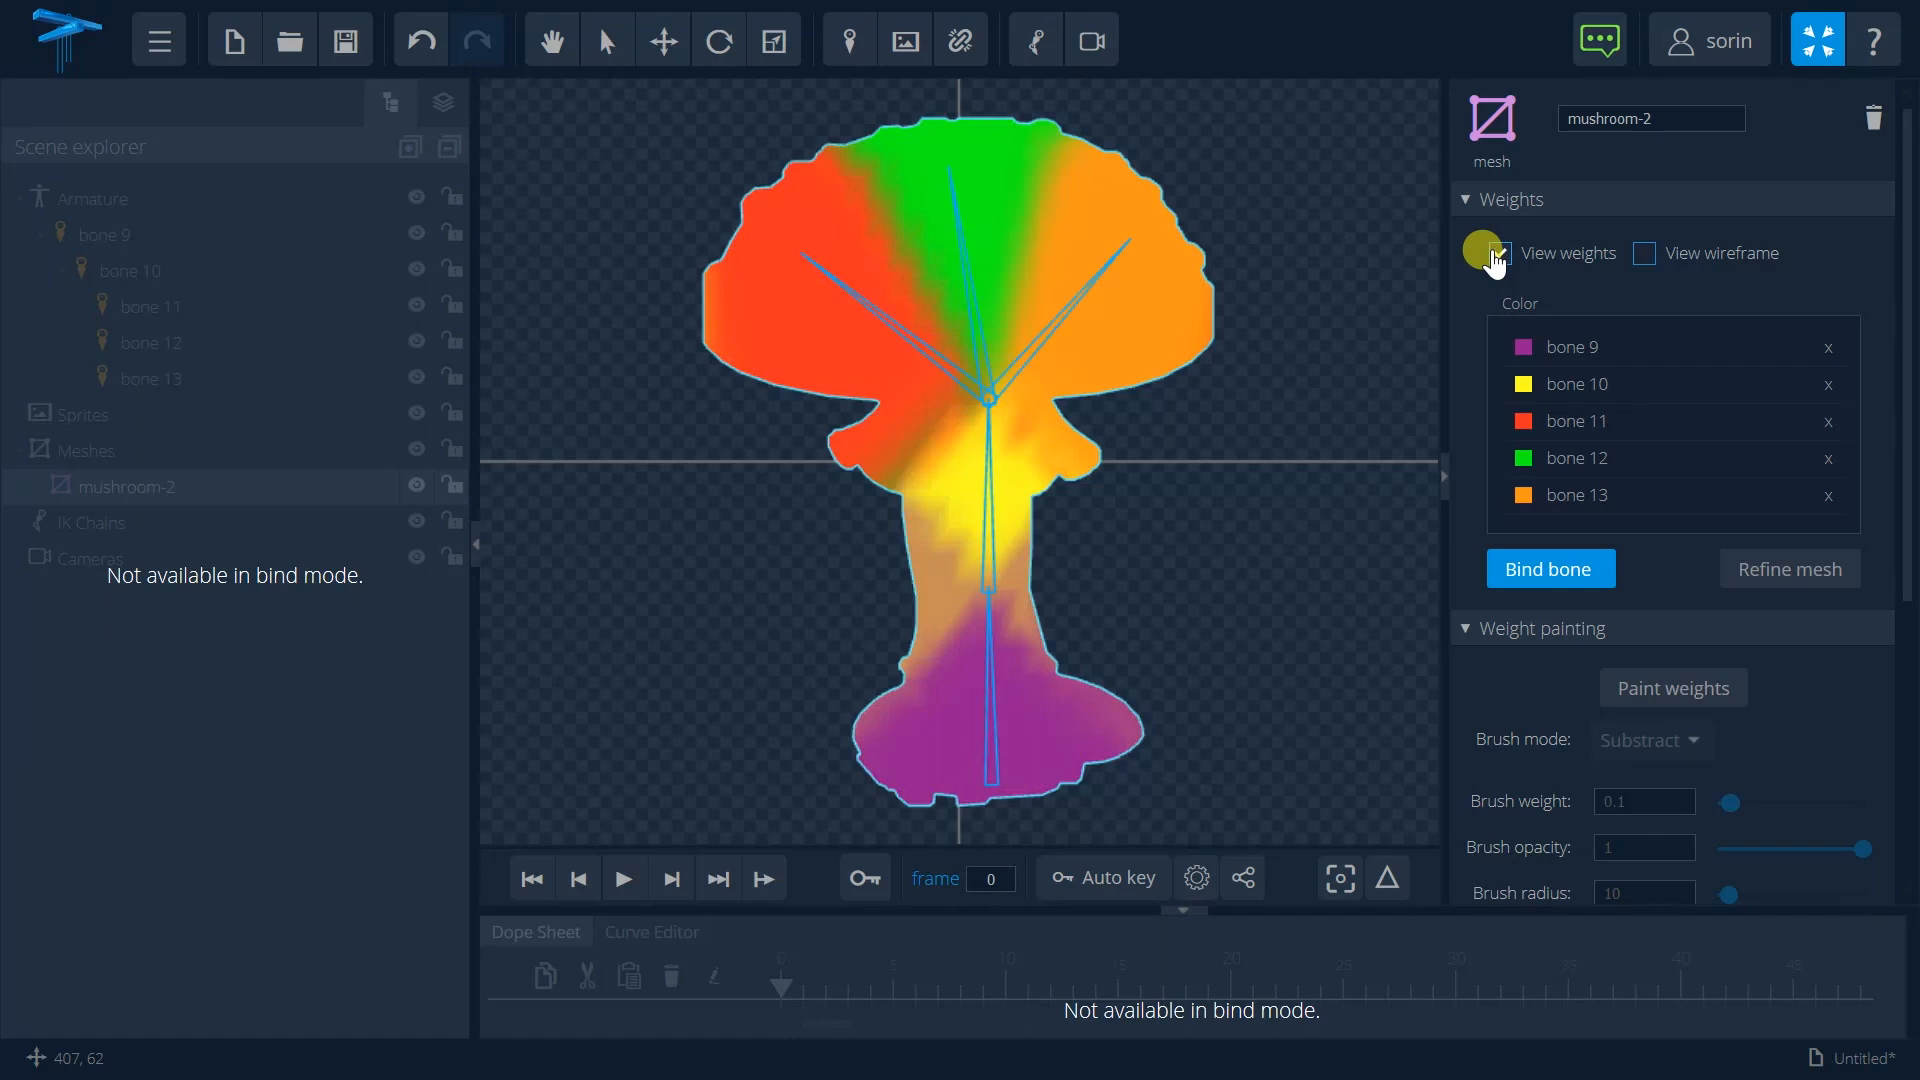
pyautogui.click(1499, 253)
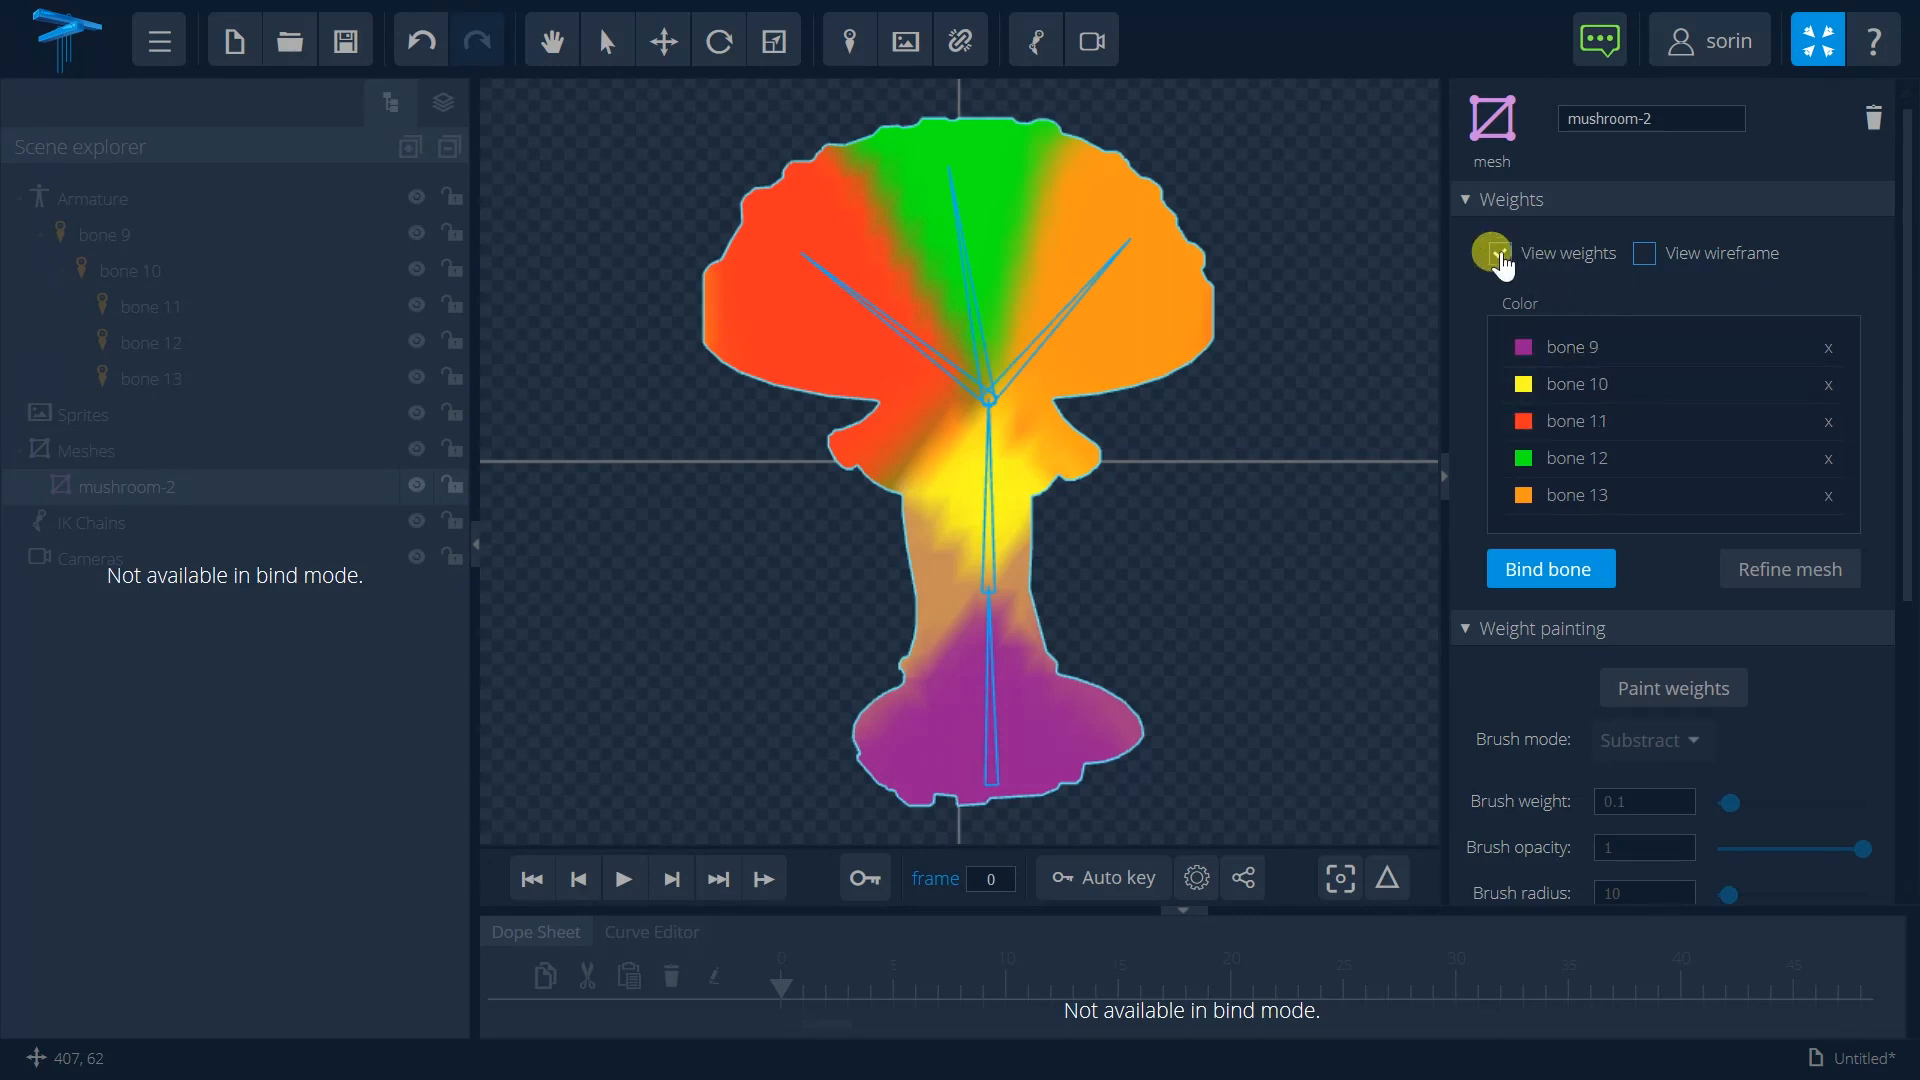
pyautogui.click(1496, 253)
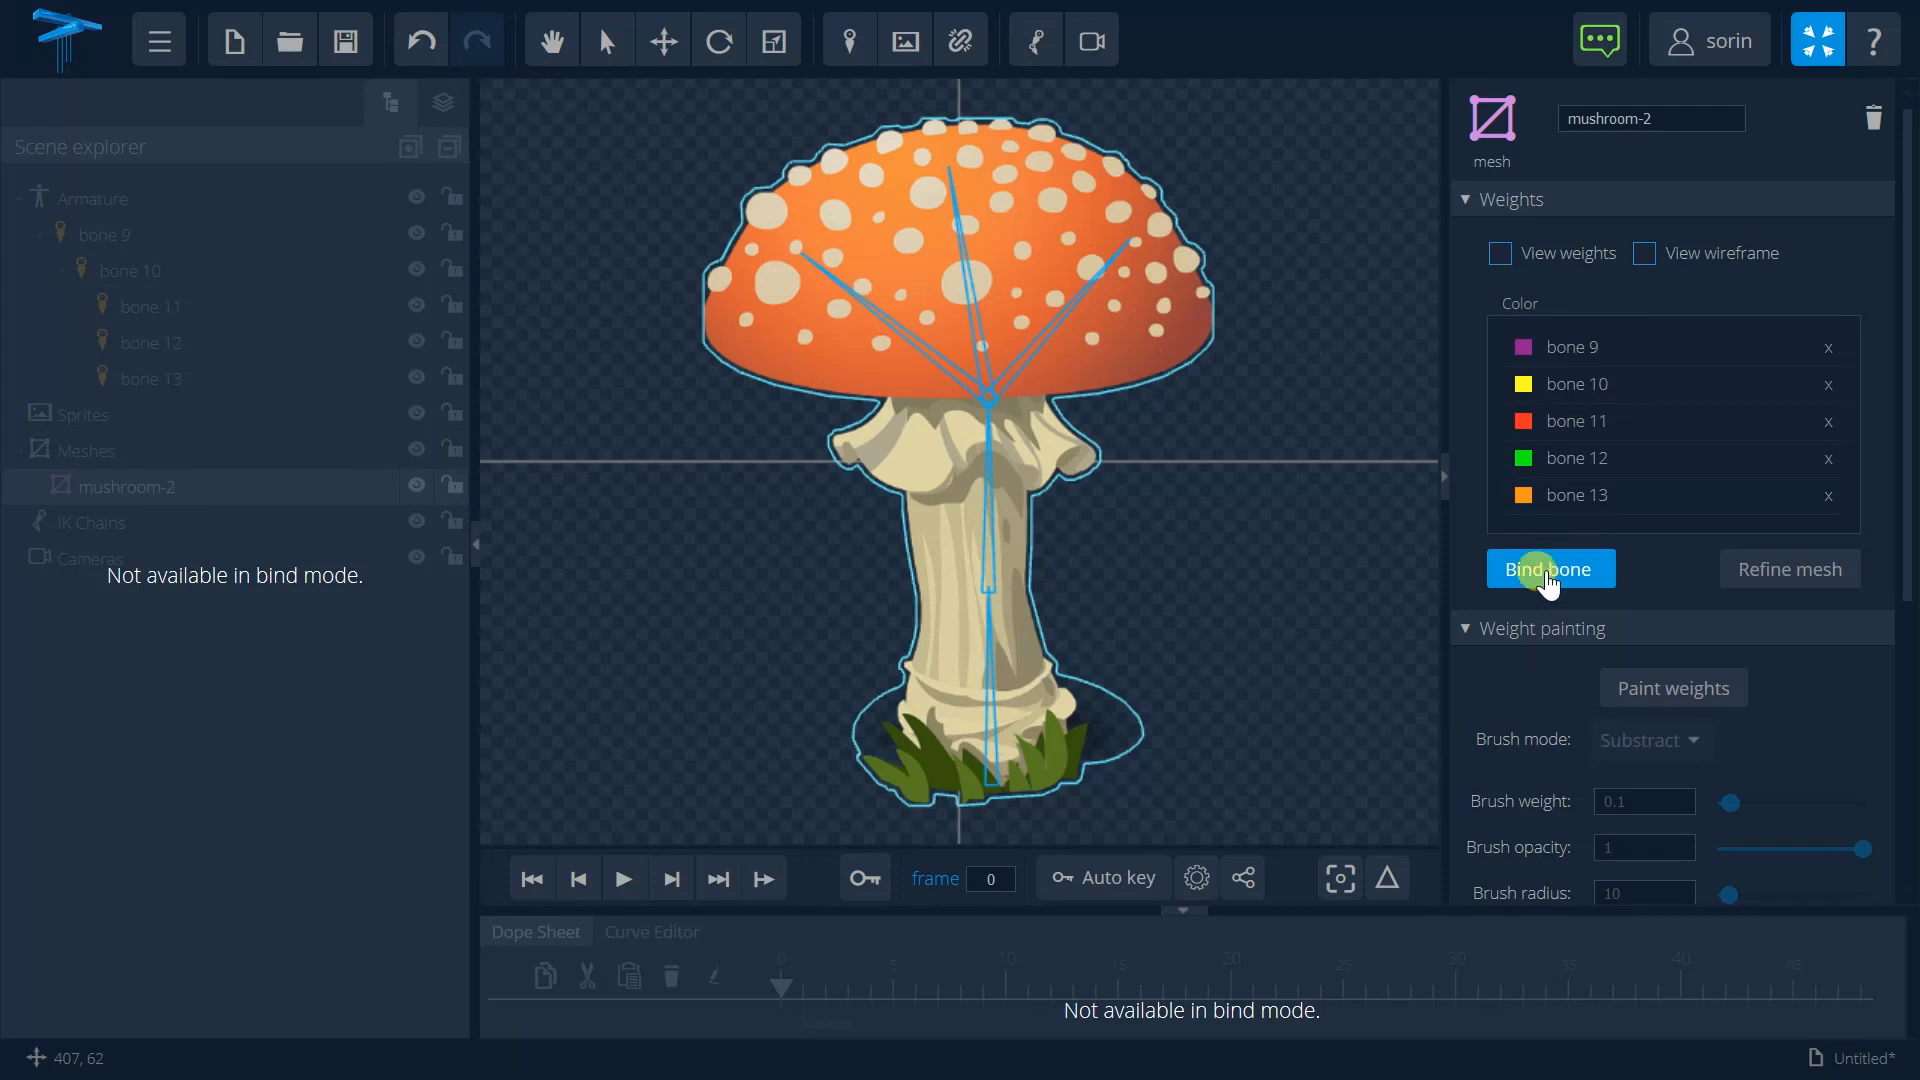
pyautogui.click(1549, 568)
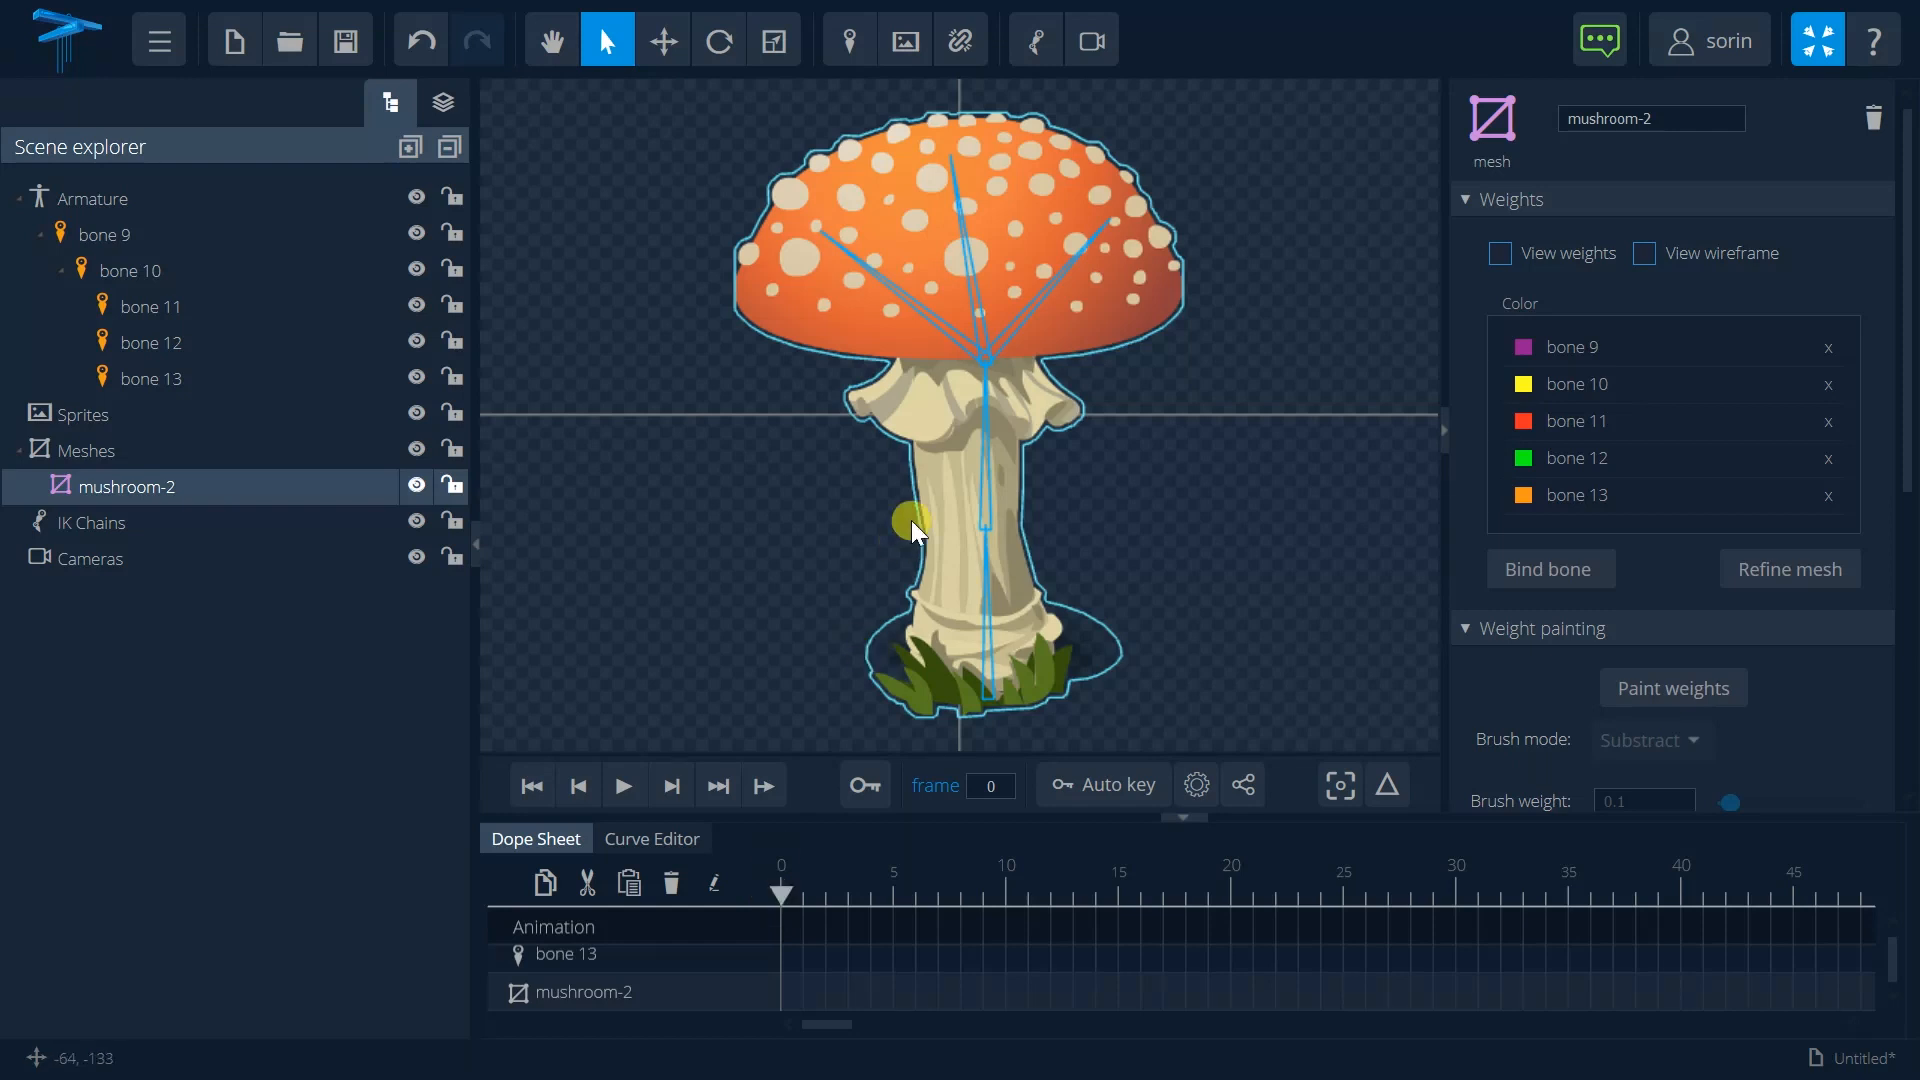
# Step: Rotate stem bone 10 so the mushroom leans to the left
pyautogui.click(131, 269)
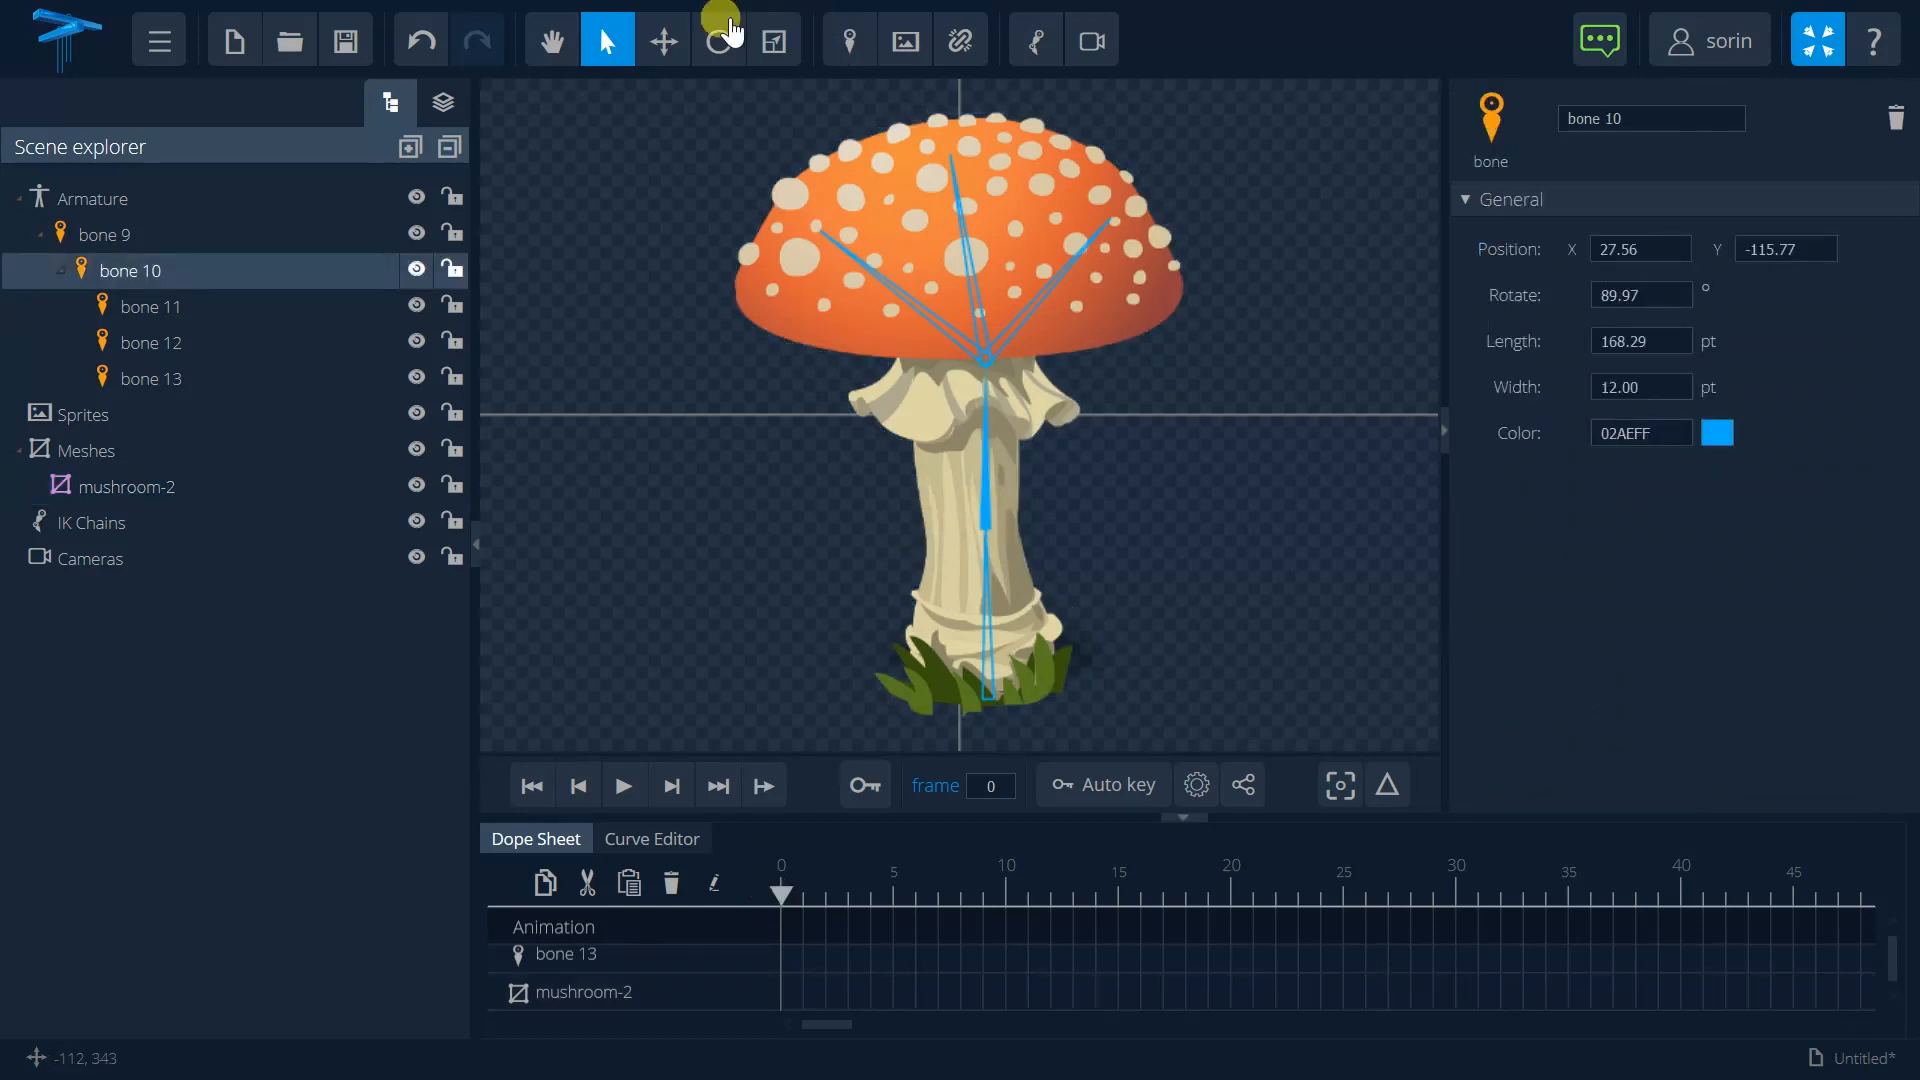
pyautogui.click(719, 39)
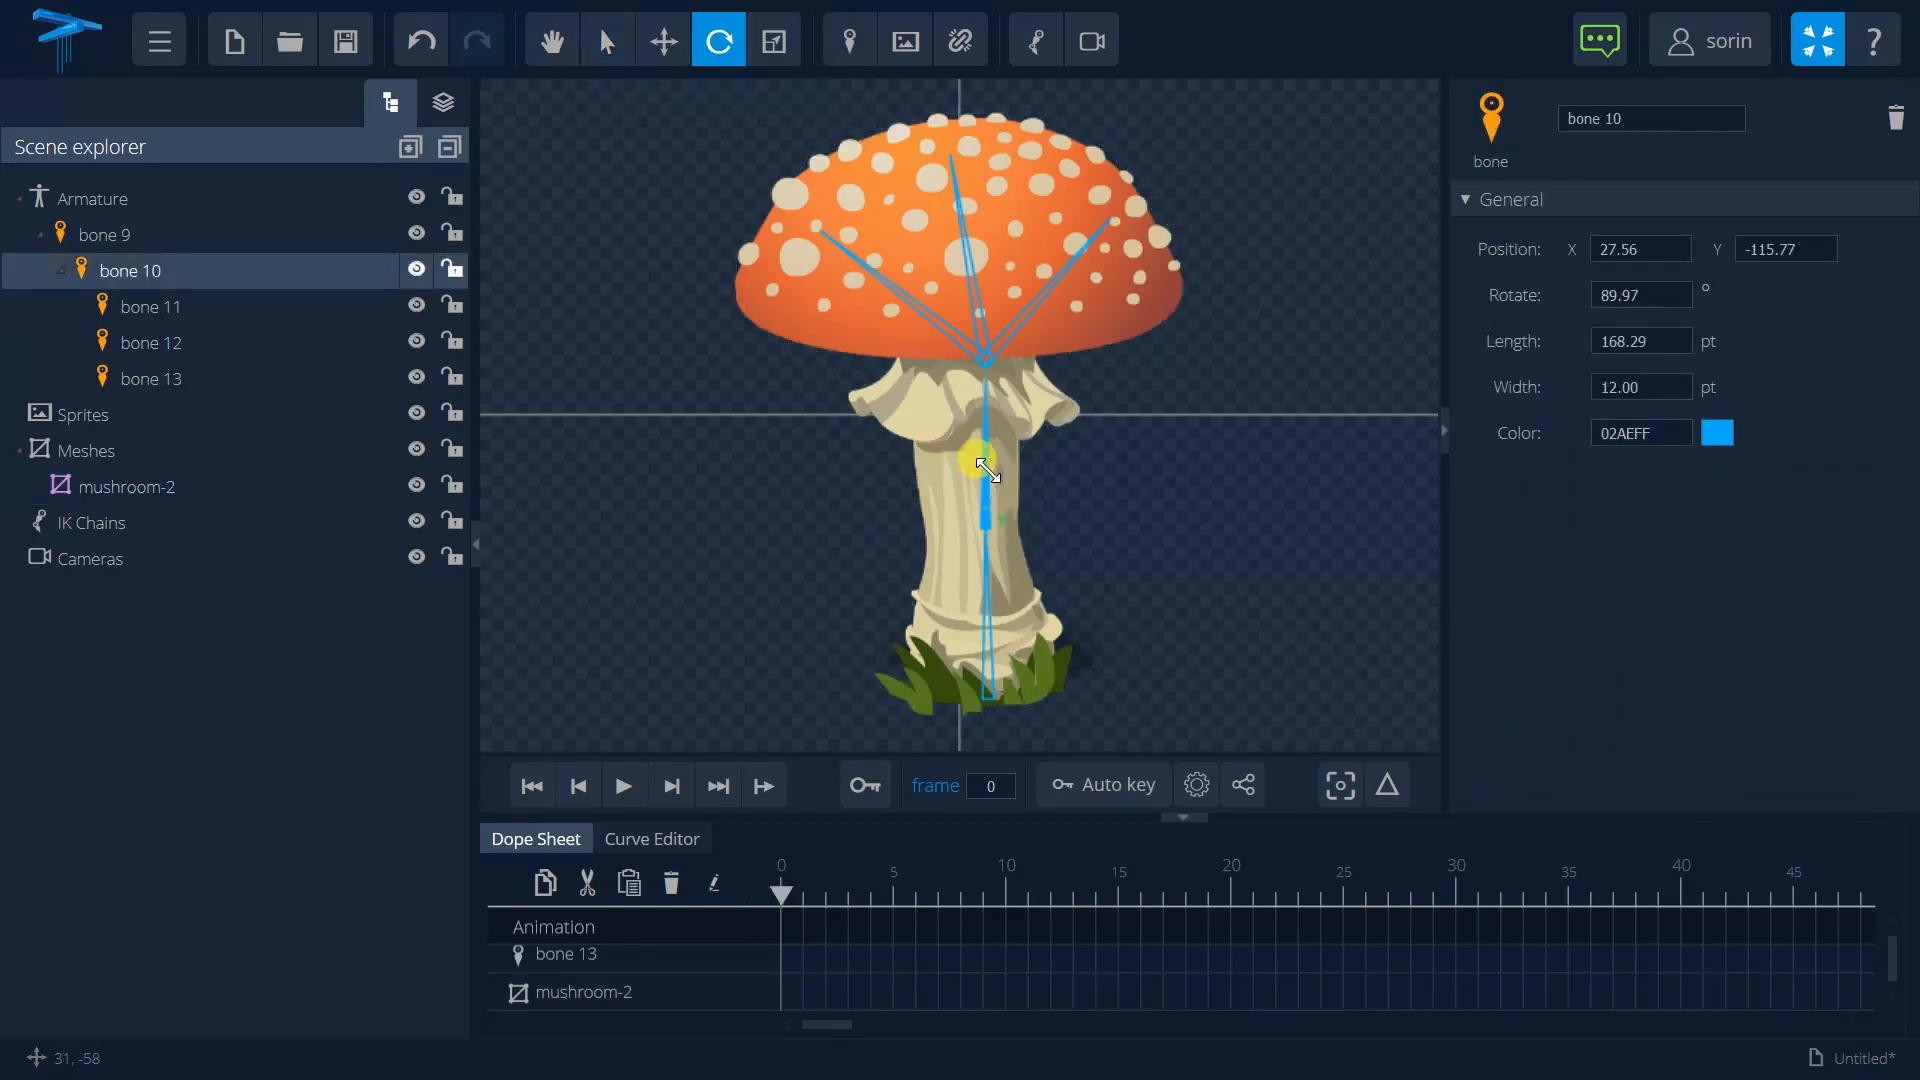
pyautogui.moveTo(980, 463); pyautogui.dragTo(808, 159)
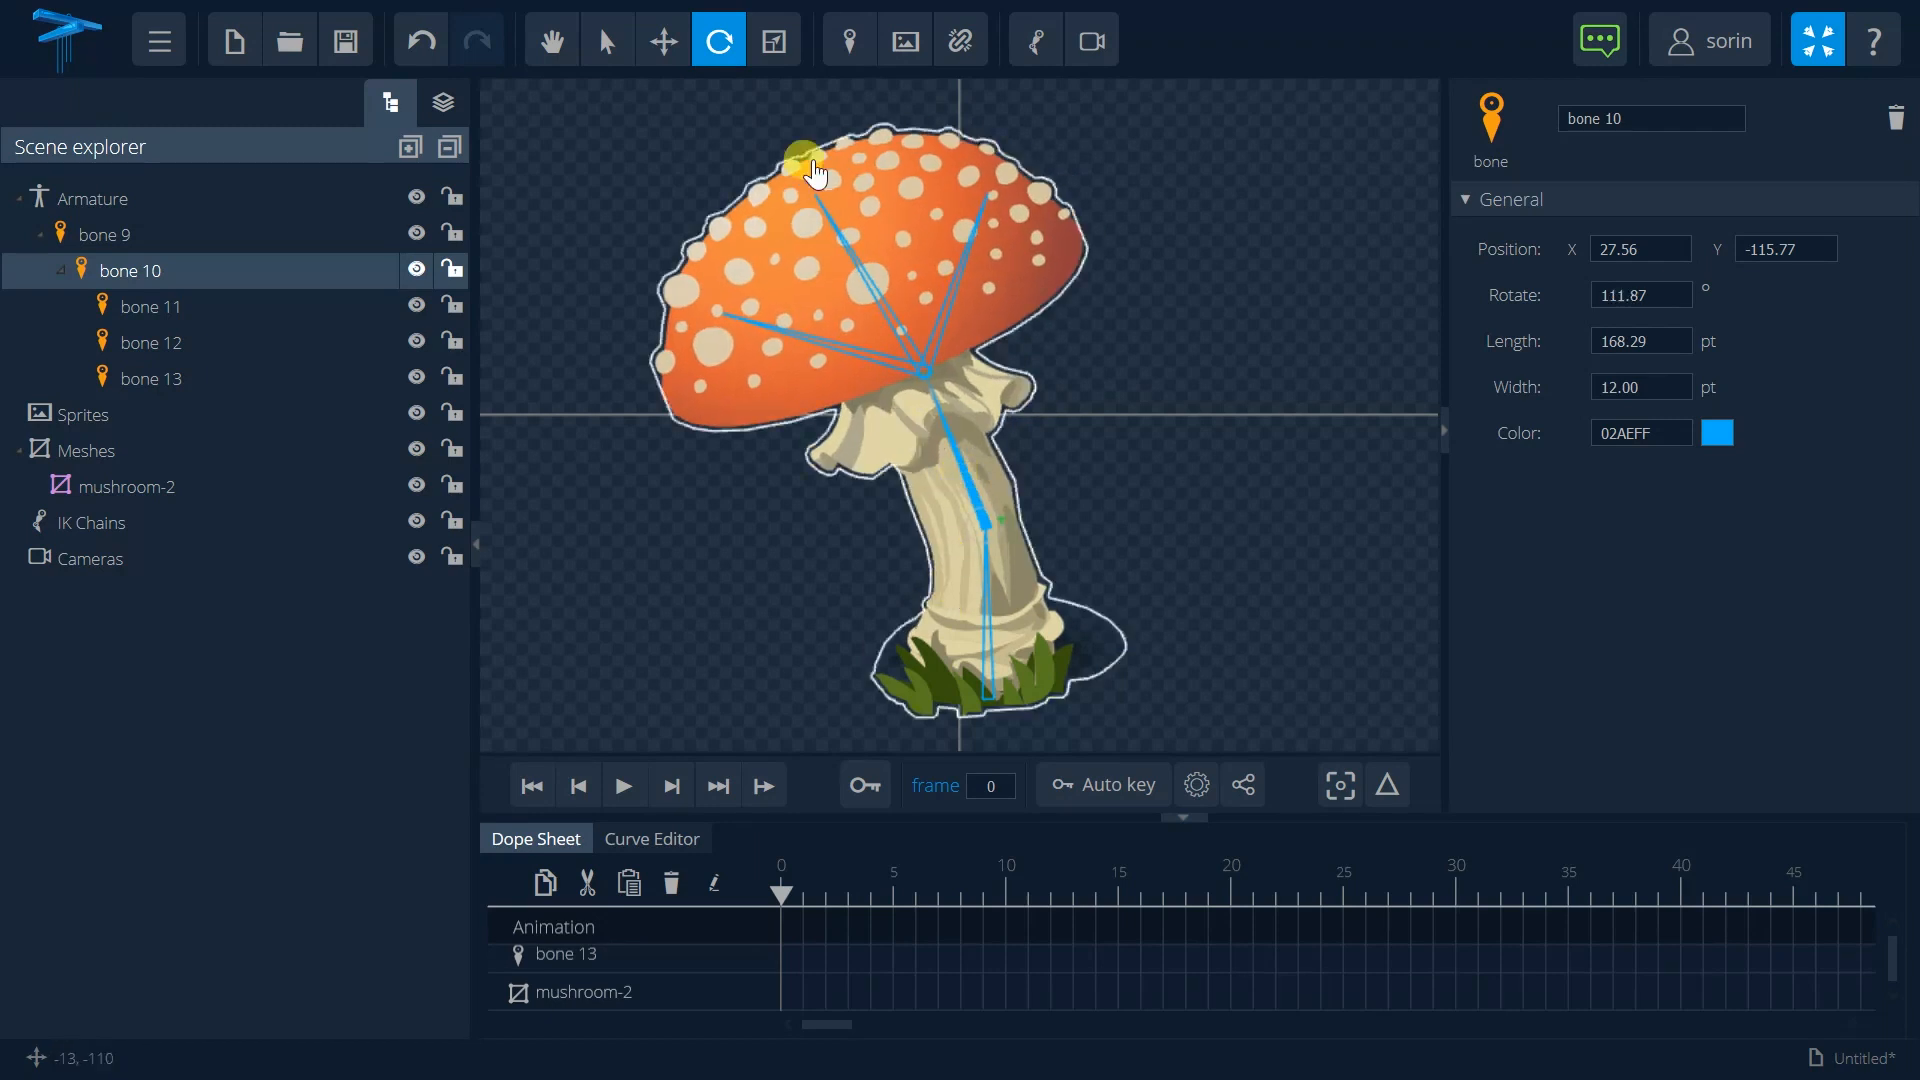
# Step: Shift the cap joint and rotate bones 13 and 11 to tilt the cap left
pyautogui.click(664, 39)
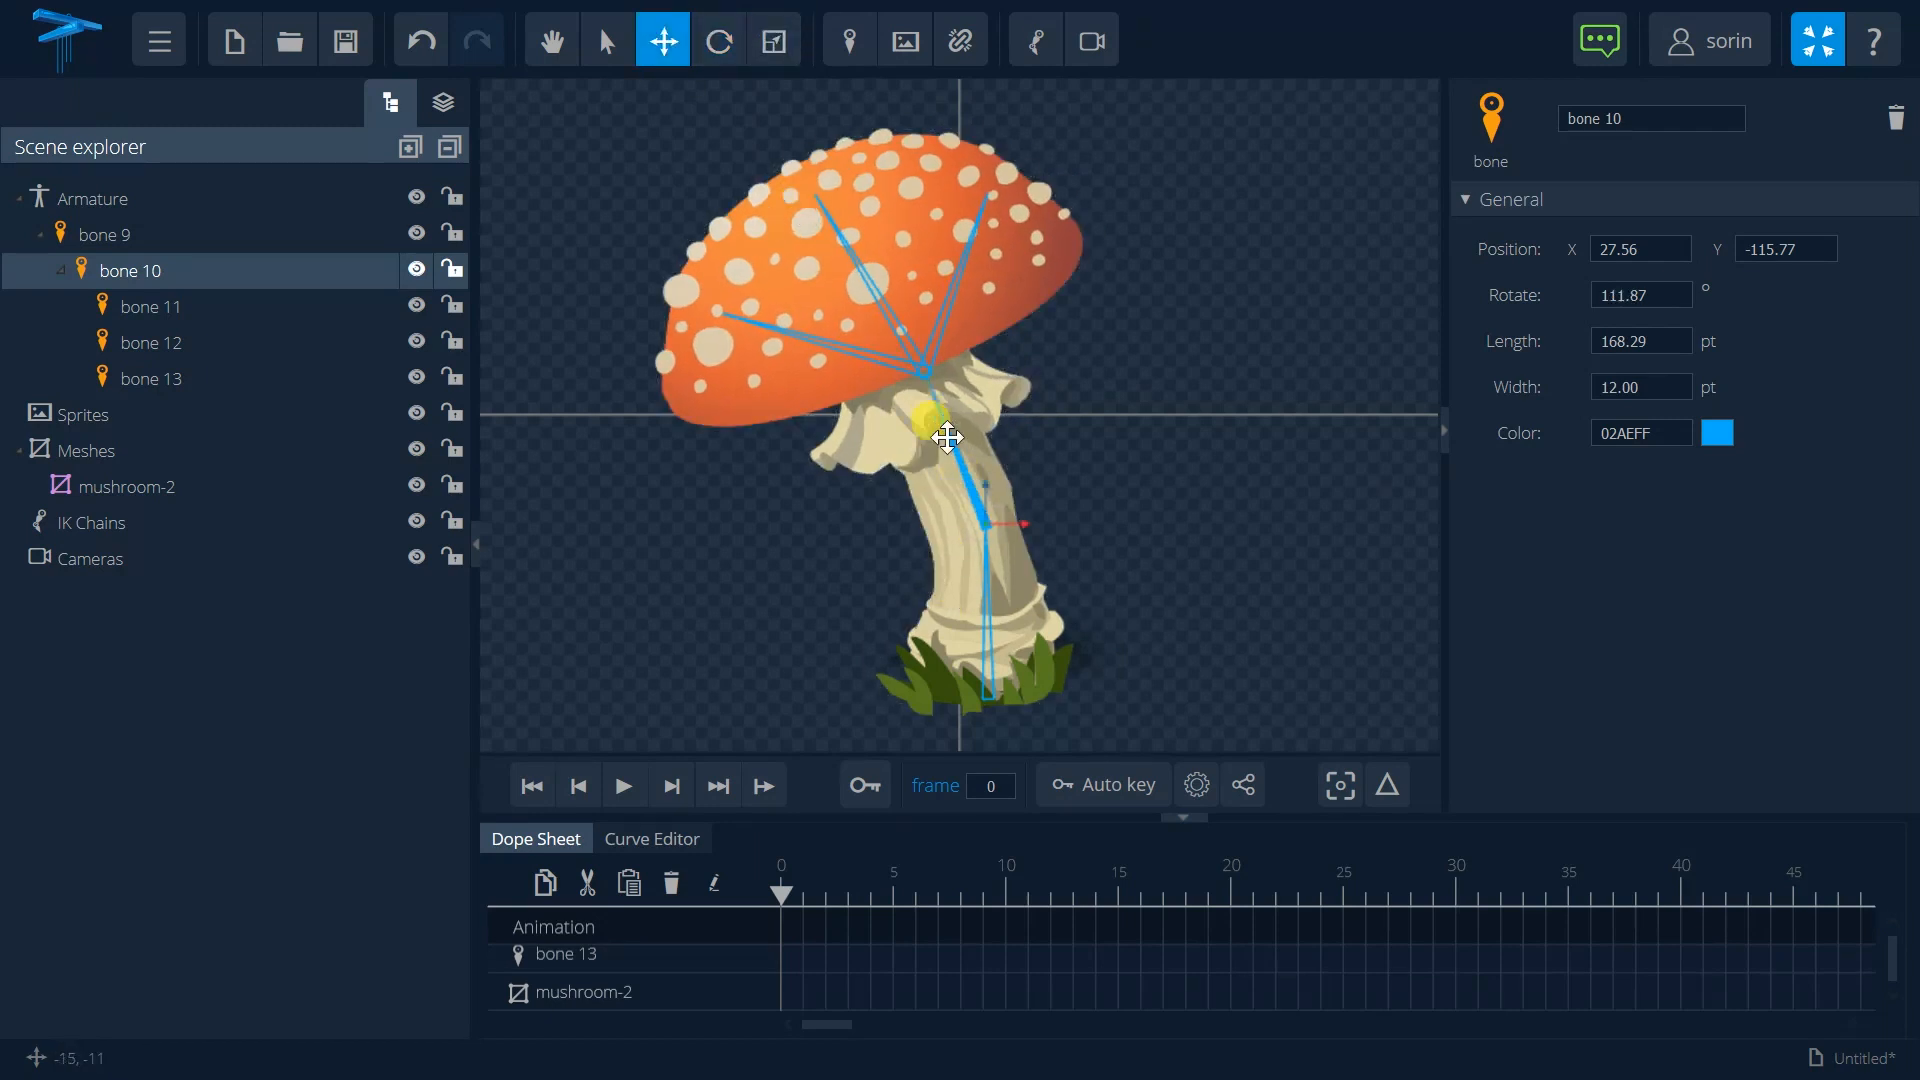
pyautogui.moveTo(949, 435); pyautogui.dragTo(980, 576)
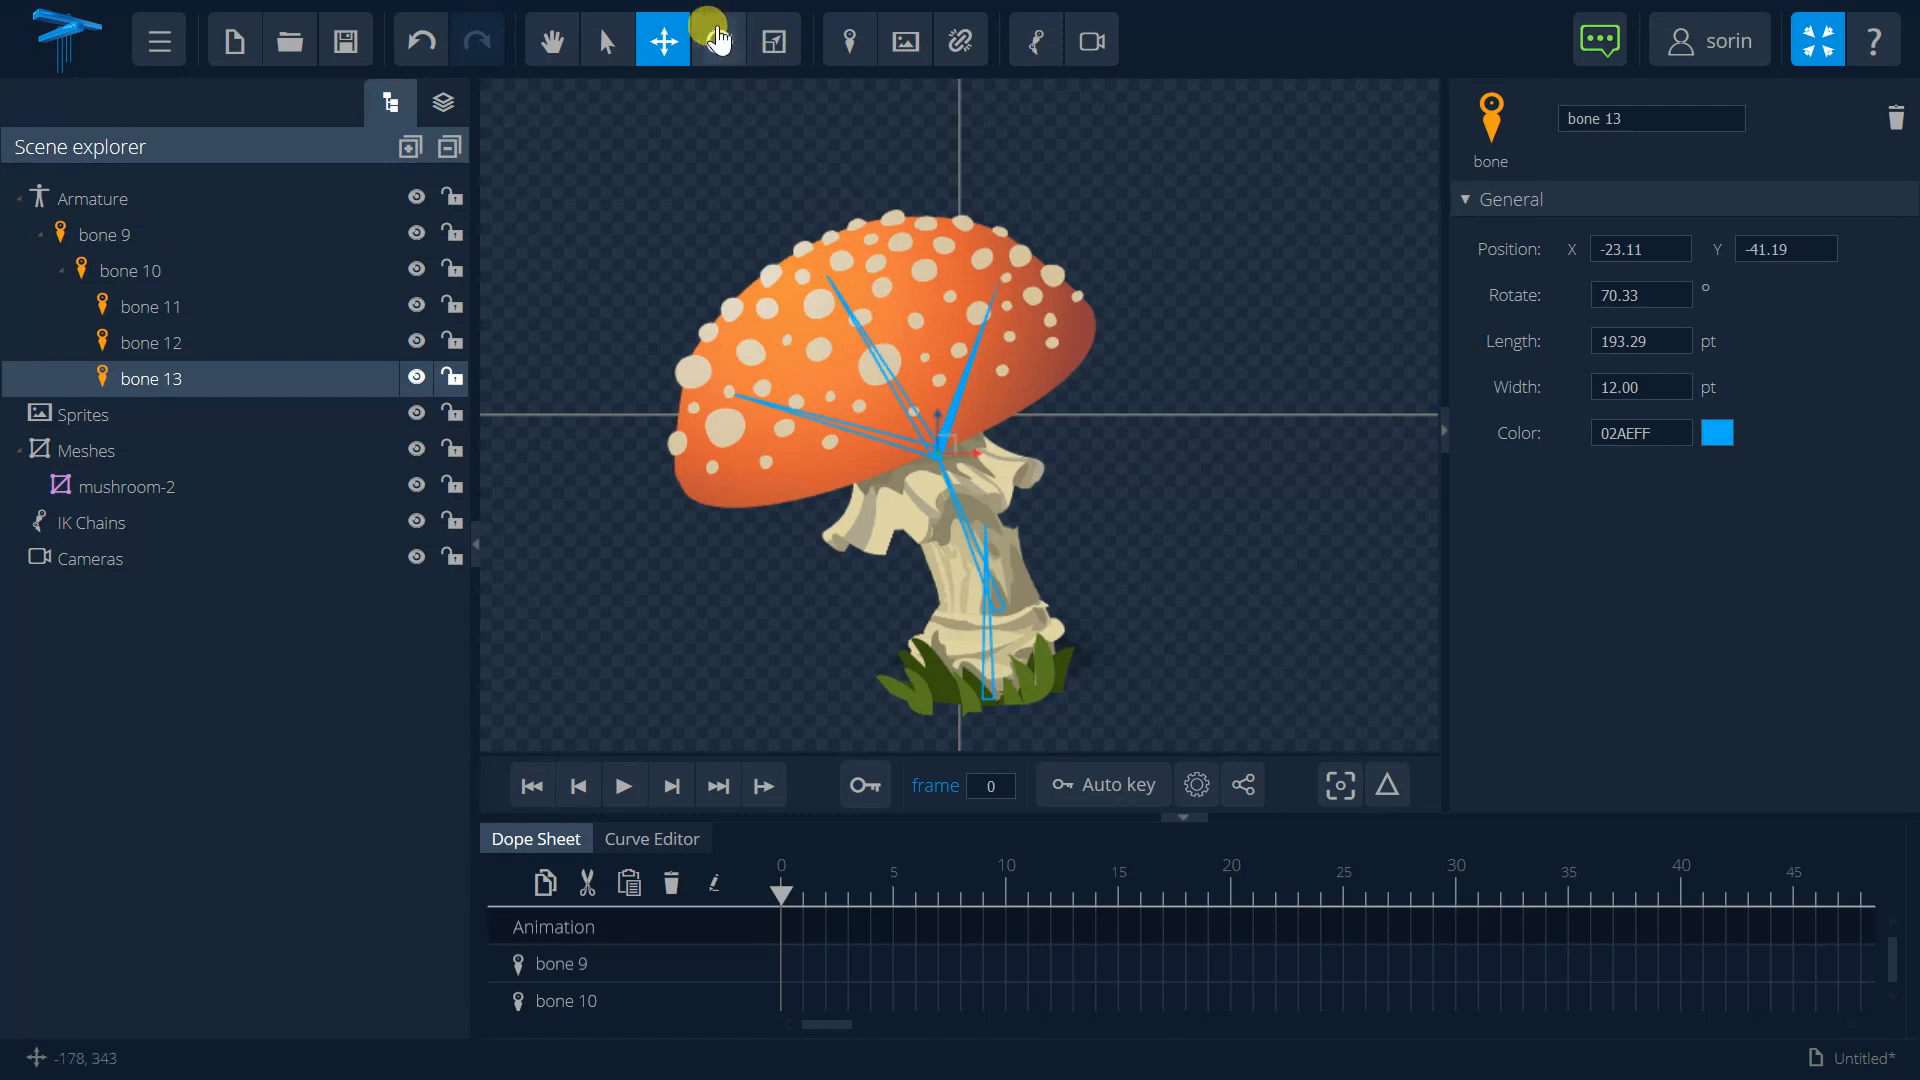
pyautogui.click(719, 39)
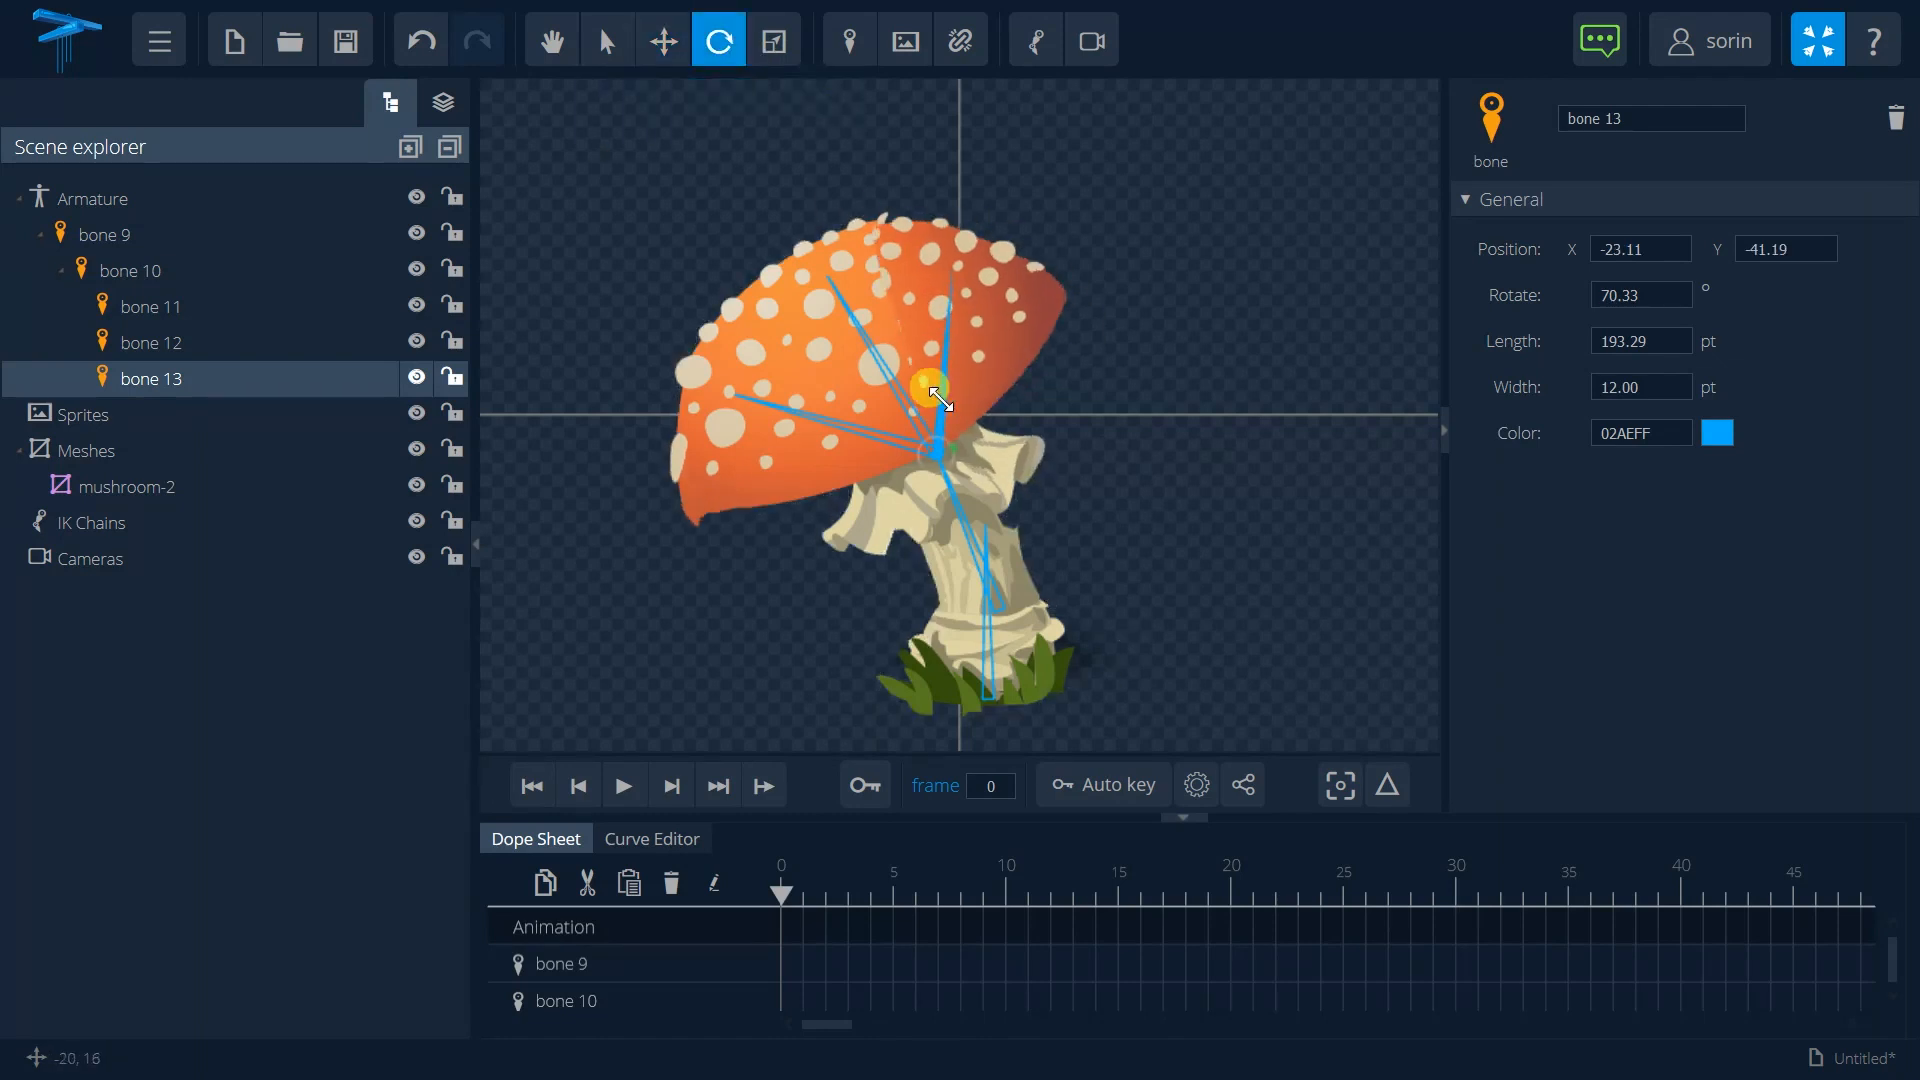
pyautogui.moveTo(931, 386); pyautogui.dragTo(906, 410)
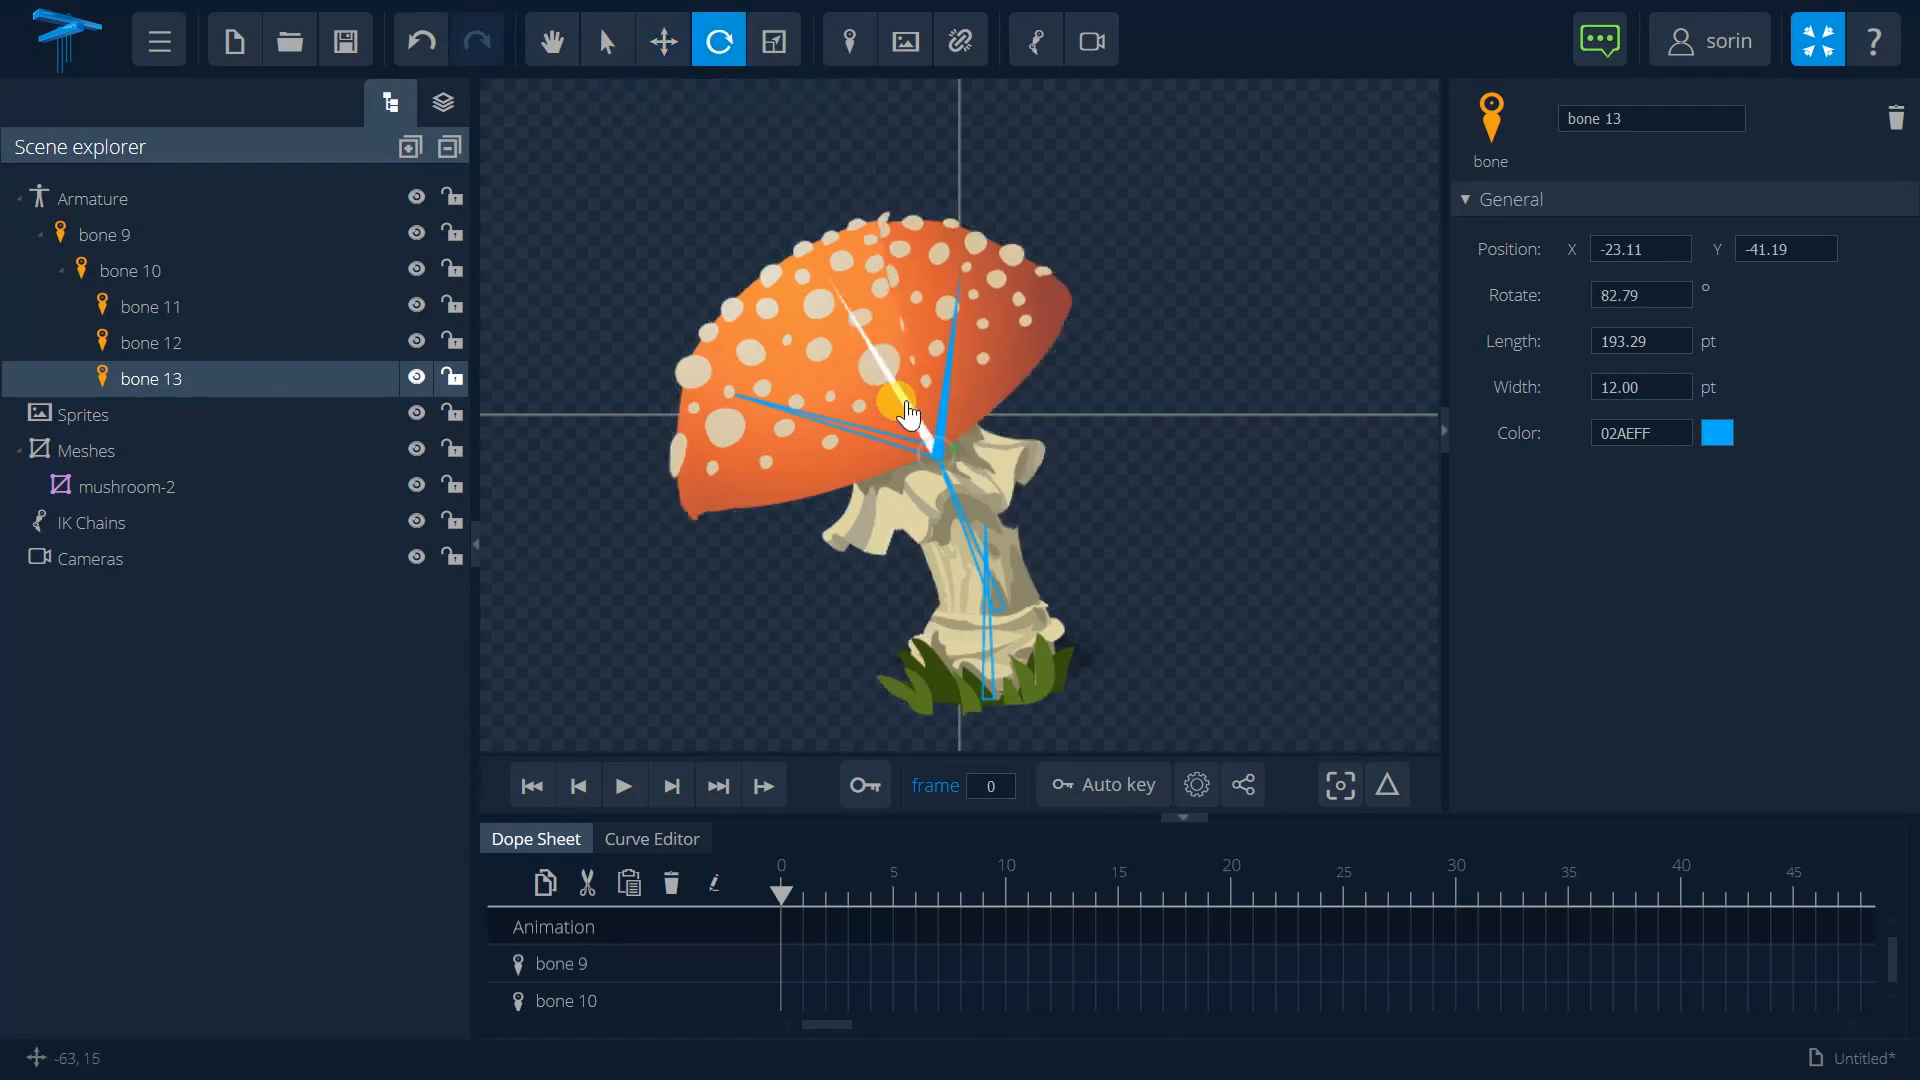
pyautogui.click(152, 342)
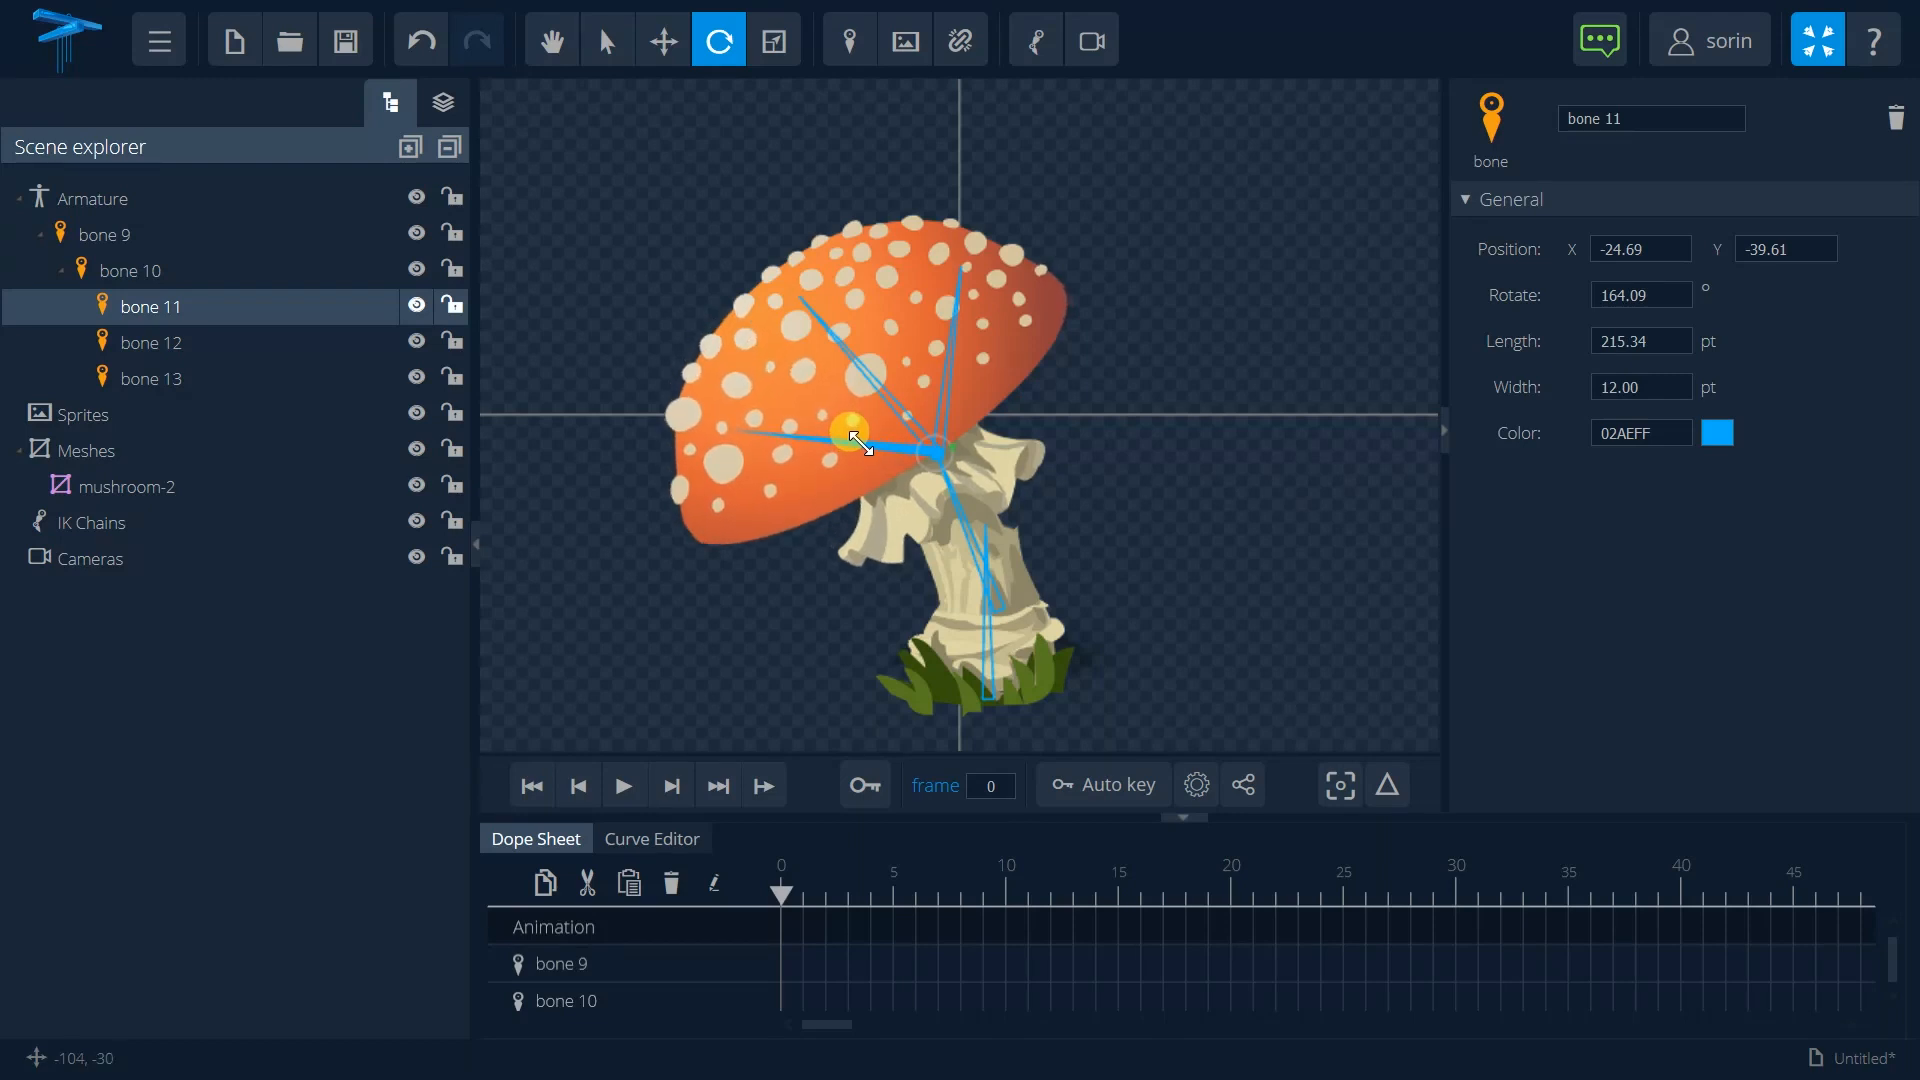
pyautogui.moveTo(851, 431); pyautogui.dragTo(1043, 536)
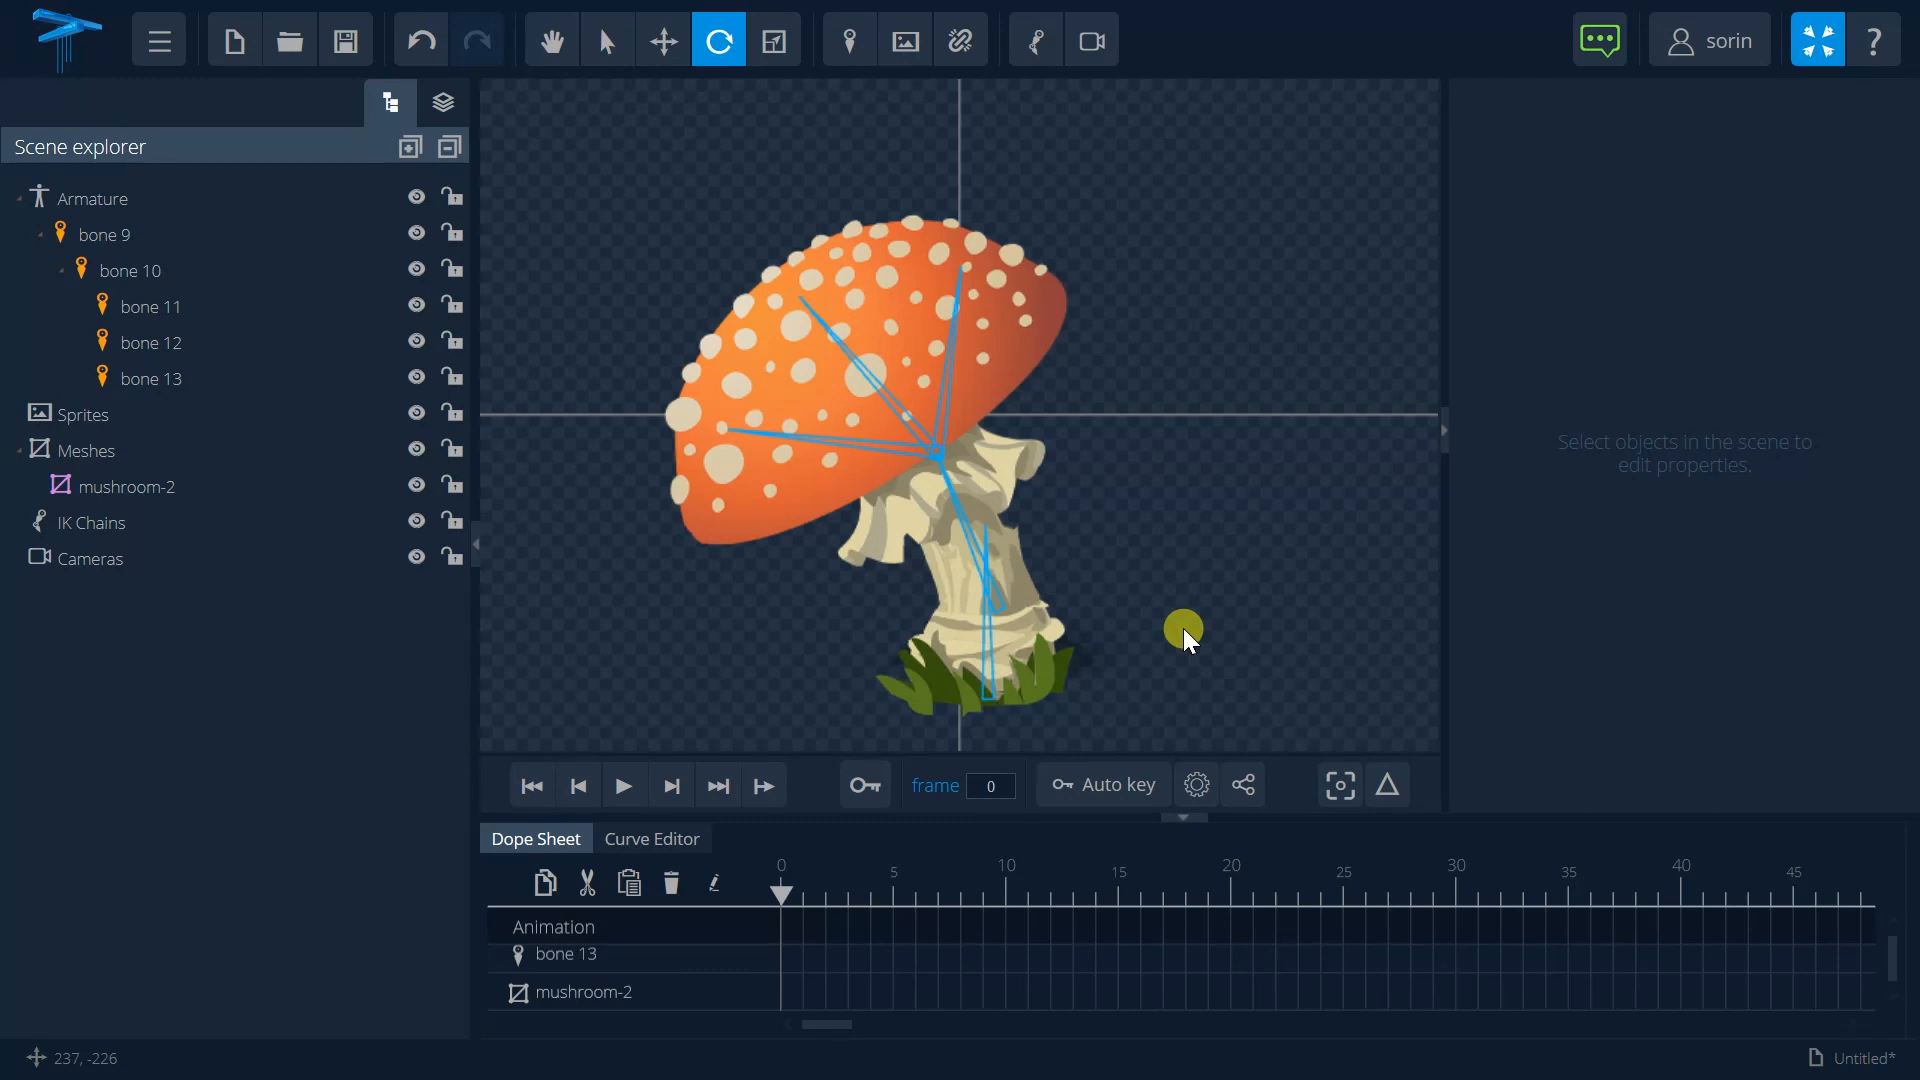
# Step: Lock mushroom-2, key all five bones with K at frame 0, and move to frame 15
pyautogui.click(121, 486)
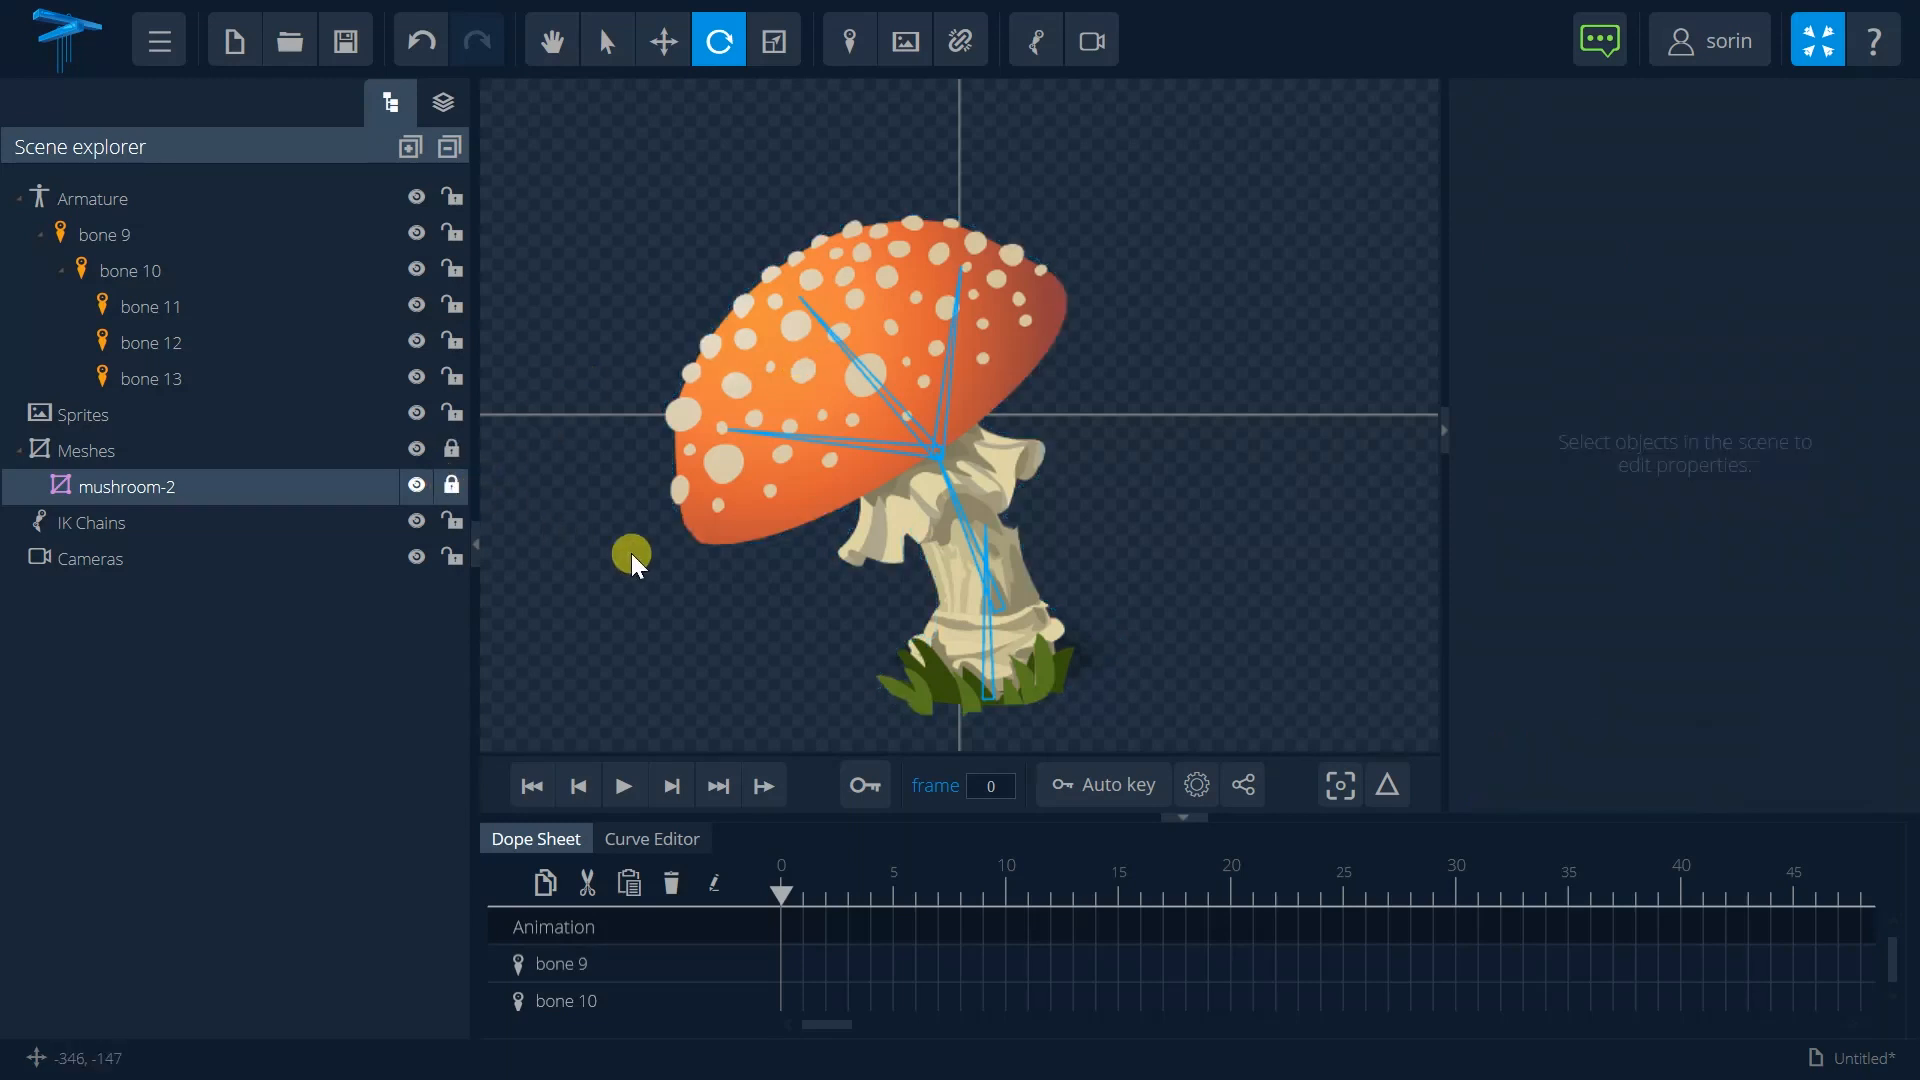
pyautogui.moveTo(631, 553); pyautogui.dragTo(1163, 716)
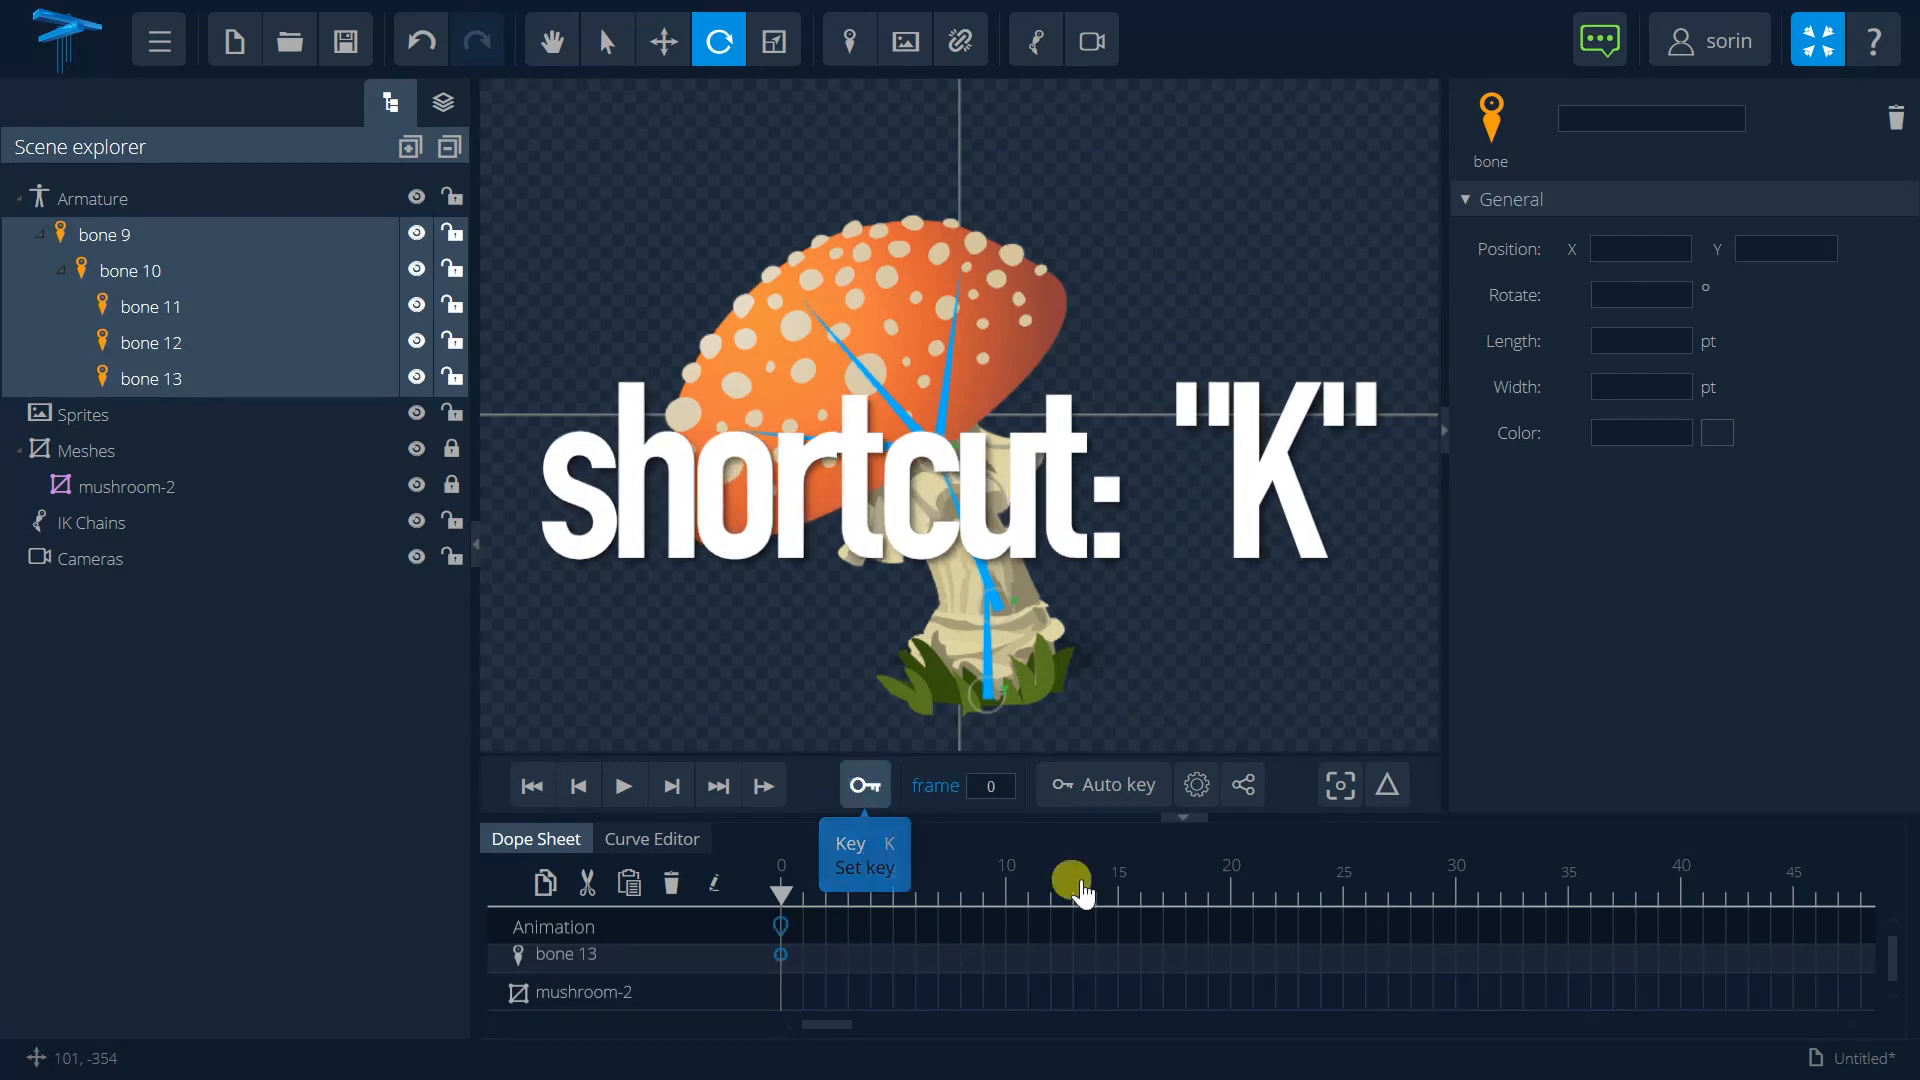
pyautogui.press('k')
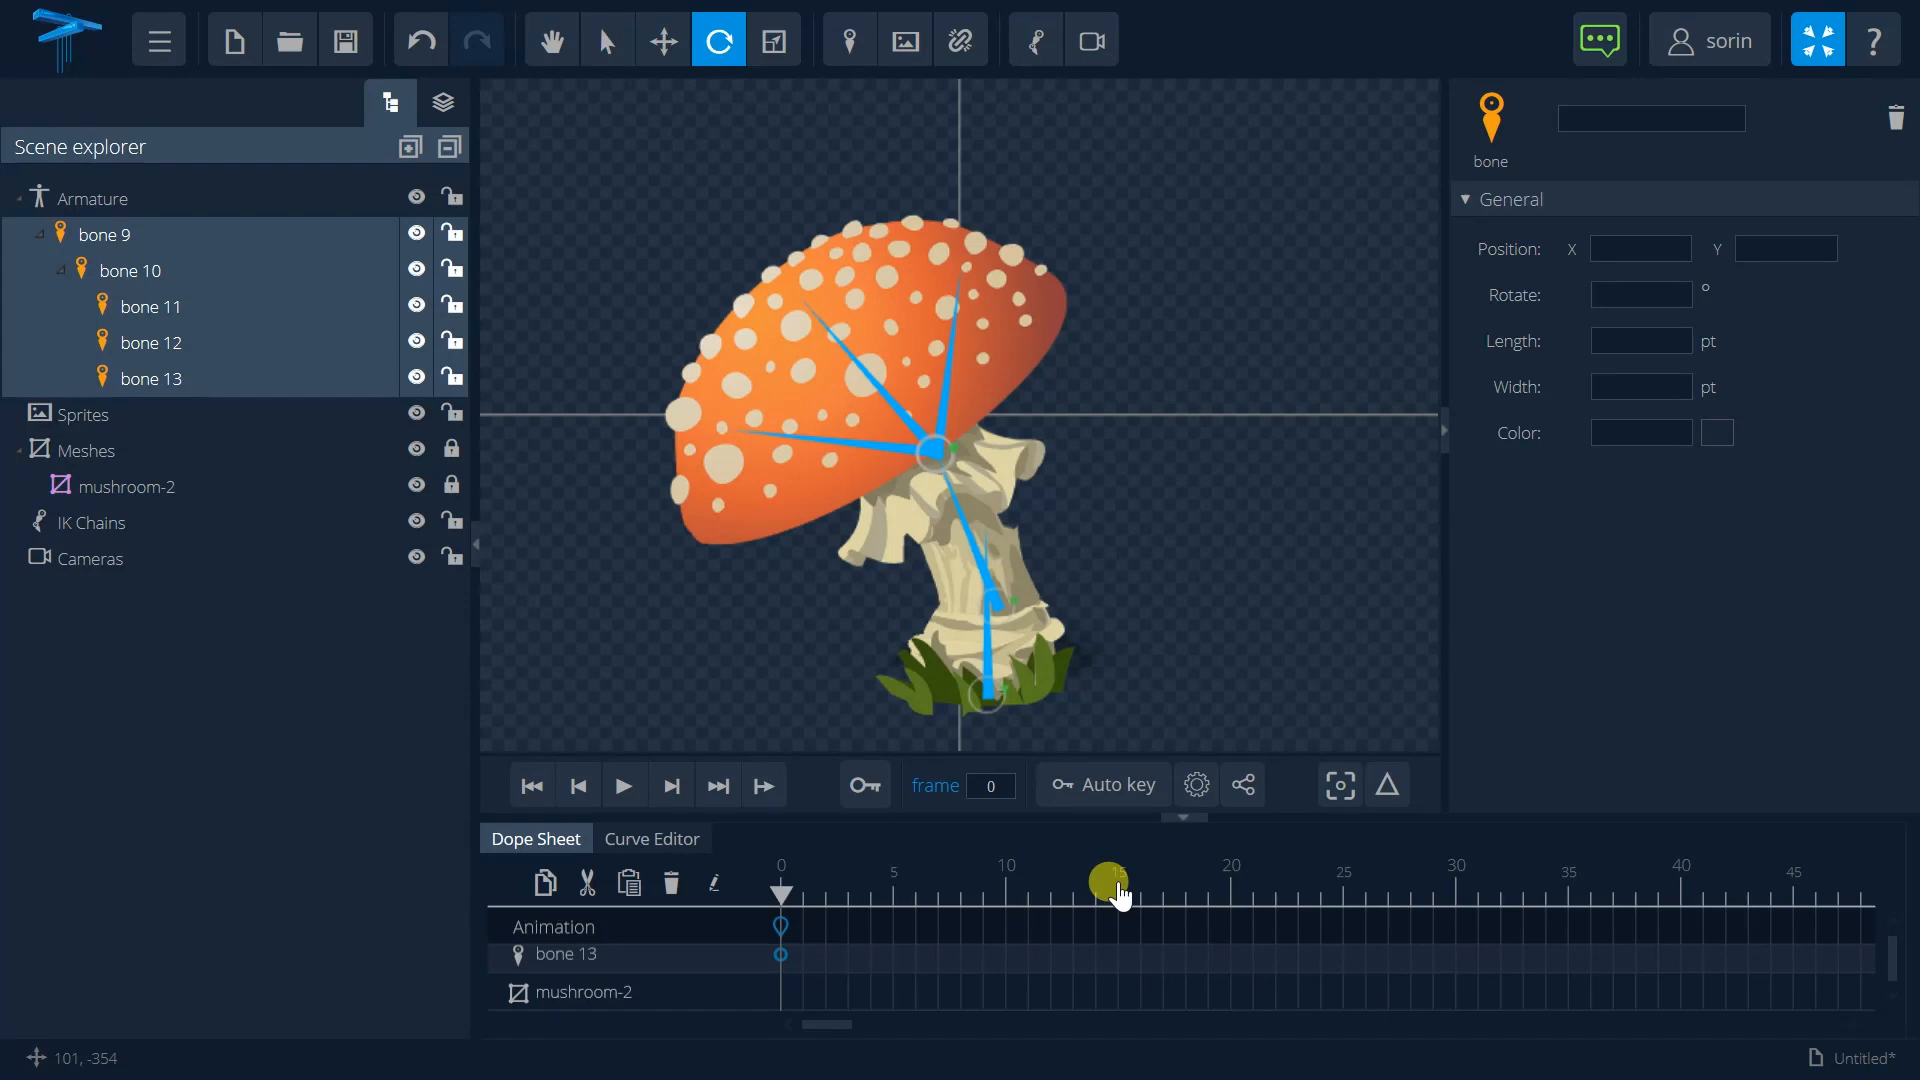
pyautogui.click(1114, 884)
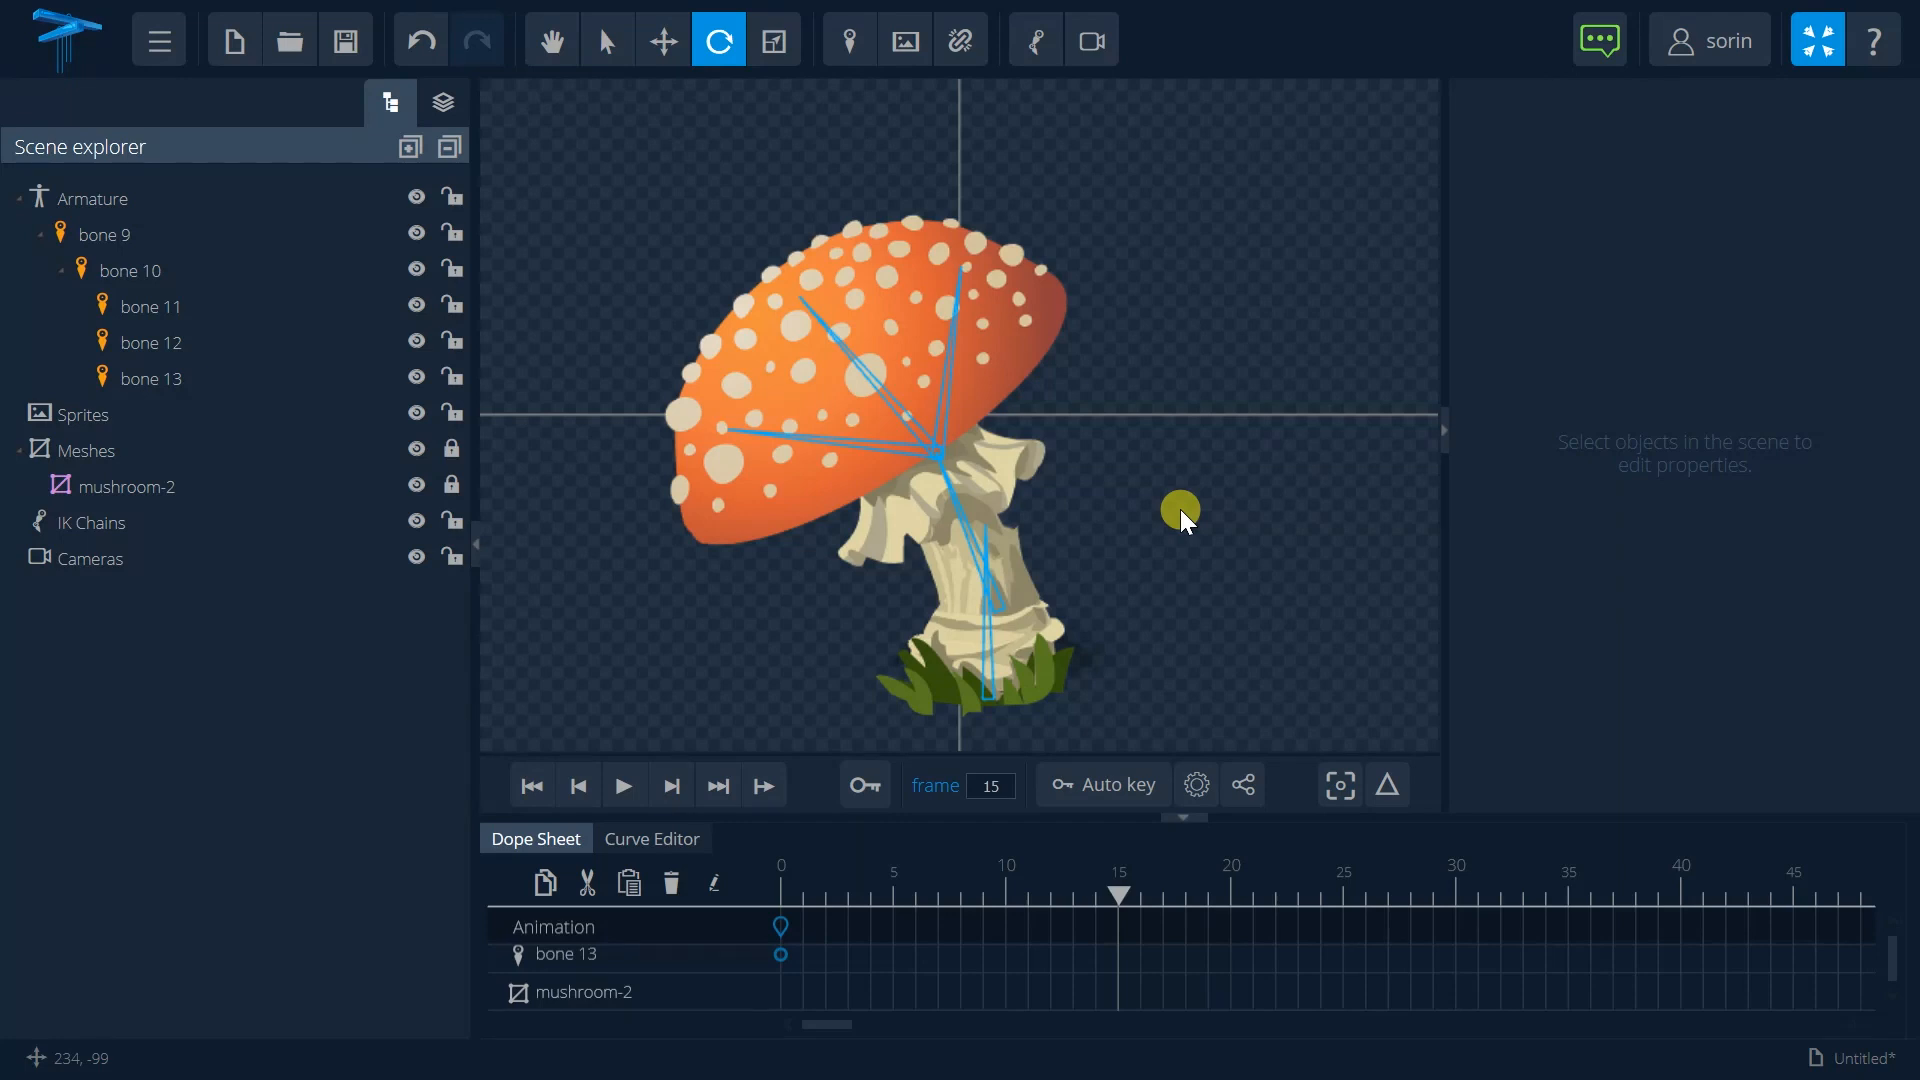
# Step: Enable Auto key and move bone 10 up so the mushroom stands taller
pyautogui.click(1102, 785)
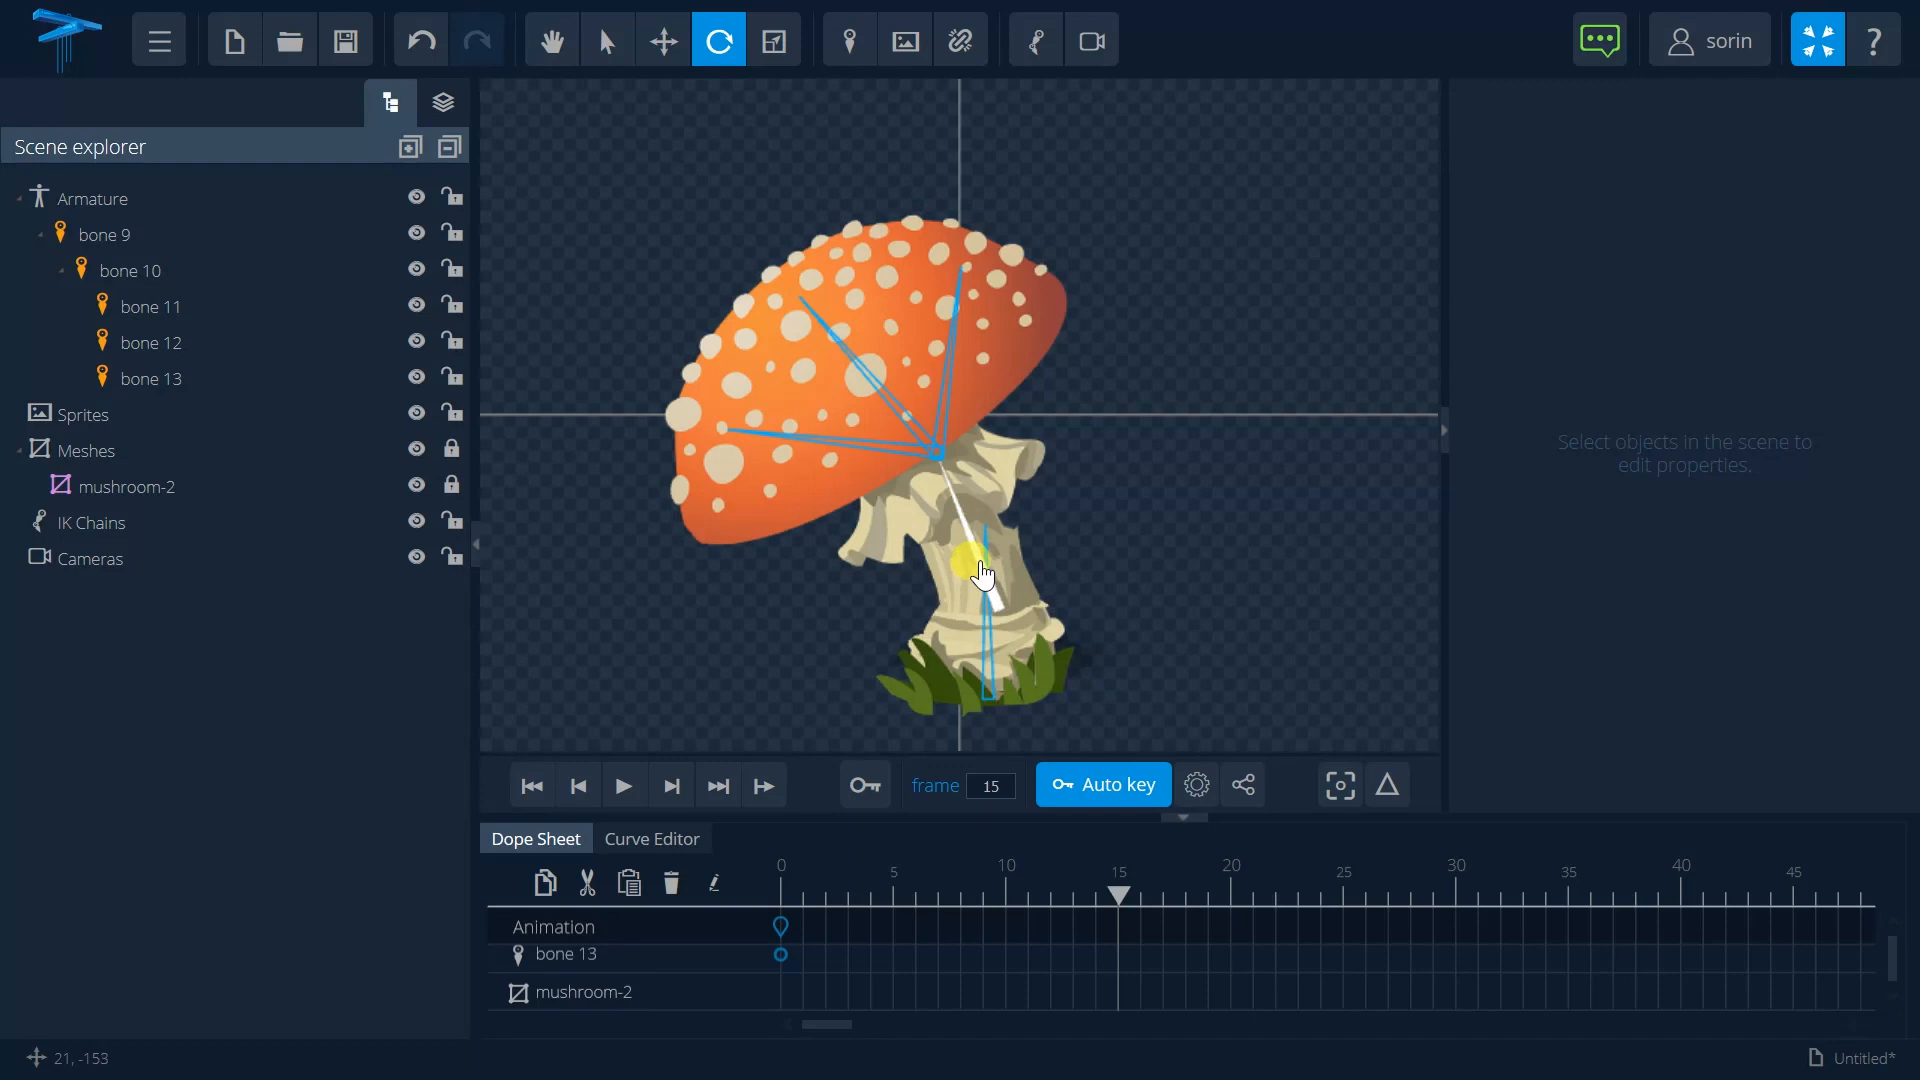
pyautogui.click(977, 567)
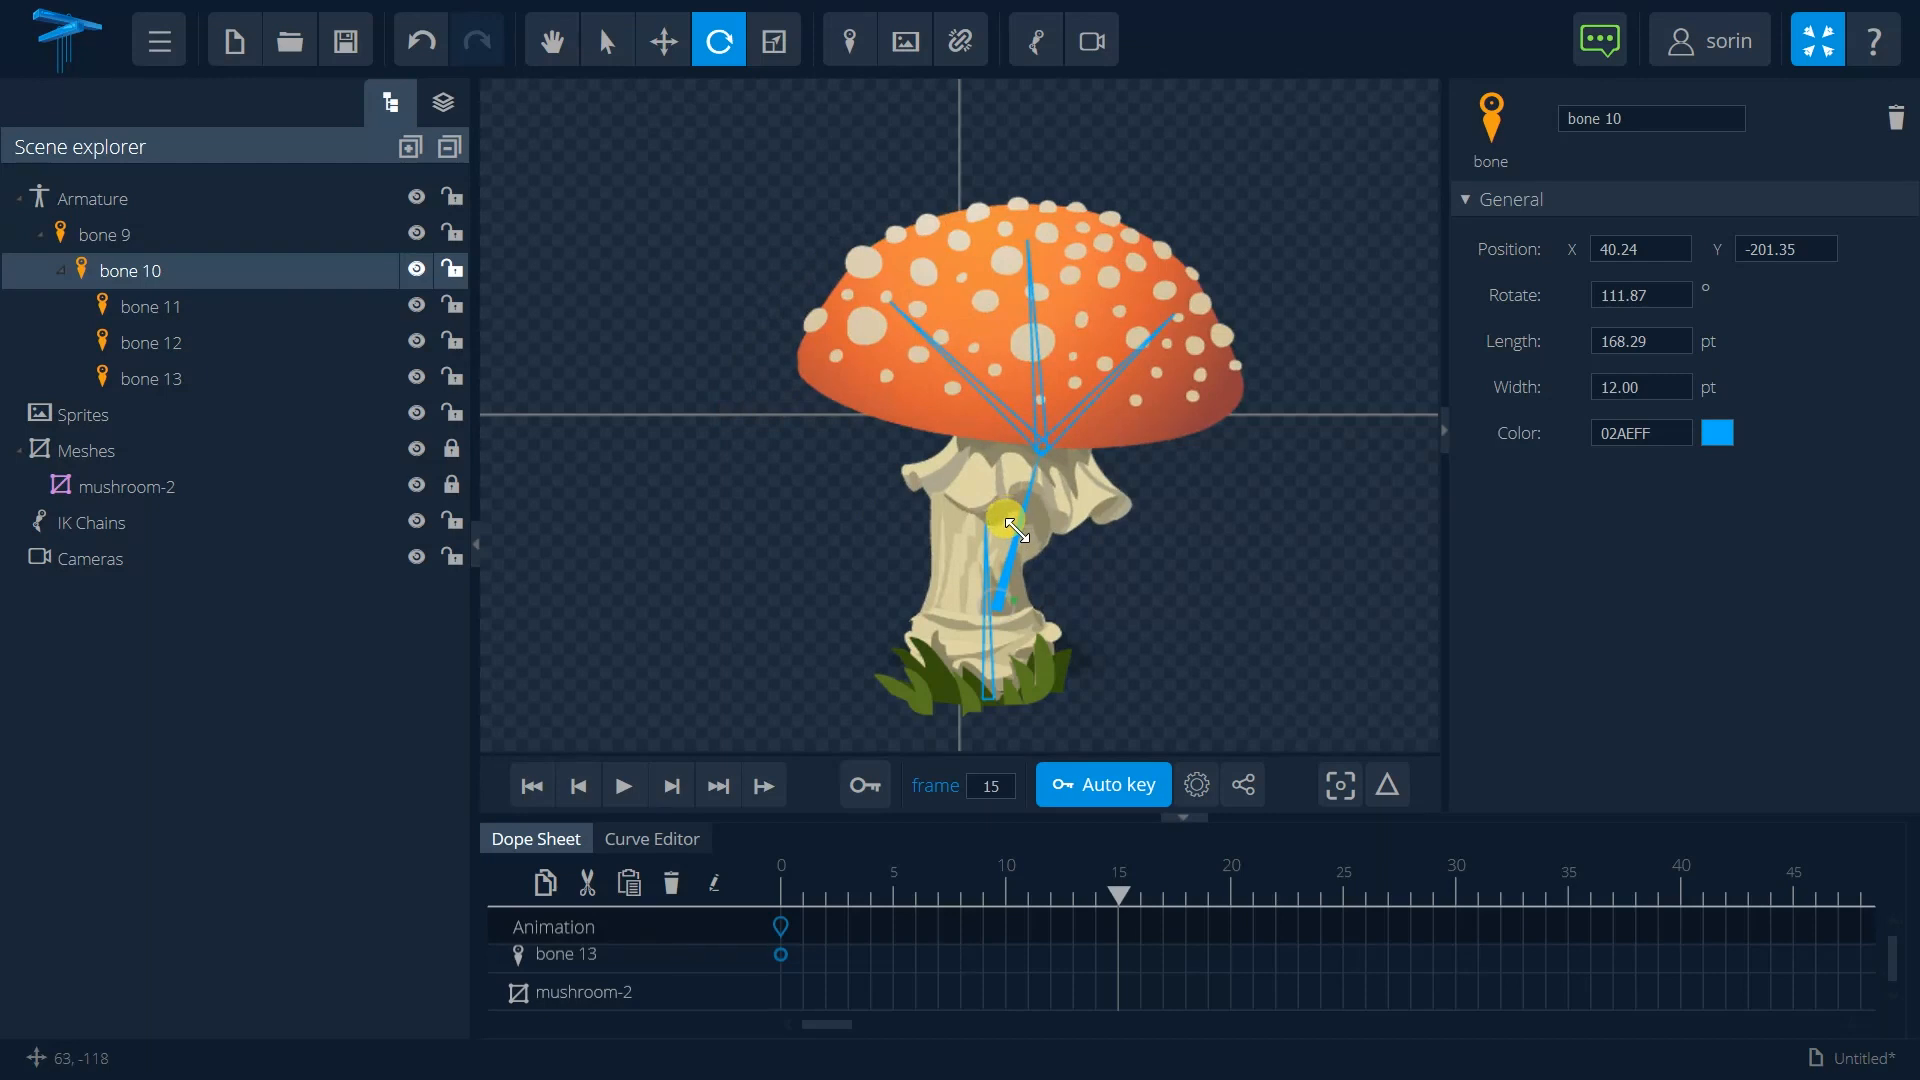
pyautogui.click(662, 39)
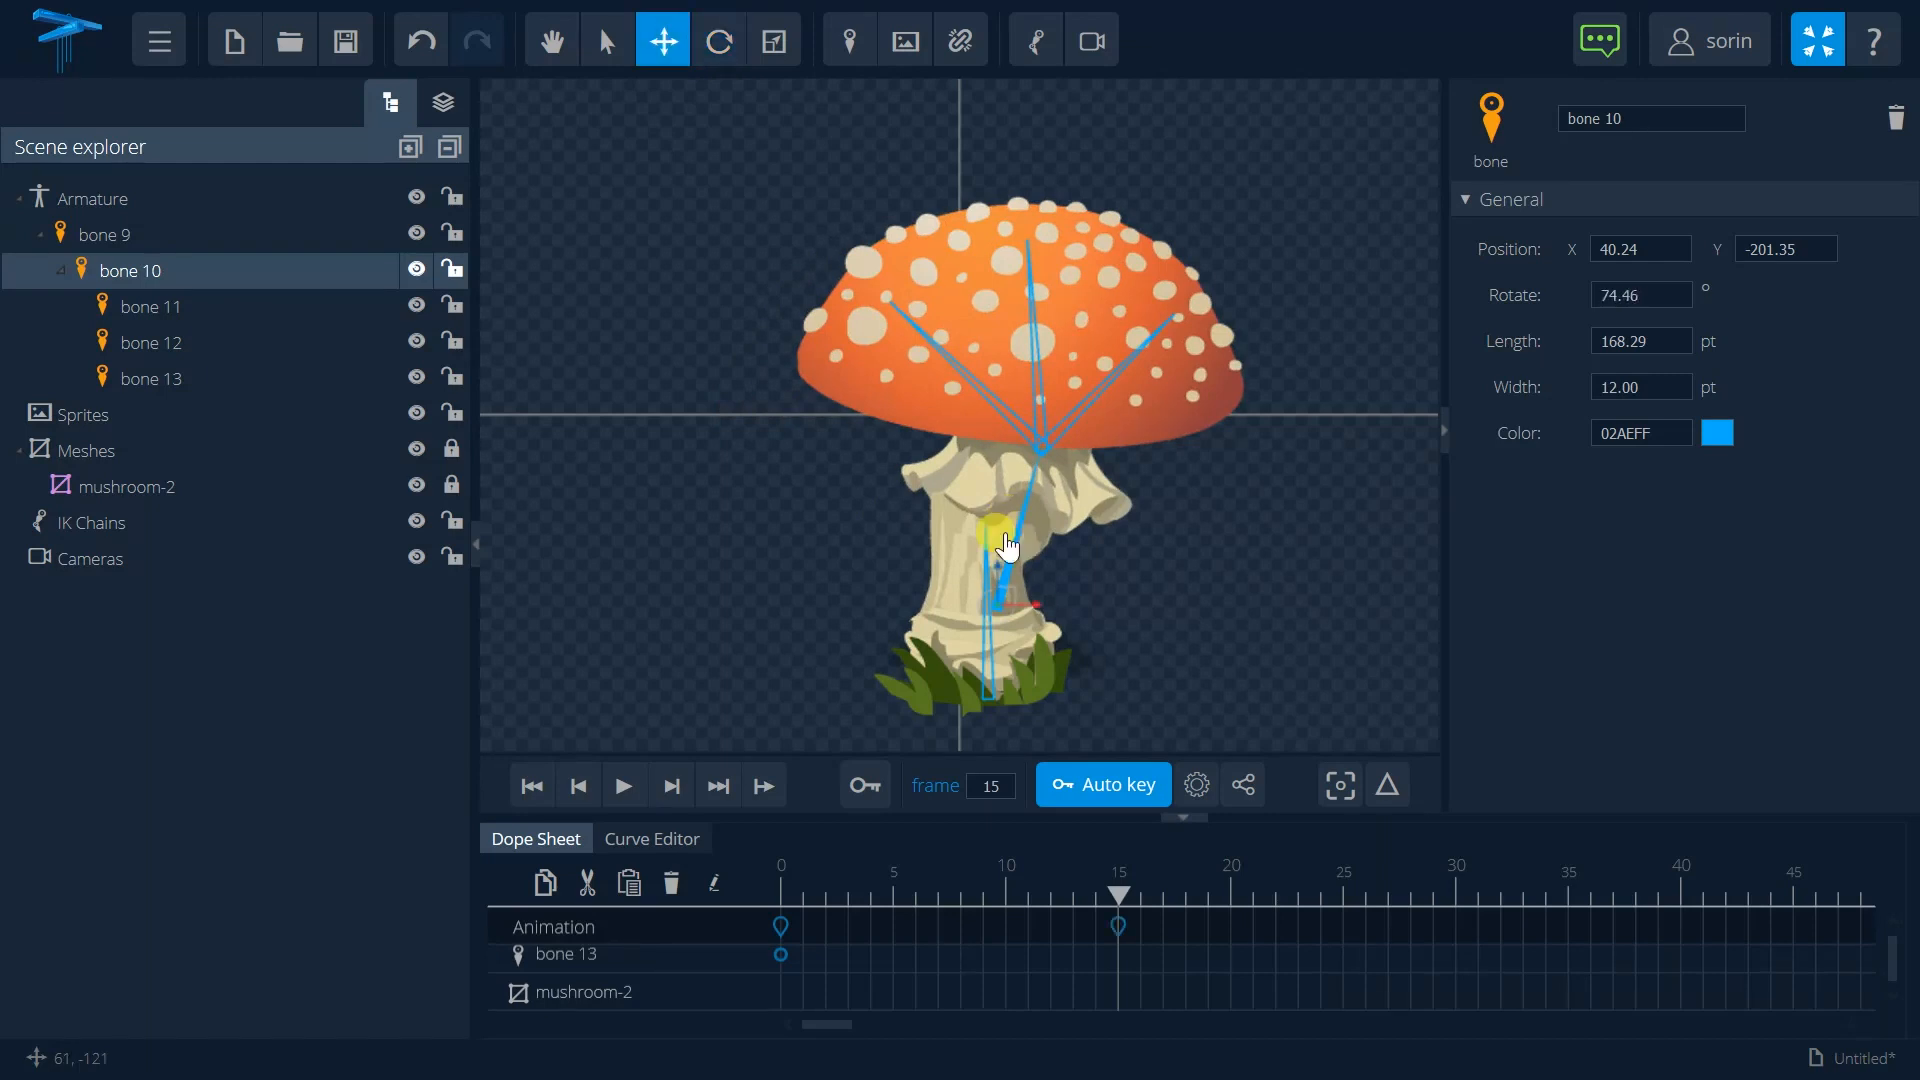
pyautogui.moveTo(1004, 539); pyautogui.dragTo(1051, 422)
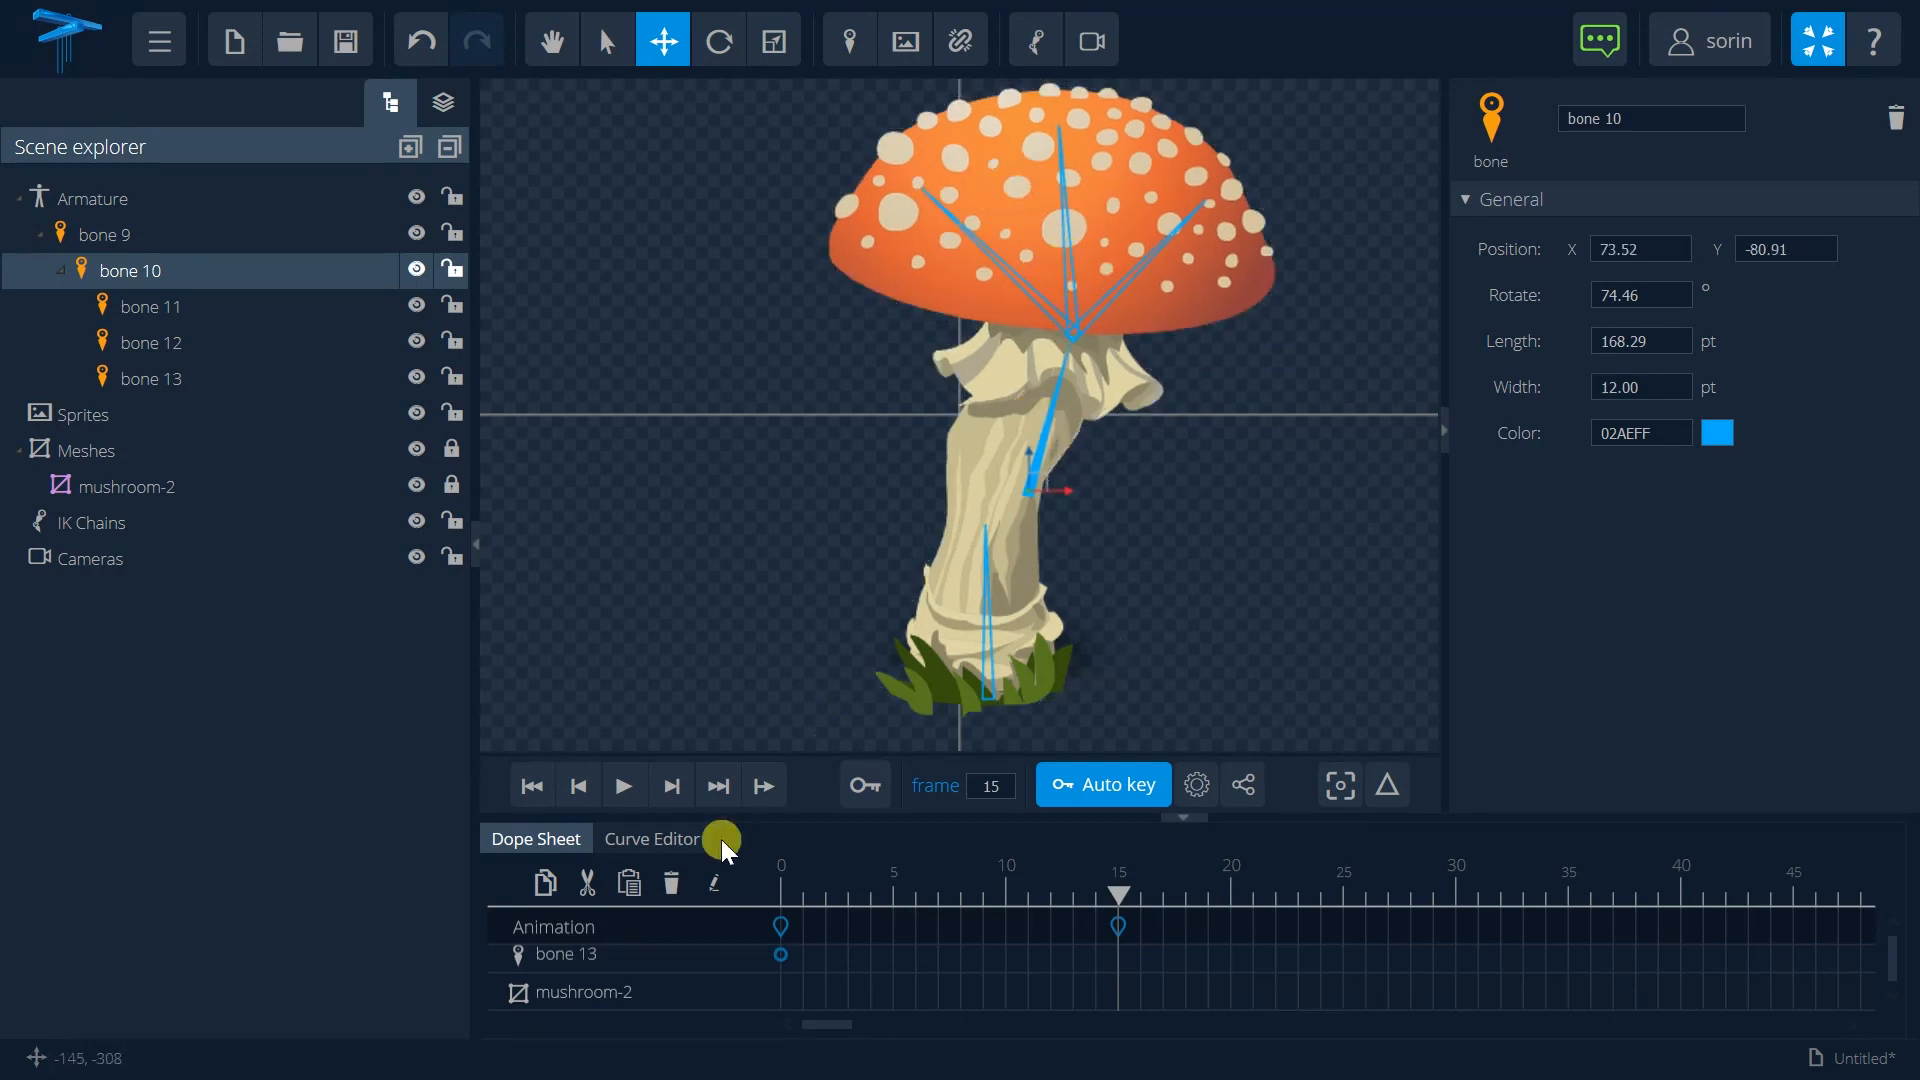
# Step: Rotate cap bones 13 and 11 to straighten the cap upright
pyautogui.click(720, 39)
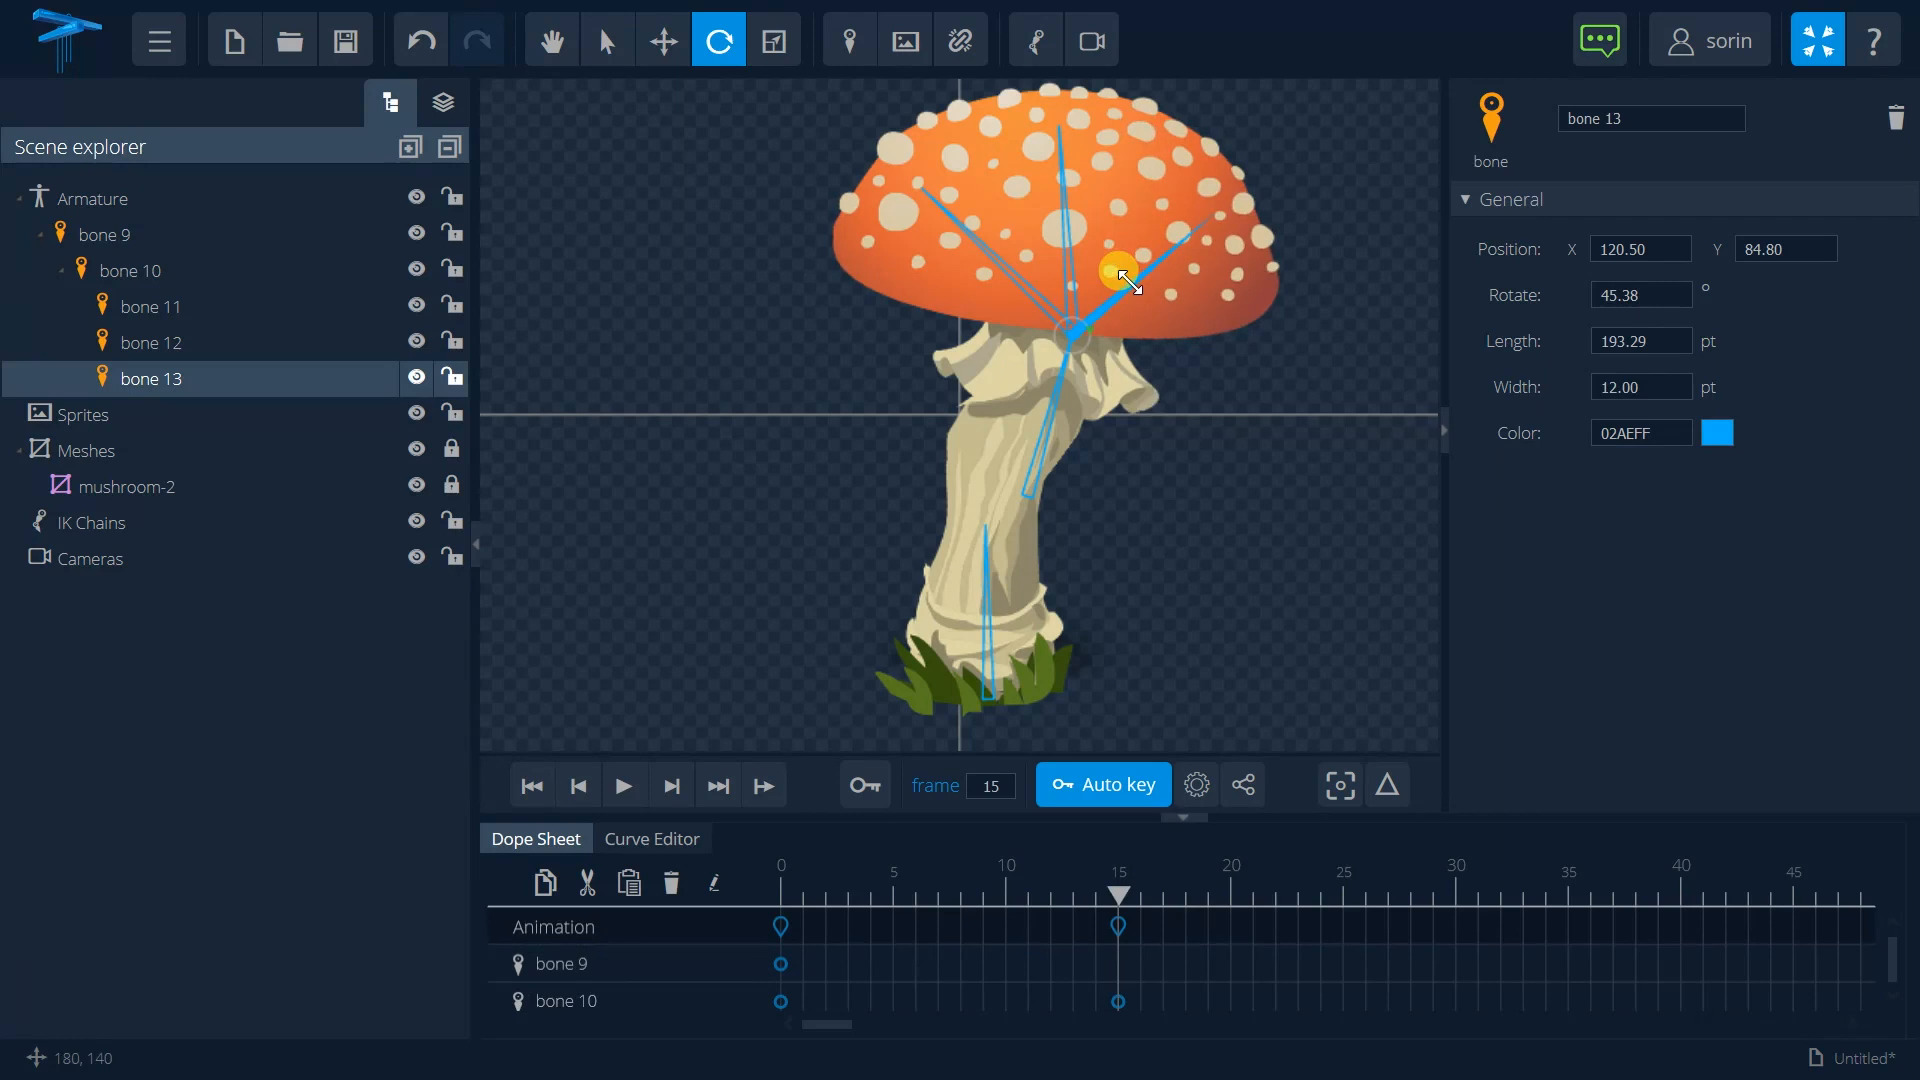
pyautogui.moveTo(1120, 272); pyautogui.dragTo(1065, 241)
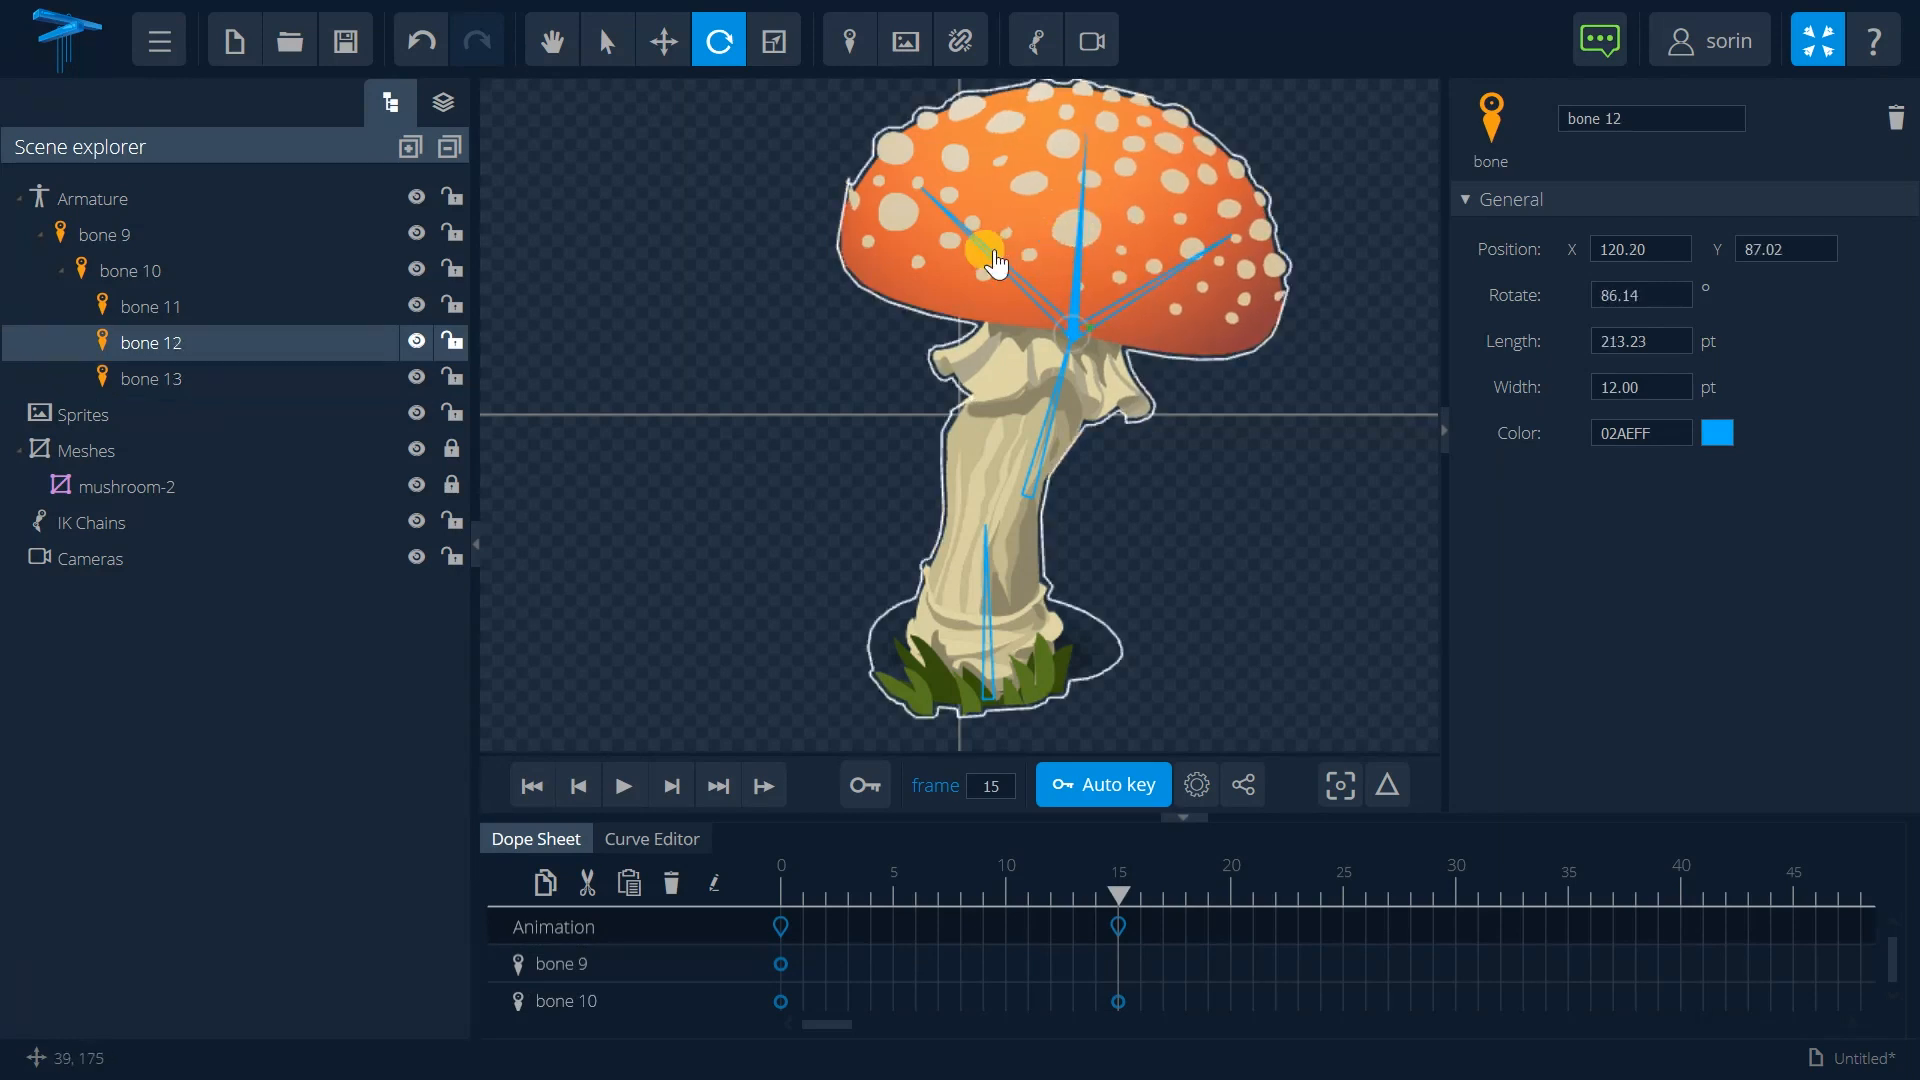
pyautogui.click(149, 306)
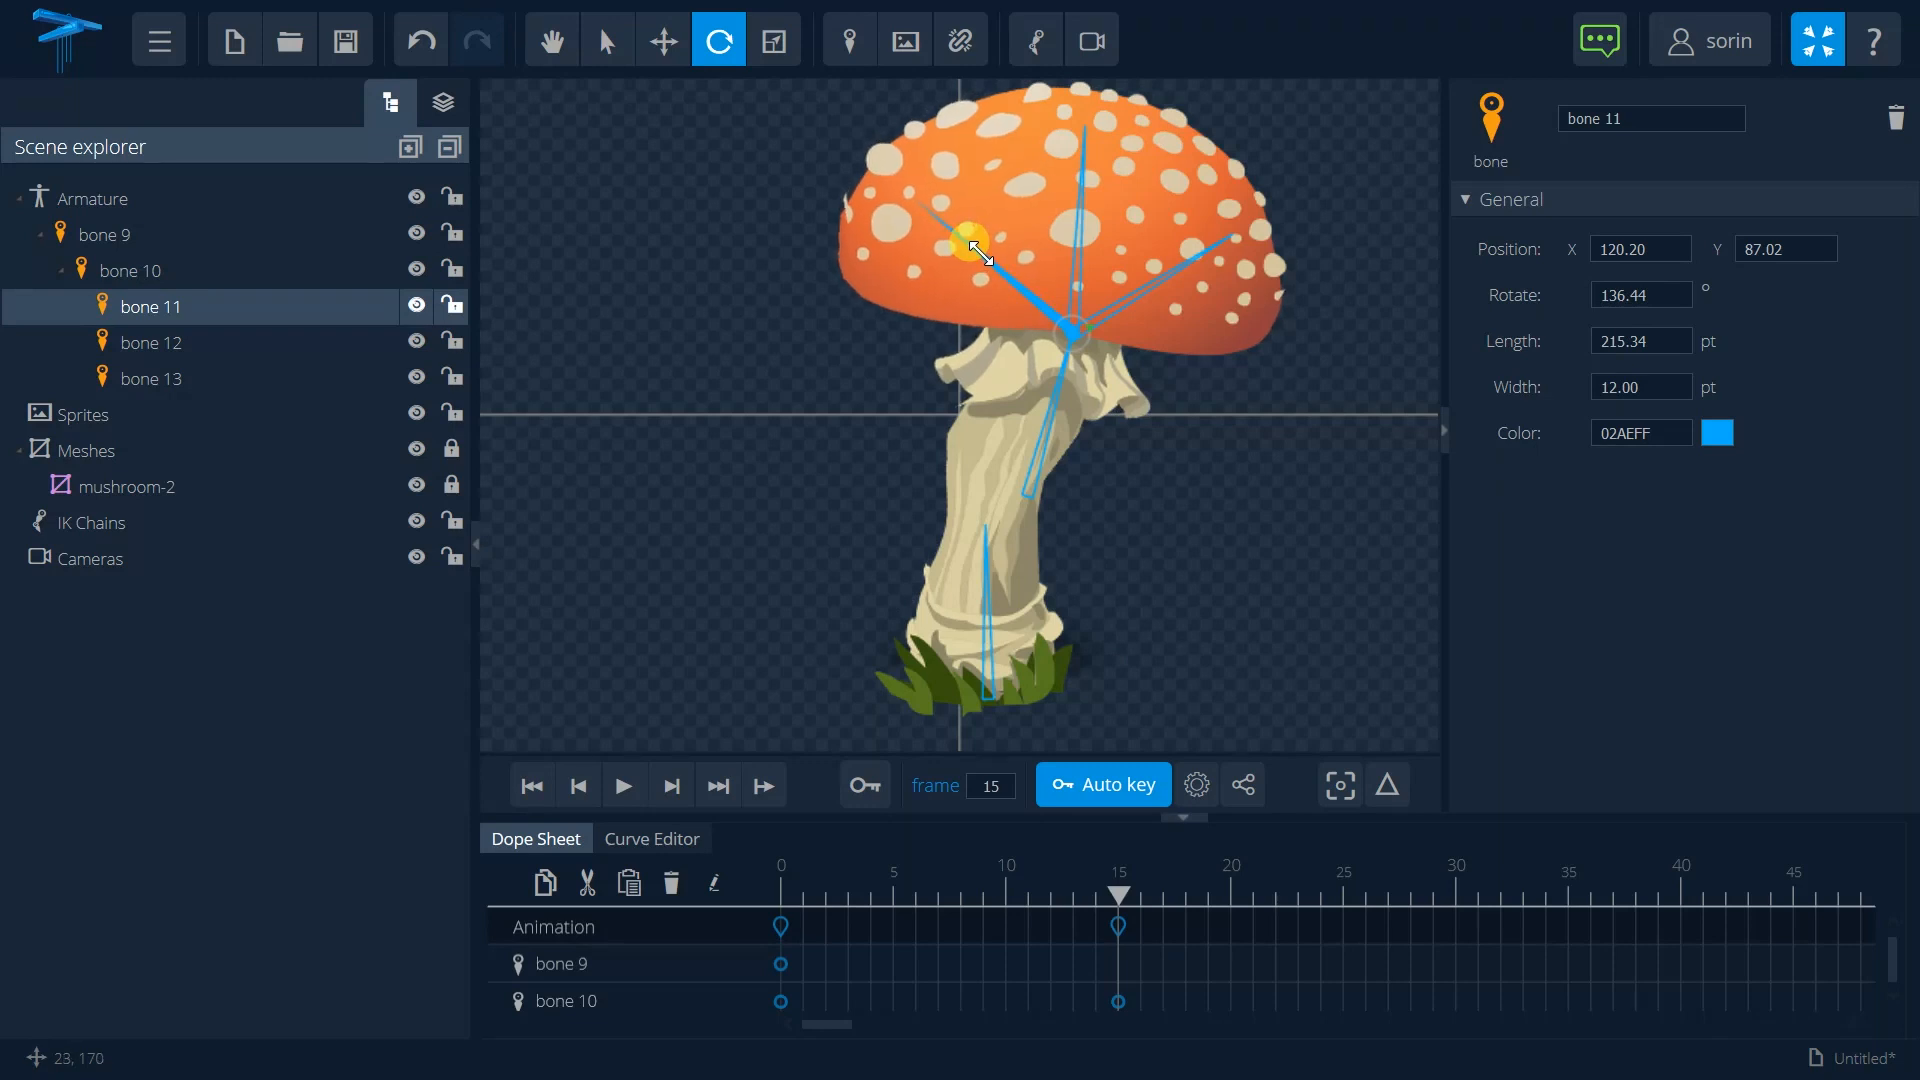
pyautogui.moveTo(967, 239); pyautogui.dragTo(1198, 682)
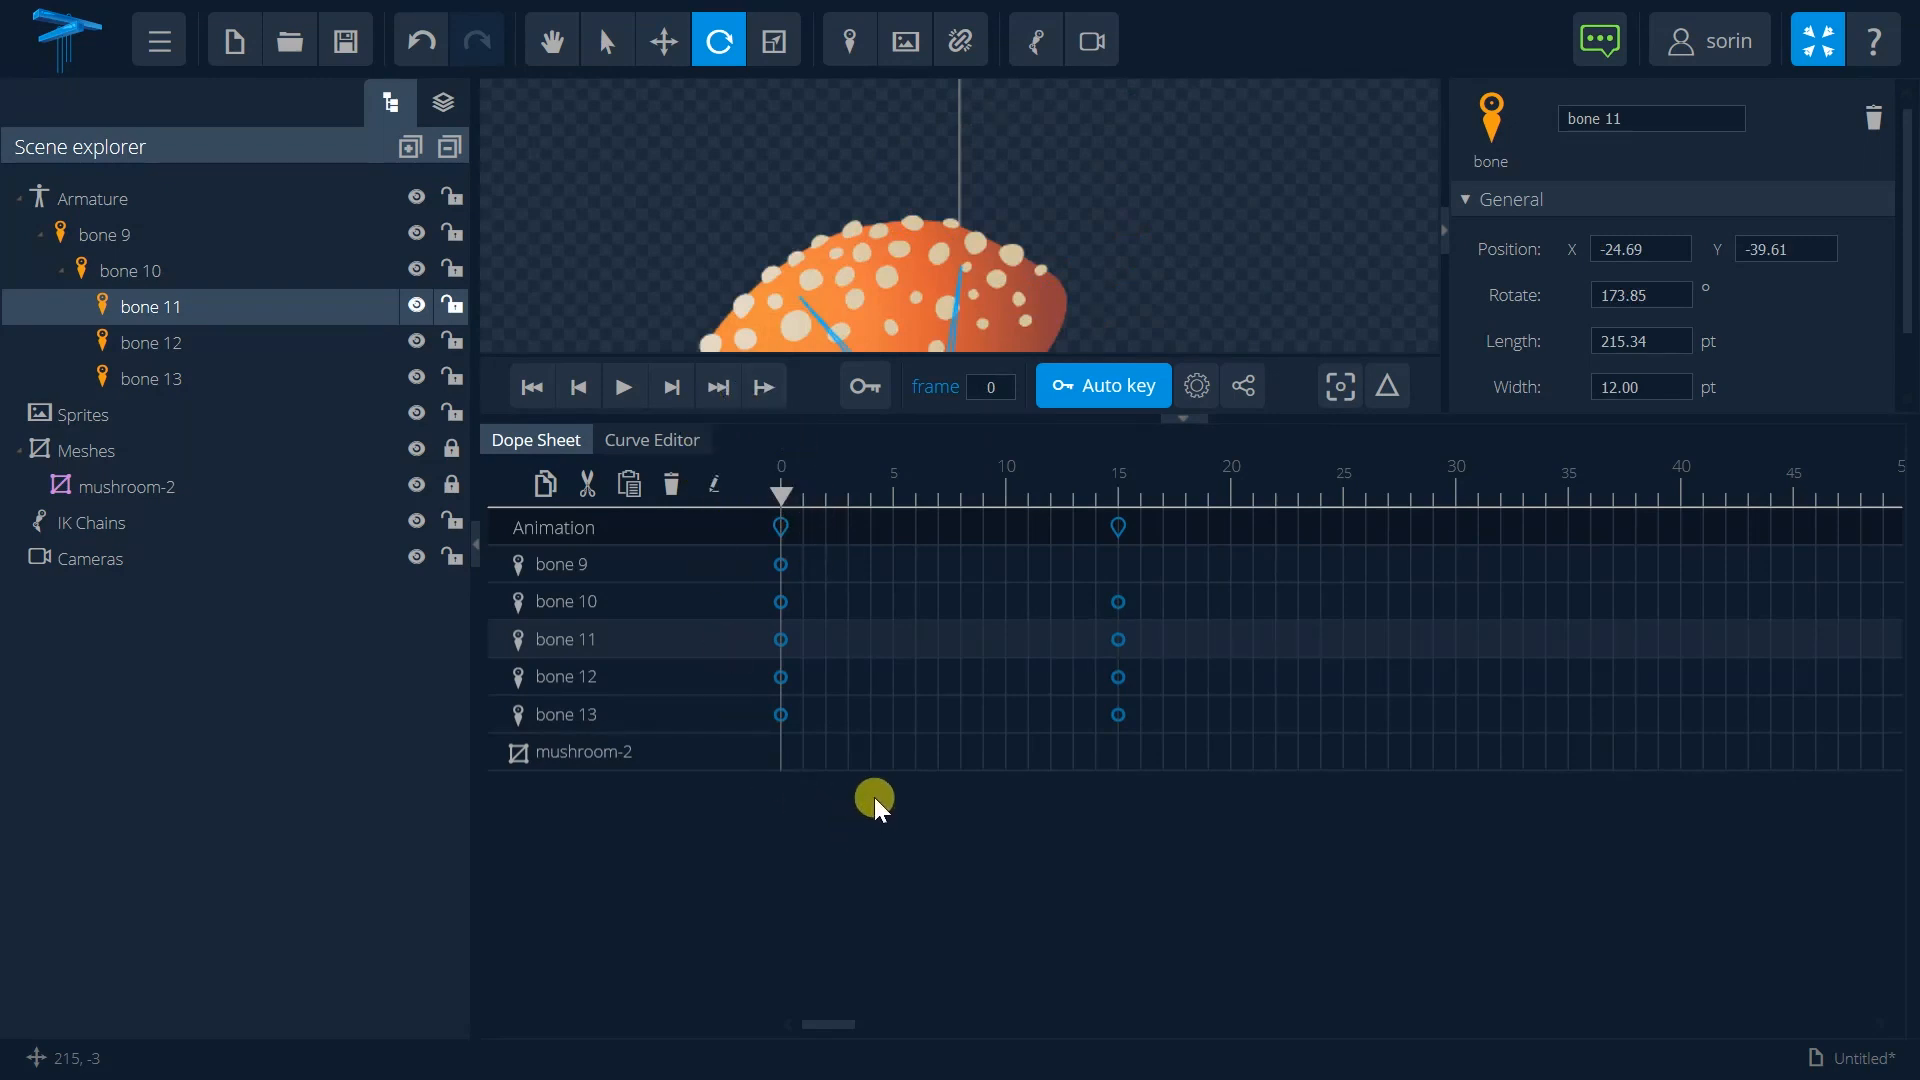
pyautogui.moveTo(845, 624)
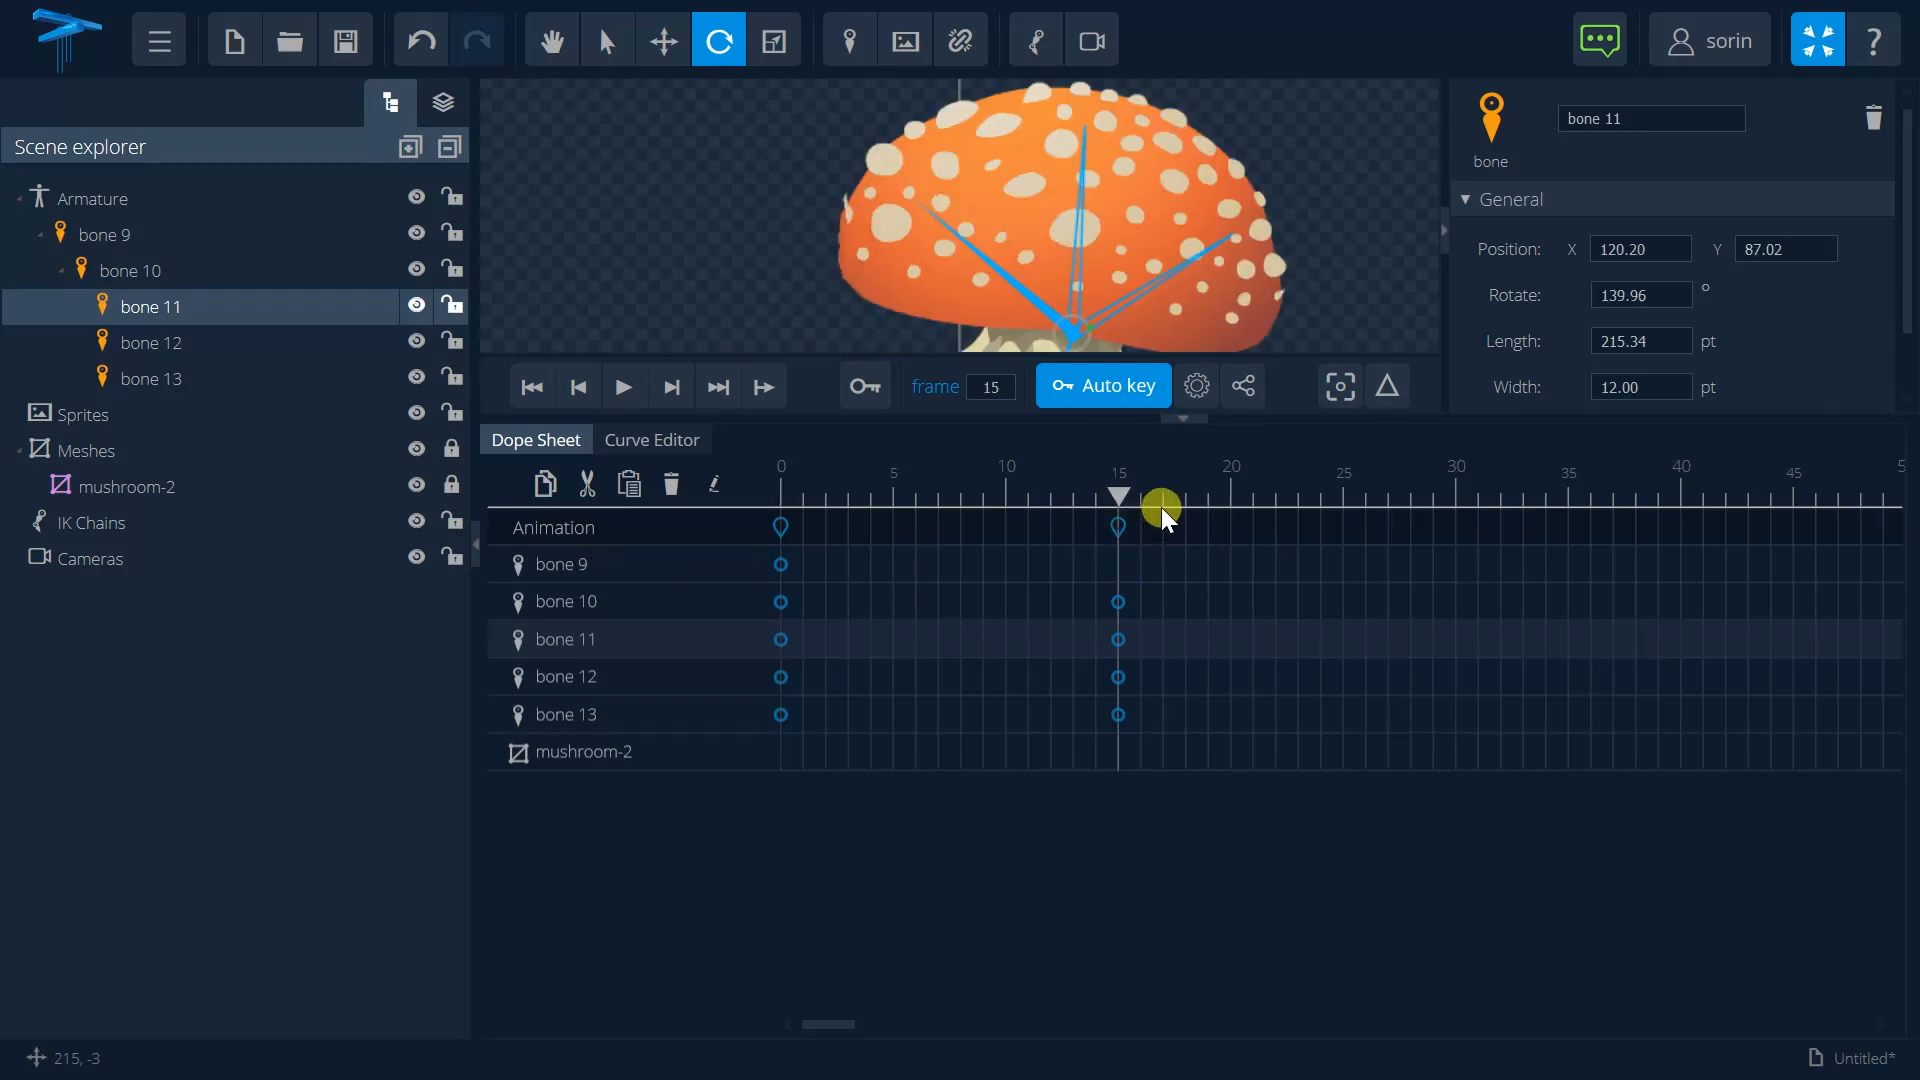
pyautogui.moveTo(1160, 507); pyautogui.dragTo(1120, 507)
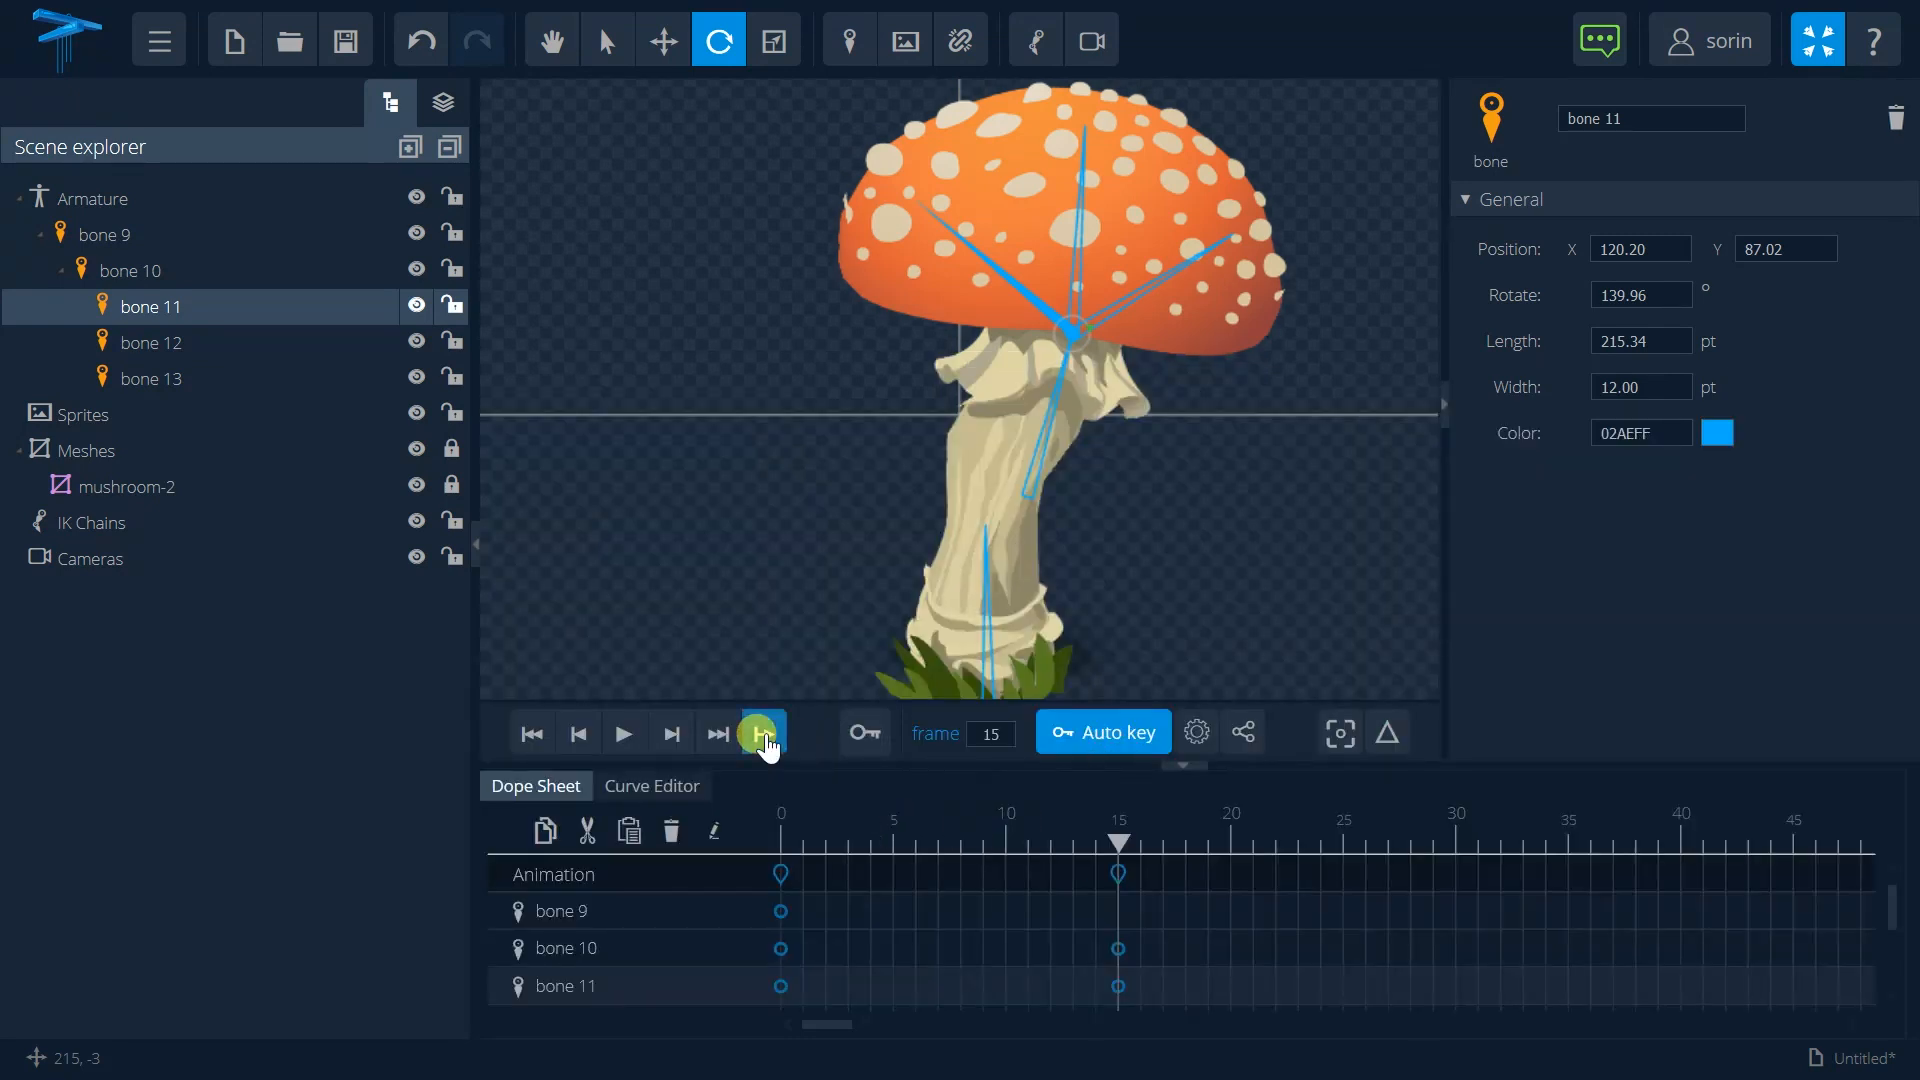
# Step: Play the frame 0–15 bend animation, hiding the Armature and toggling loop playback
pyautogui.click(623, 732)
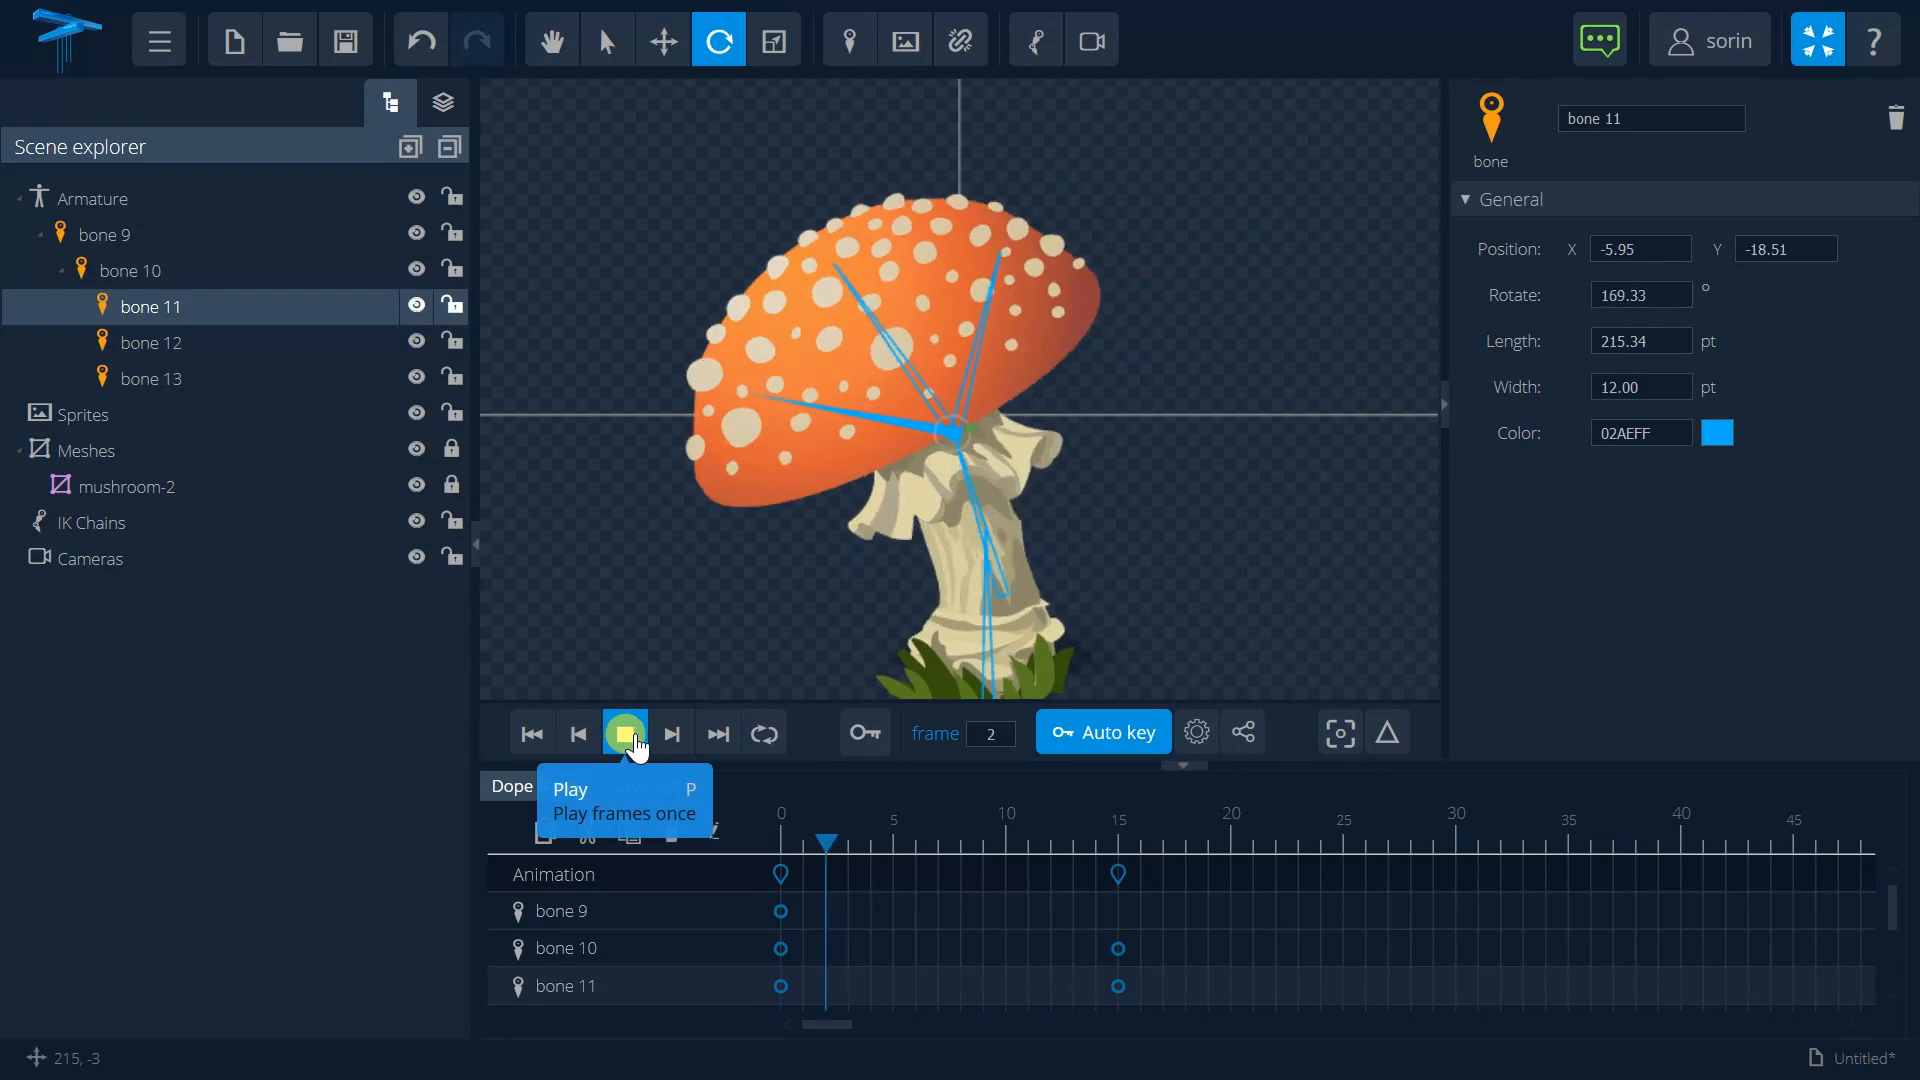
pyautogui.click(624, 732)
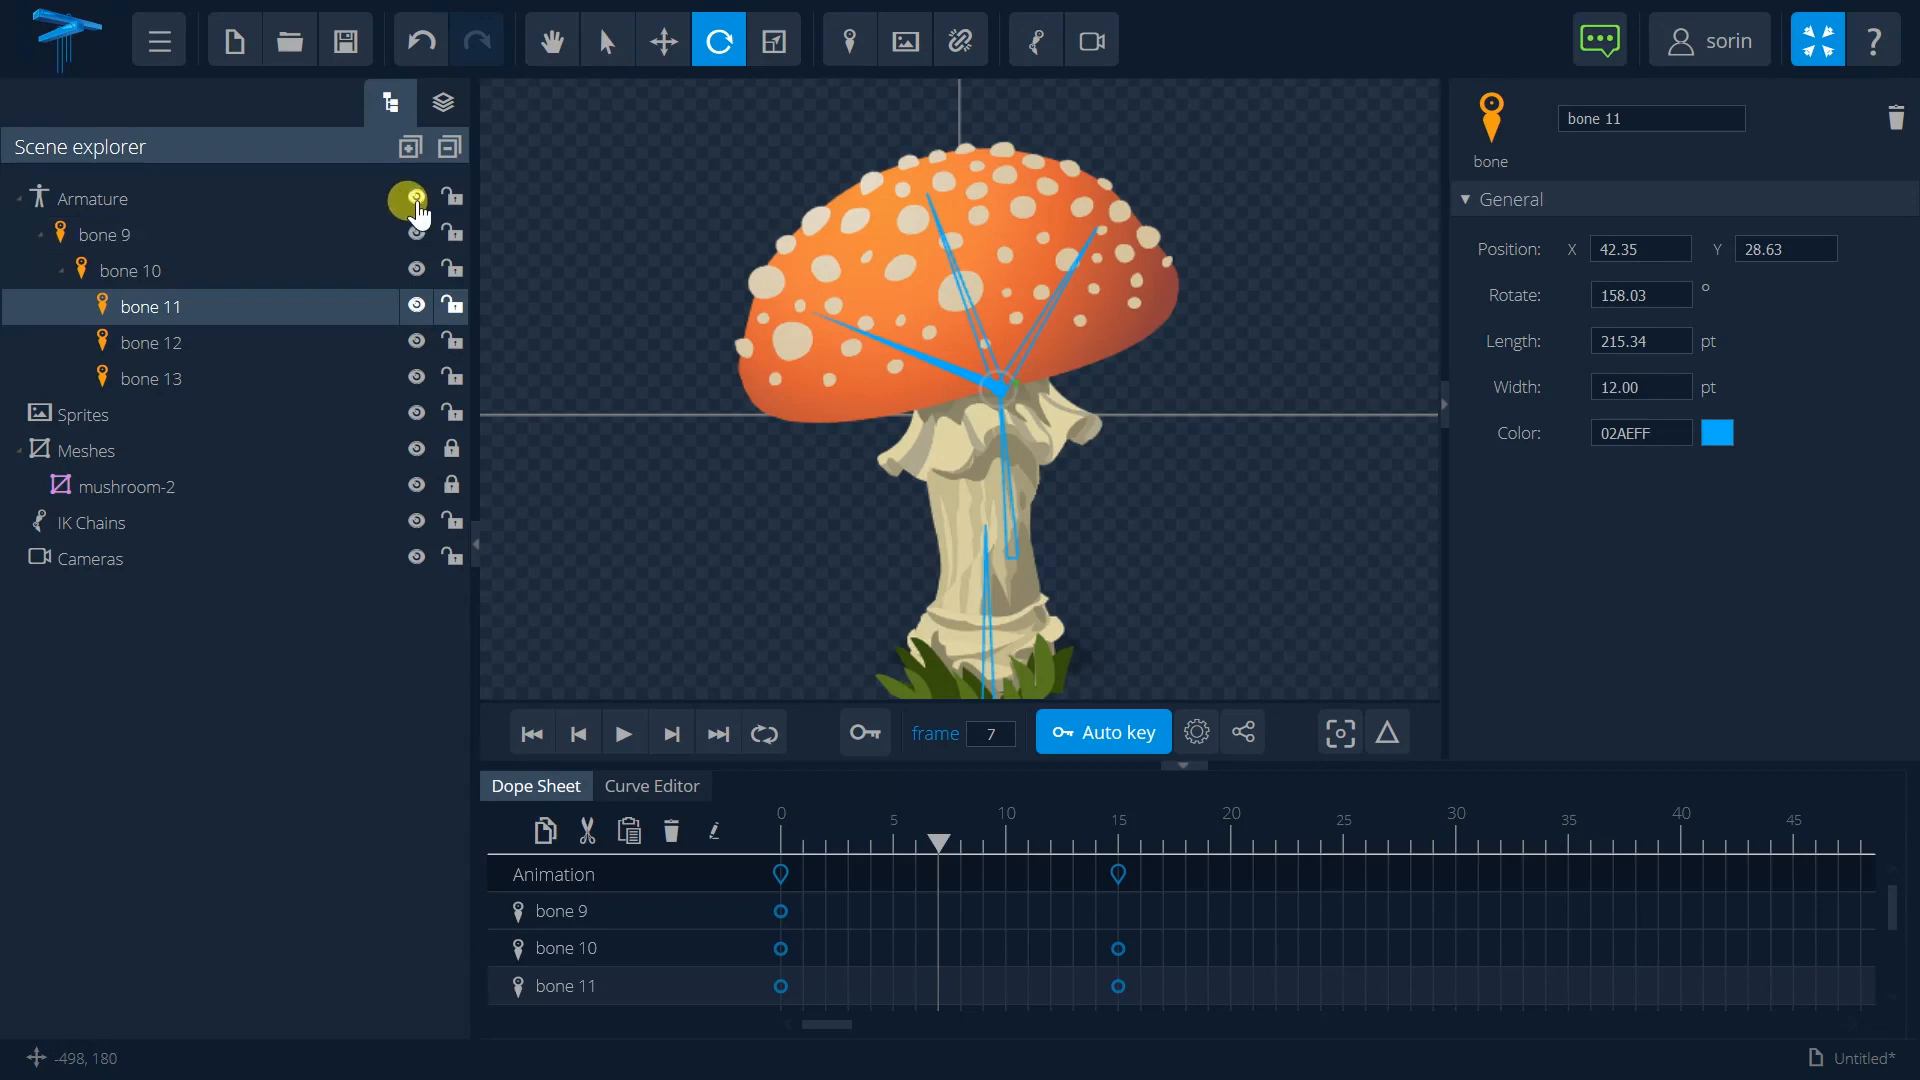
pyautogui.click(416, 197)
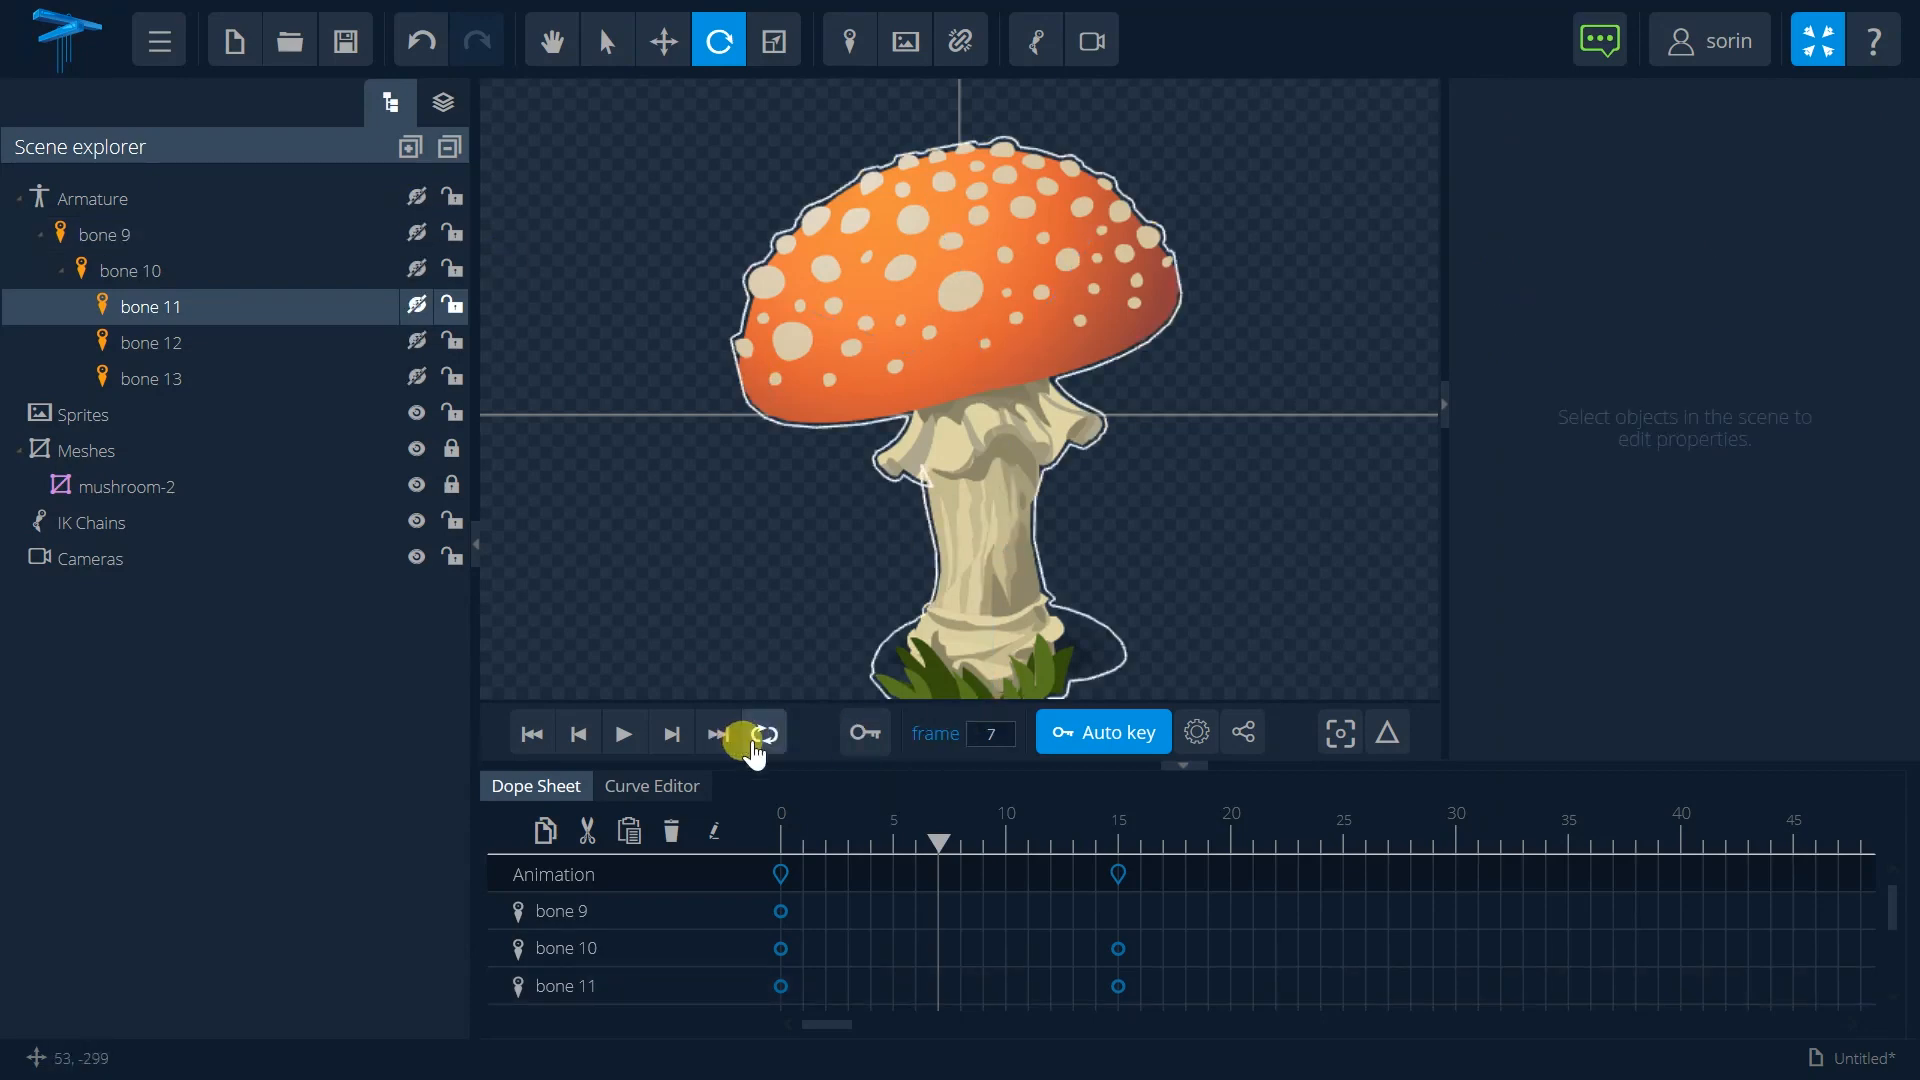
pyautogui.click(622, 732)
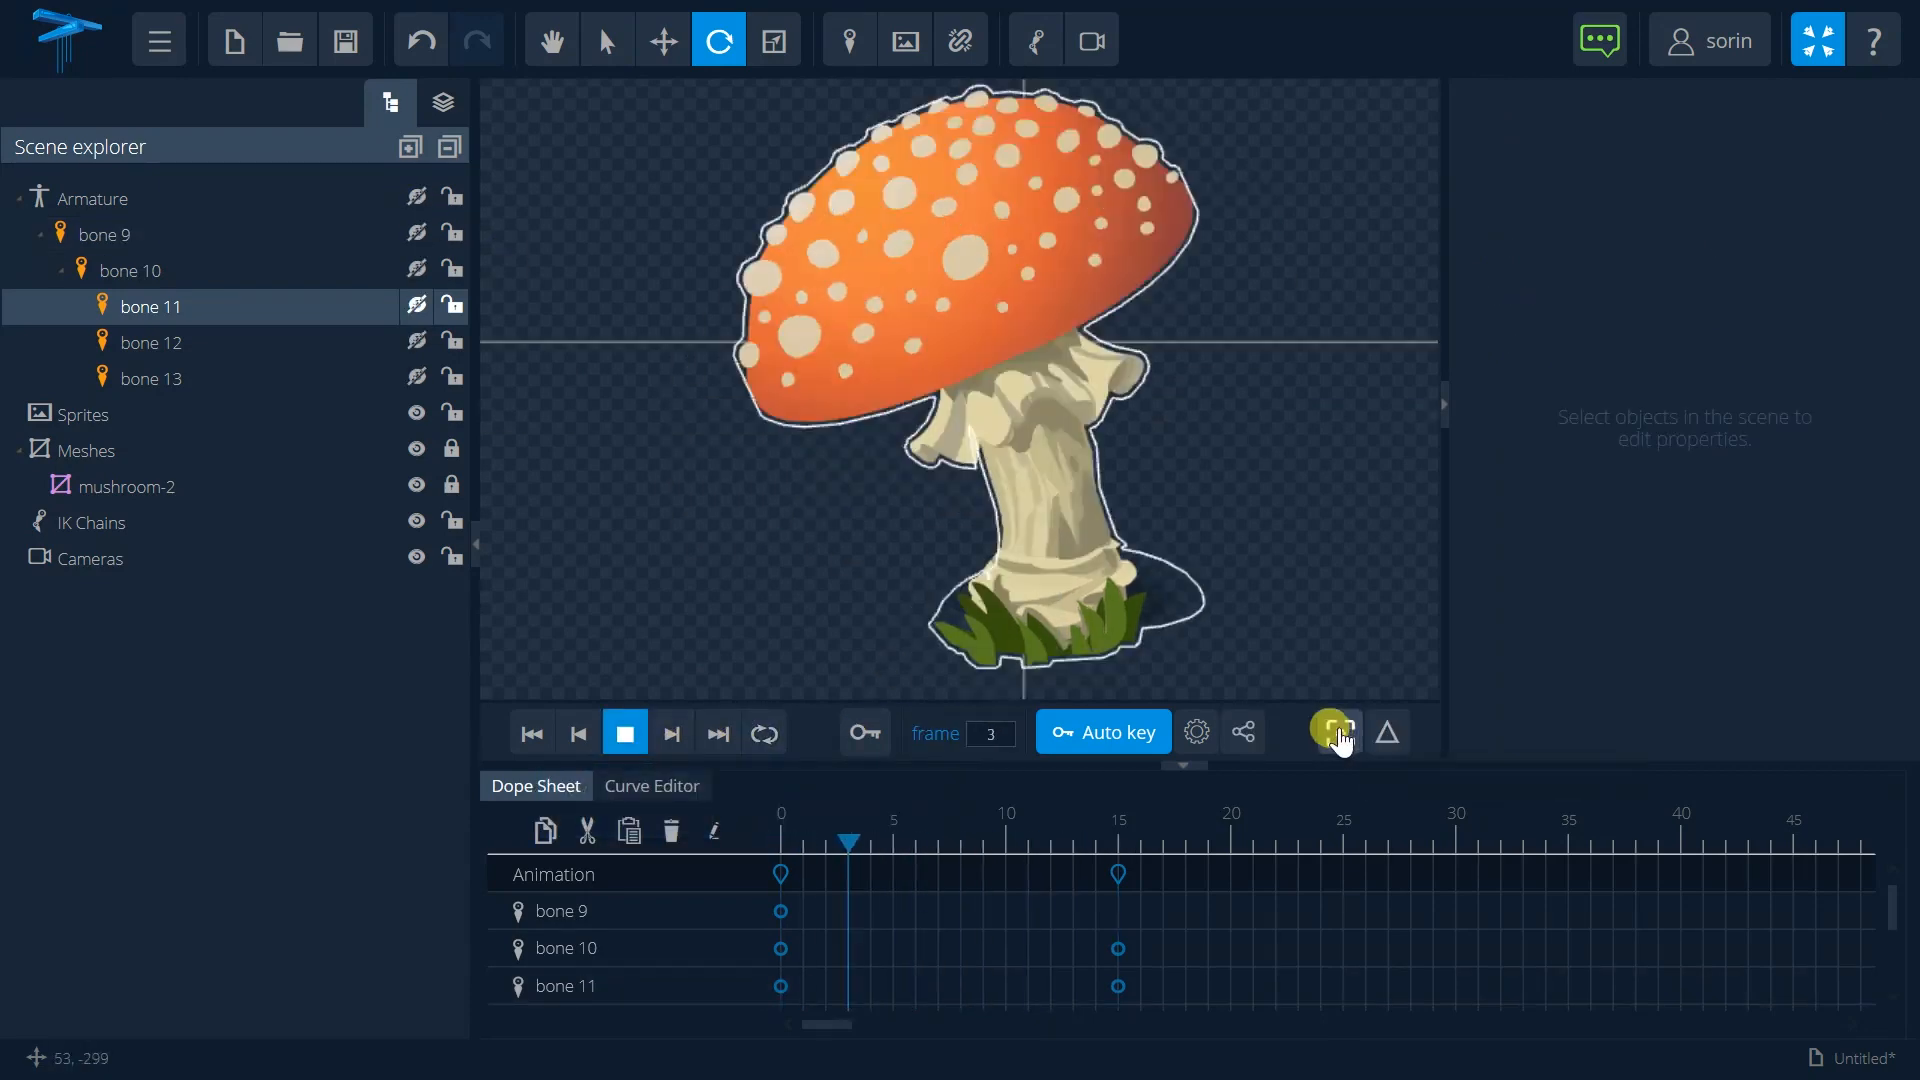
pyautogui.click(624, 732)
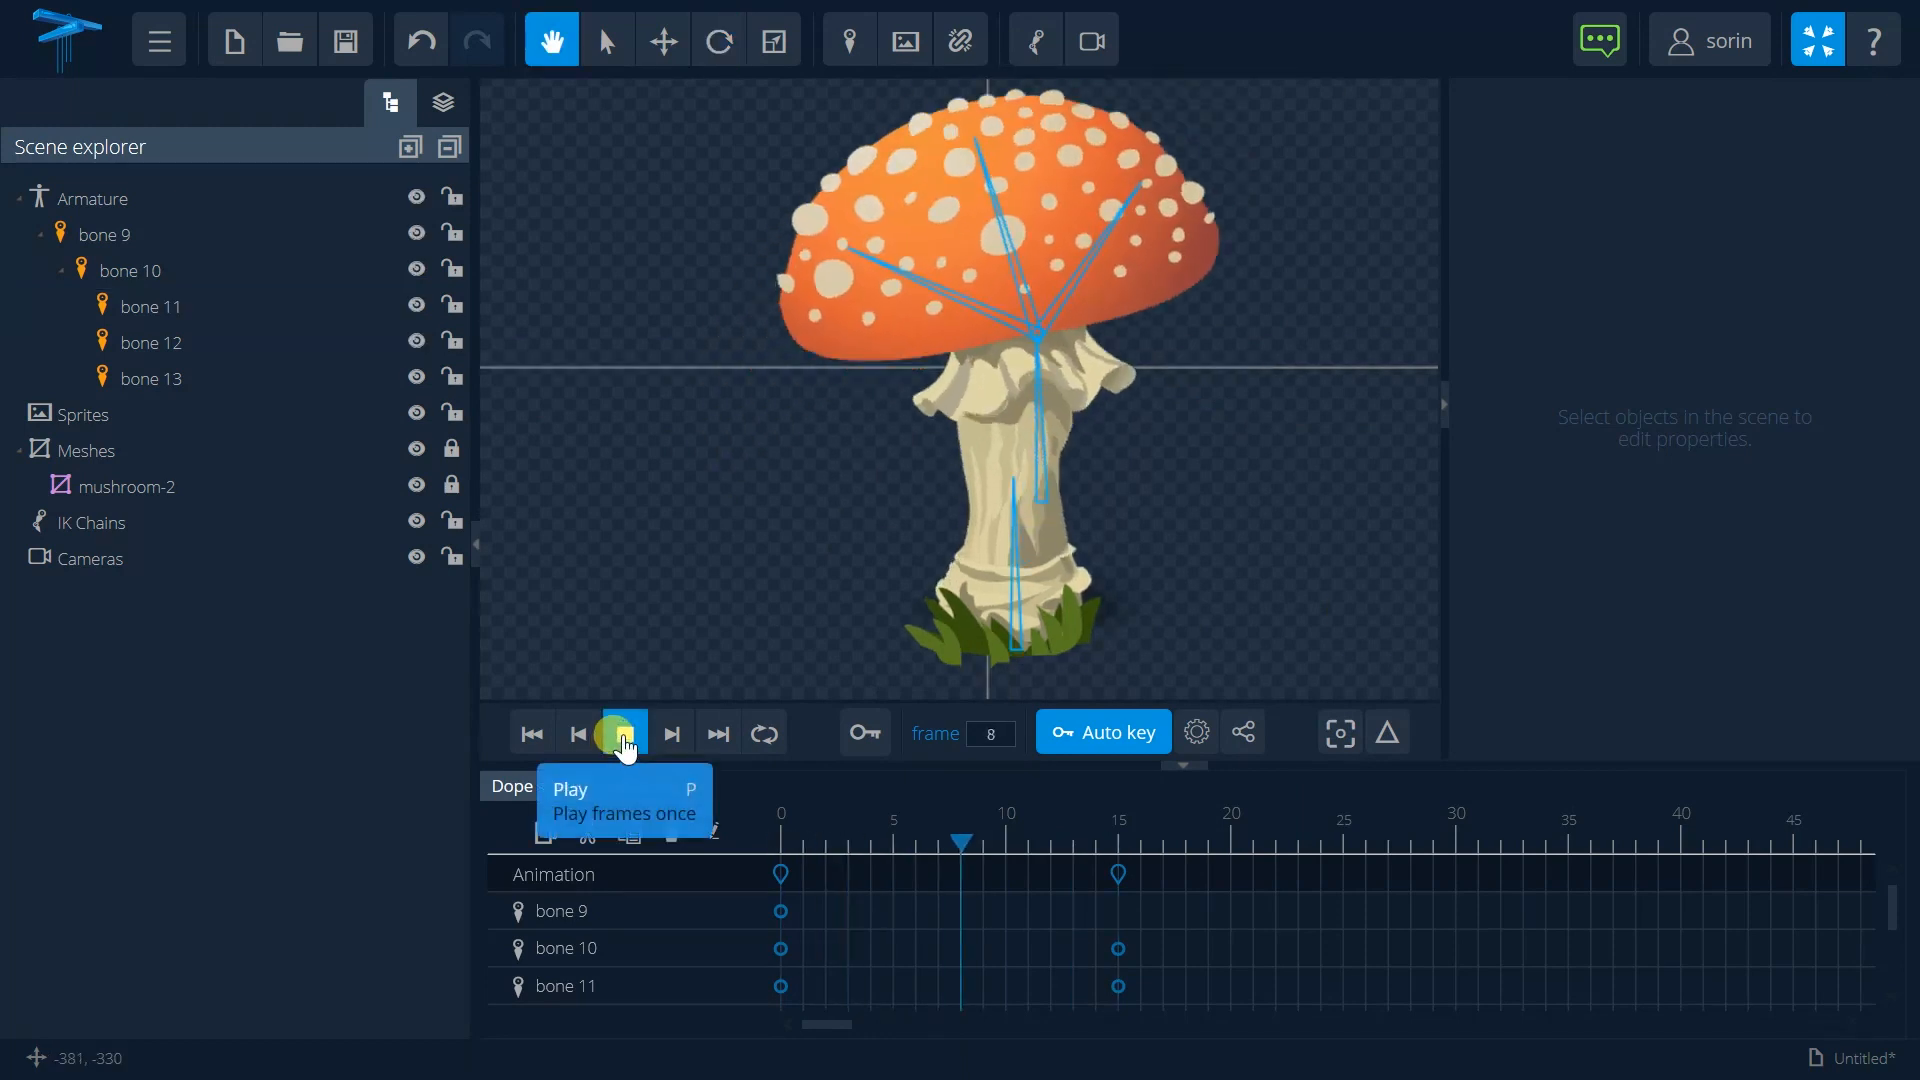
pyautogui.click(617, 732)
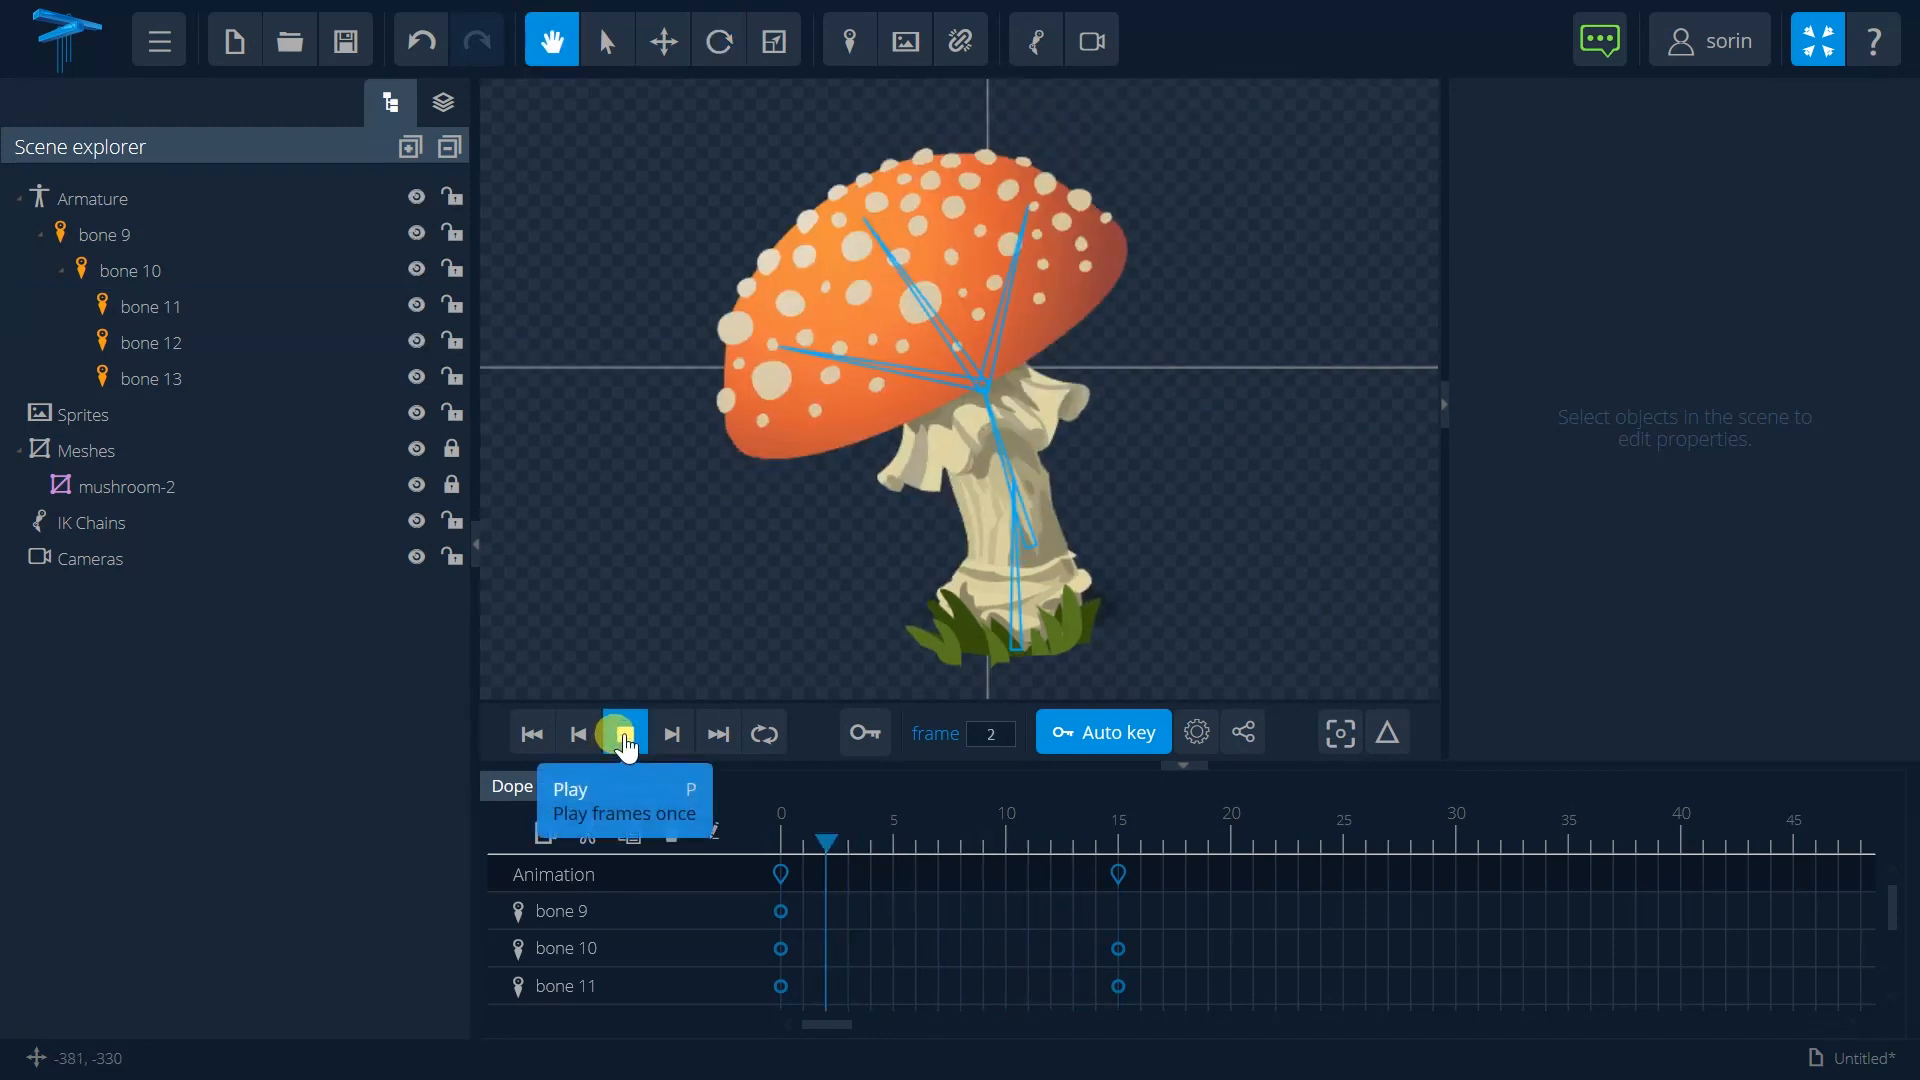
pyautogui.click(624, 732)
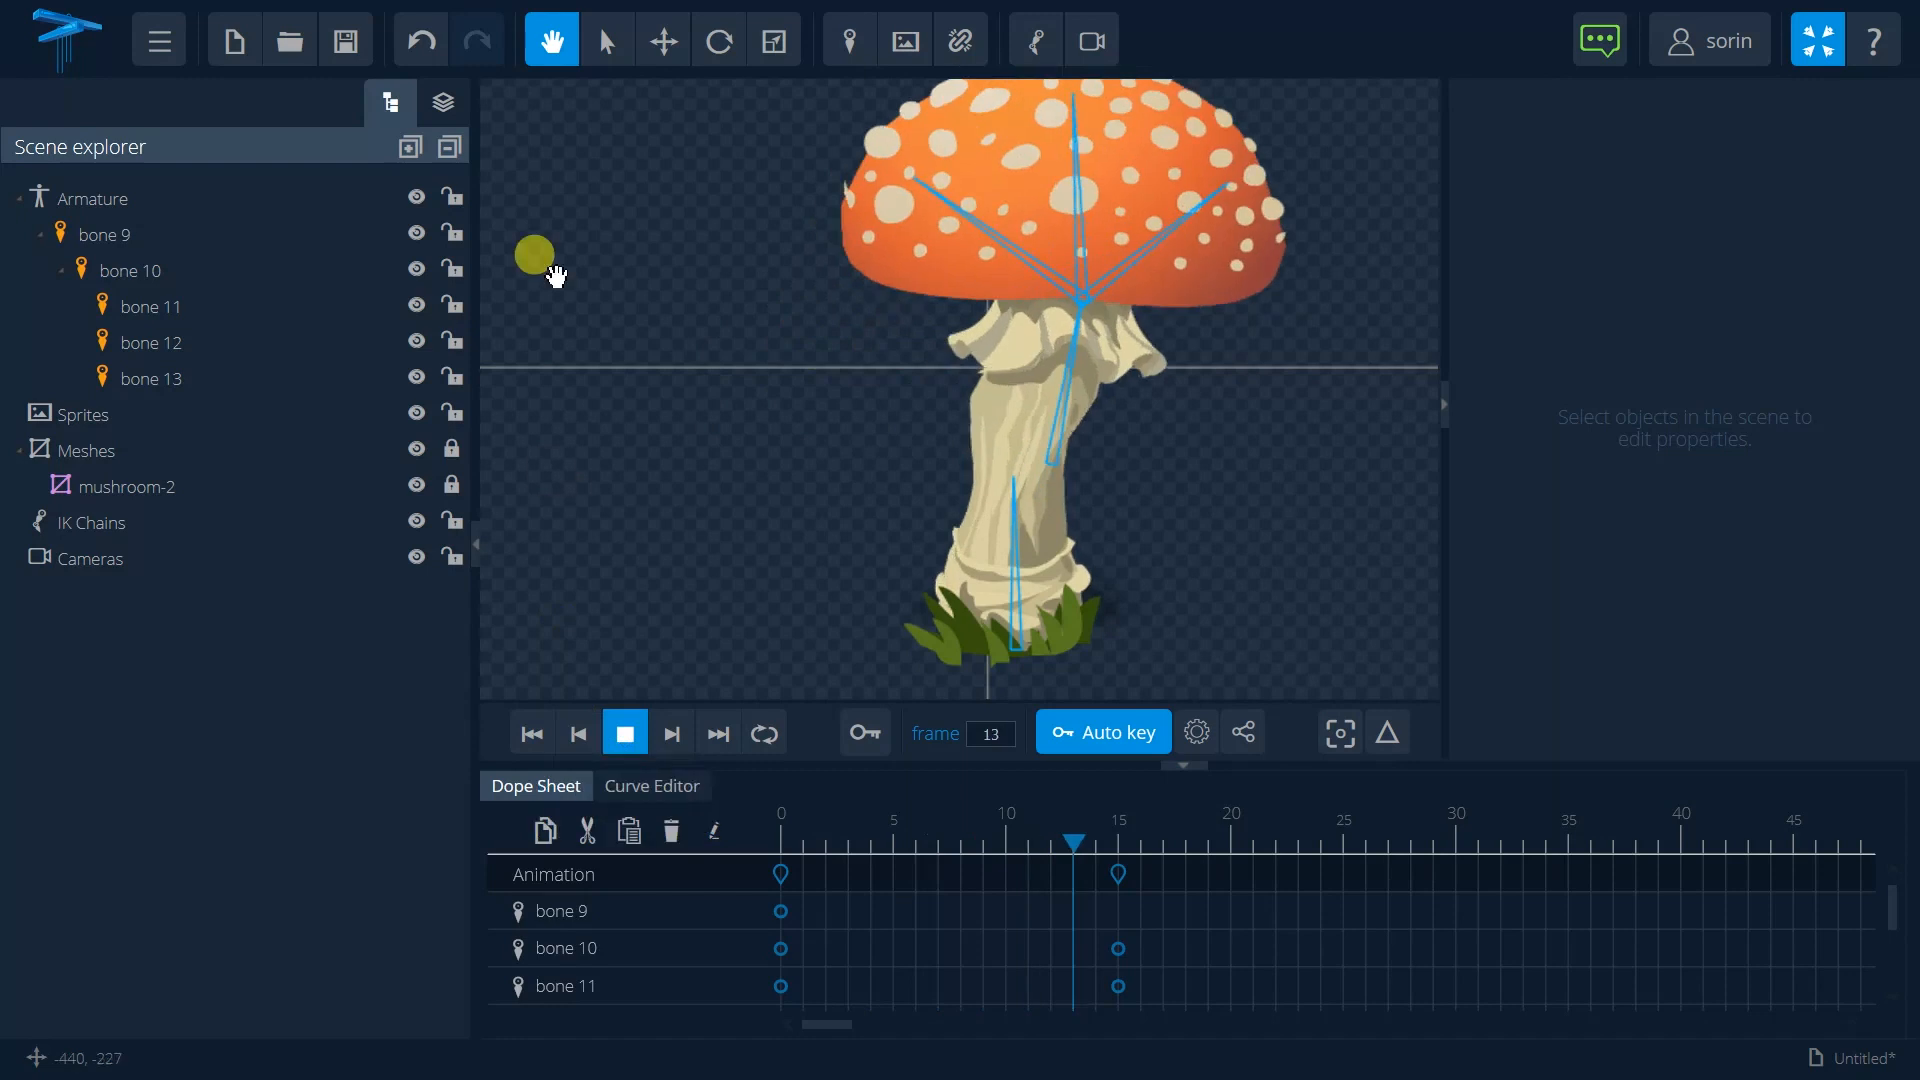